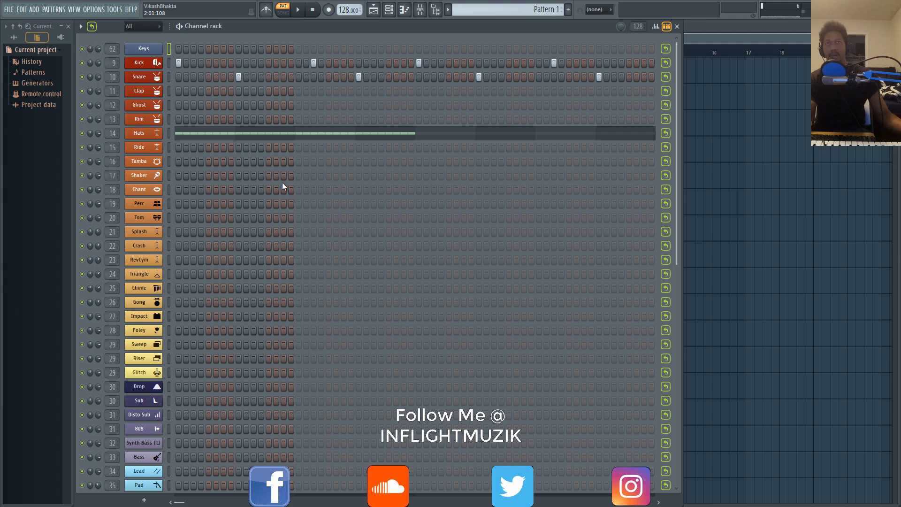
mouse_move(292, 260)
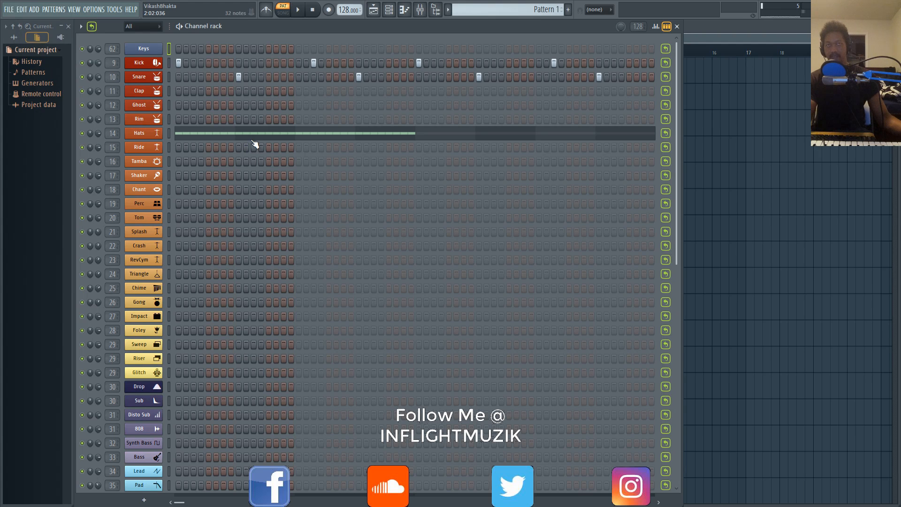
mouse_move(379, 89)
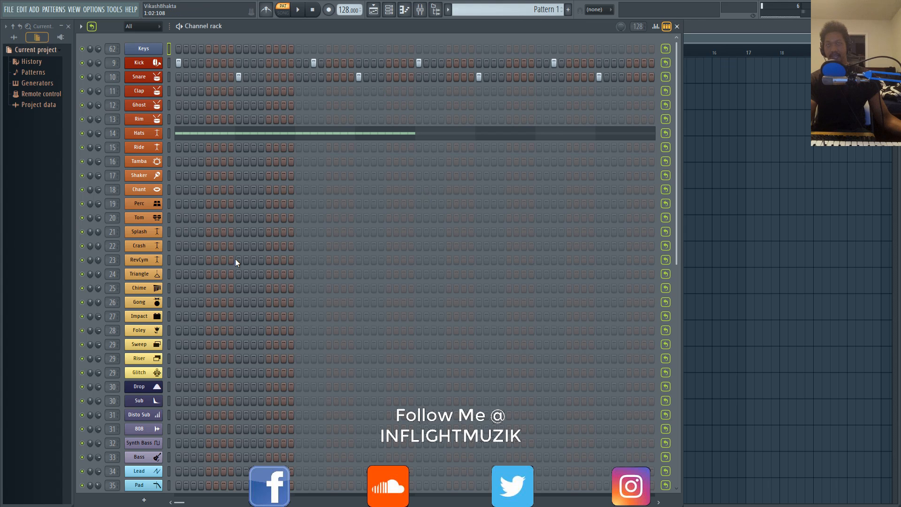
mouse_move(235, 263)
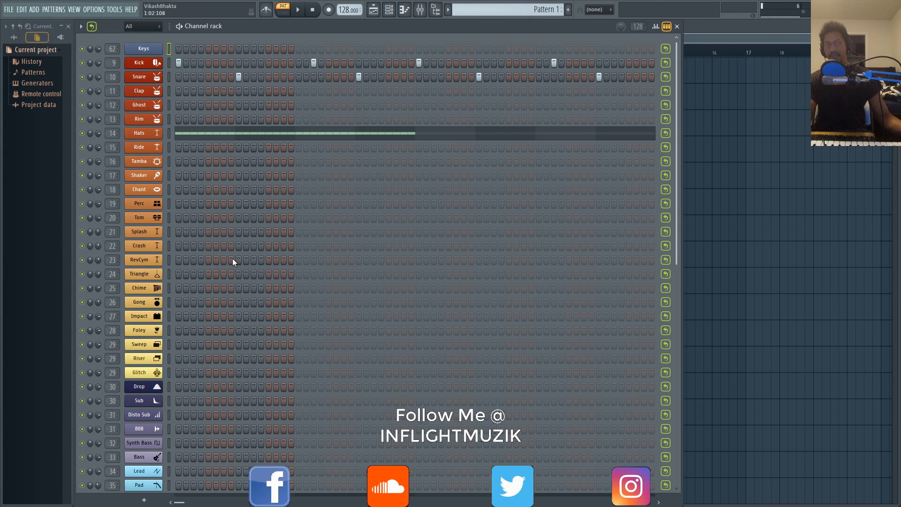
mouse_move(248, 255)
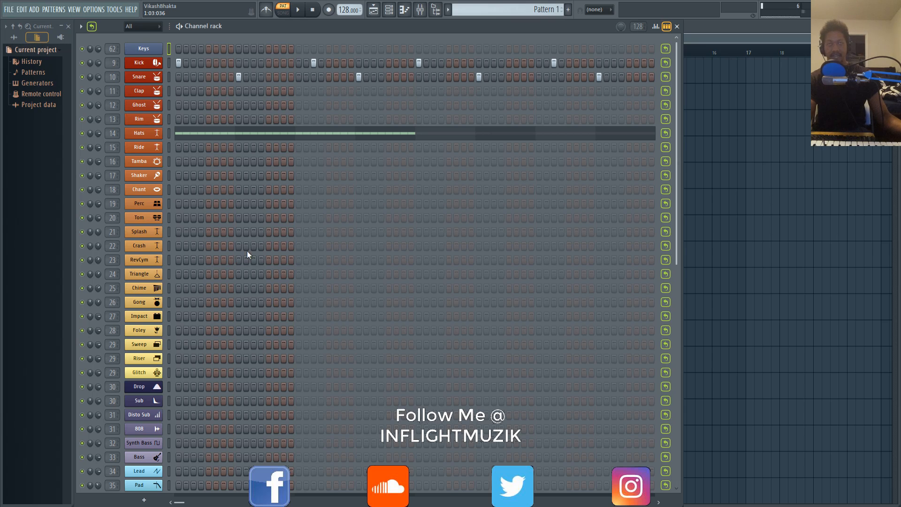
mouse_move(334, 186)
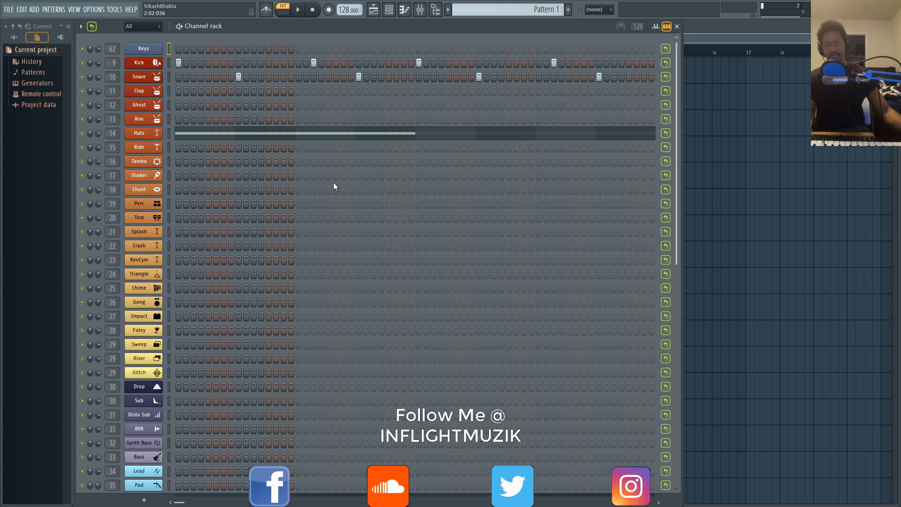
mouse_move(319, 201)
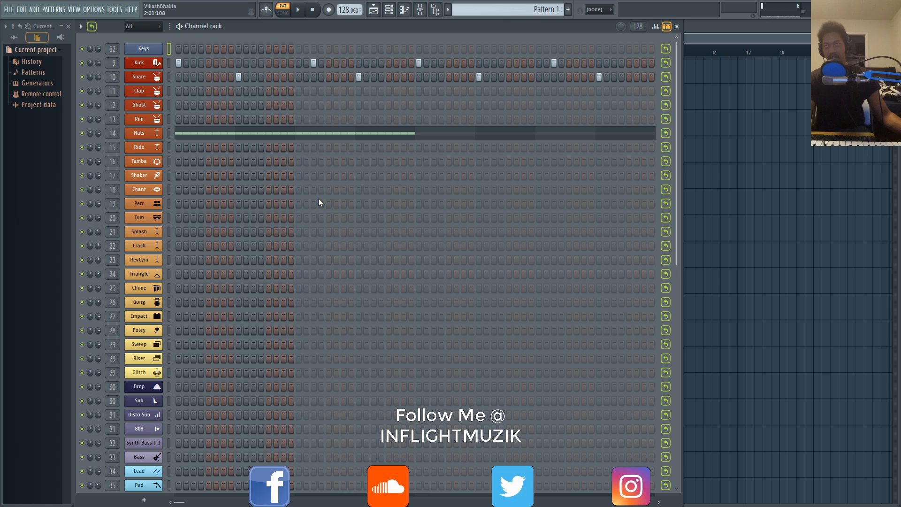
- Switch the channel rack to Advanced looping with advanced controls always shown
left_click(91, 27)
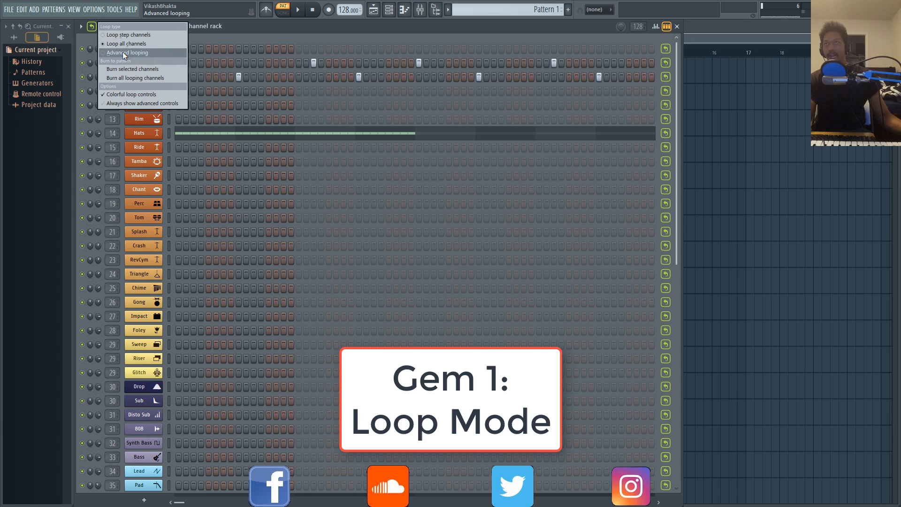
left_click(126, 43)
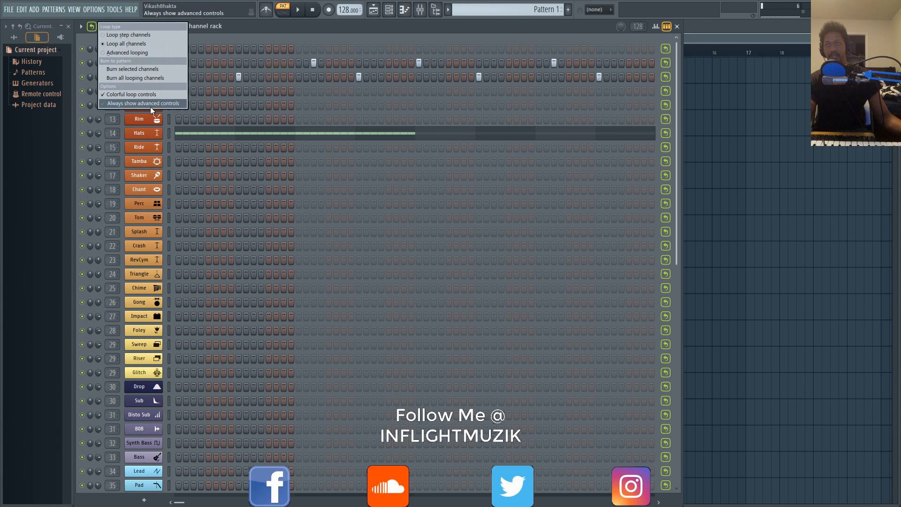
left_click(142, 103)
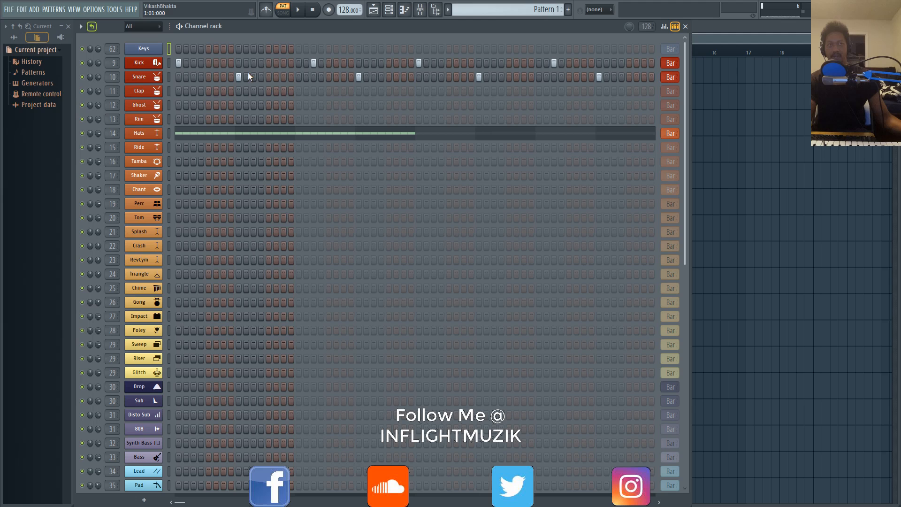
- Return the channels to standard looping, hiding the per-channel loop controls
left_click(91, 26)
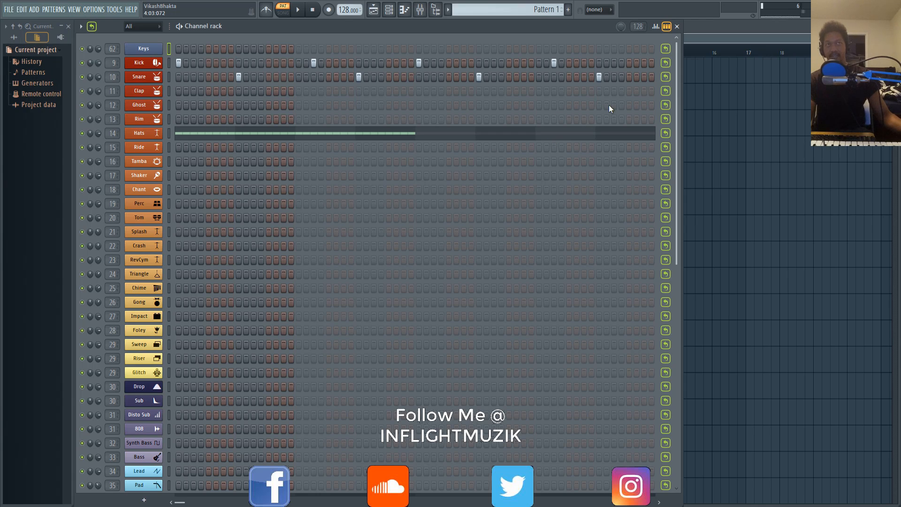
mouse_move(621, 75)
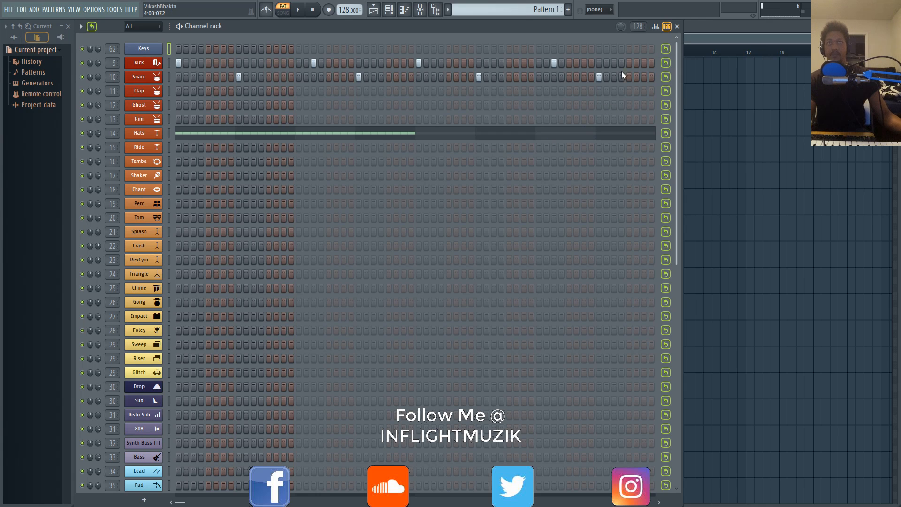
mouse_move(353, 22)
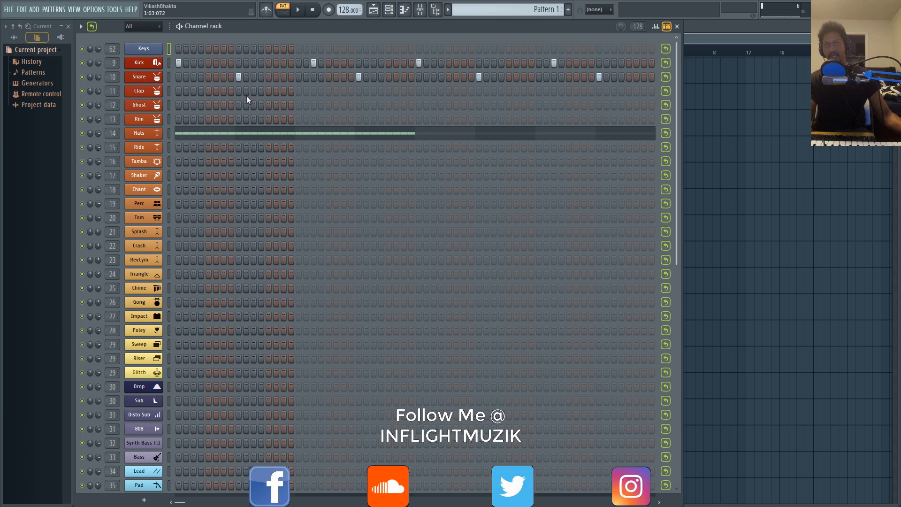
mouse_move(298, 70)
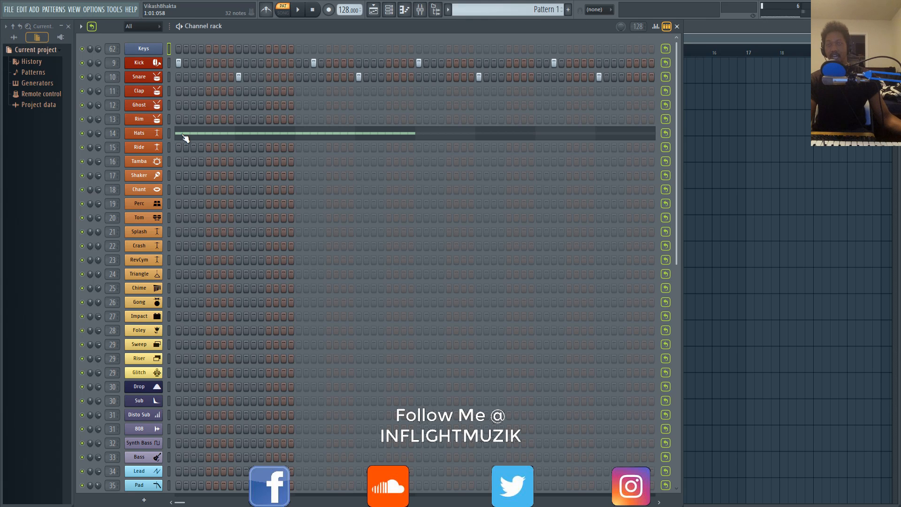
mouse_move(165, 111)
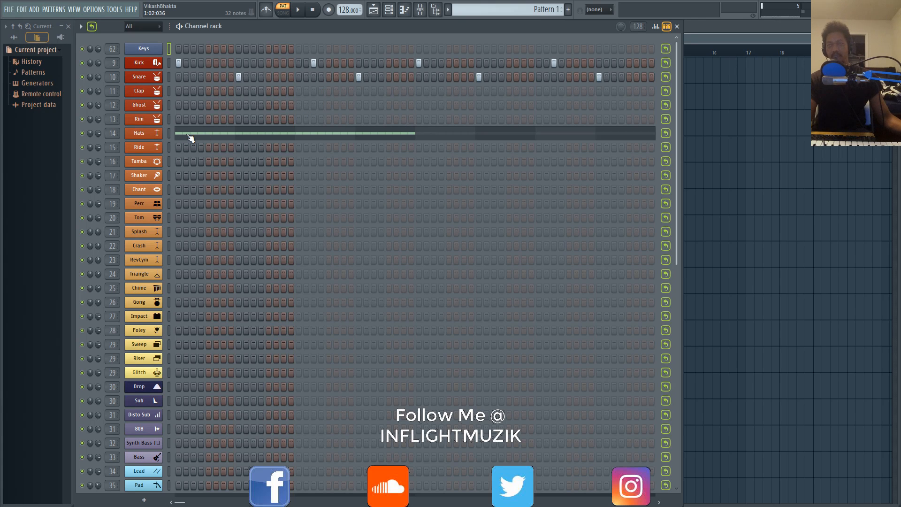
mouse_move(237, 125)
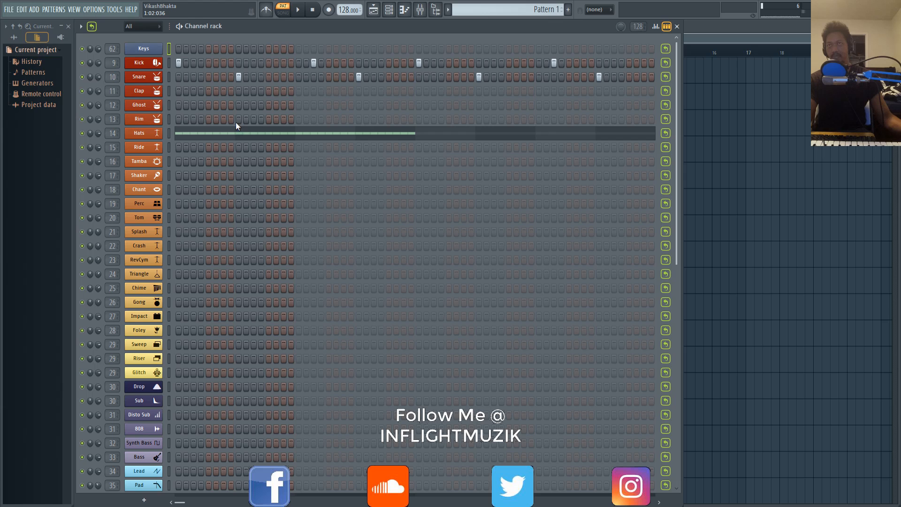
mouse_move(230, 99)
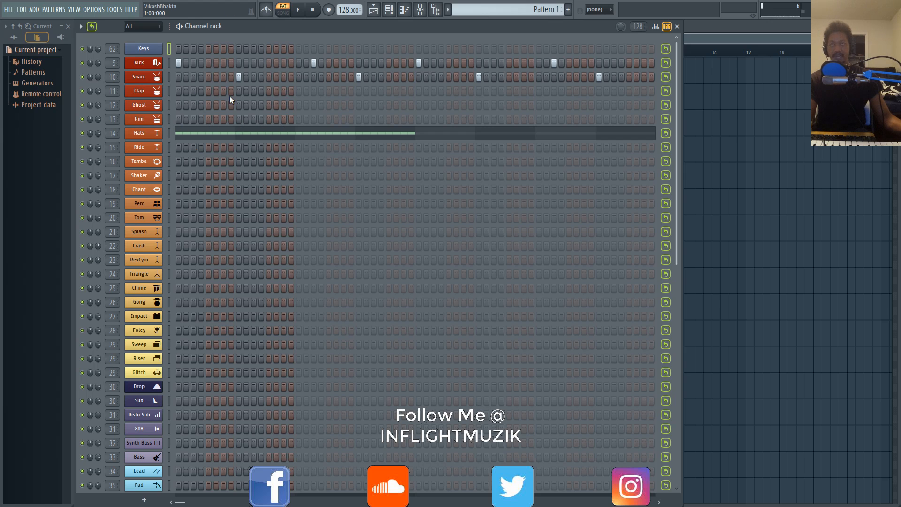
mouse_move(372, 9)
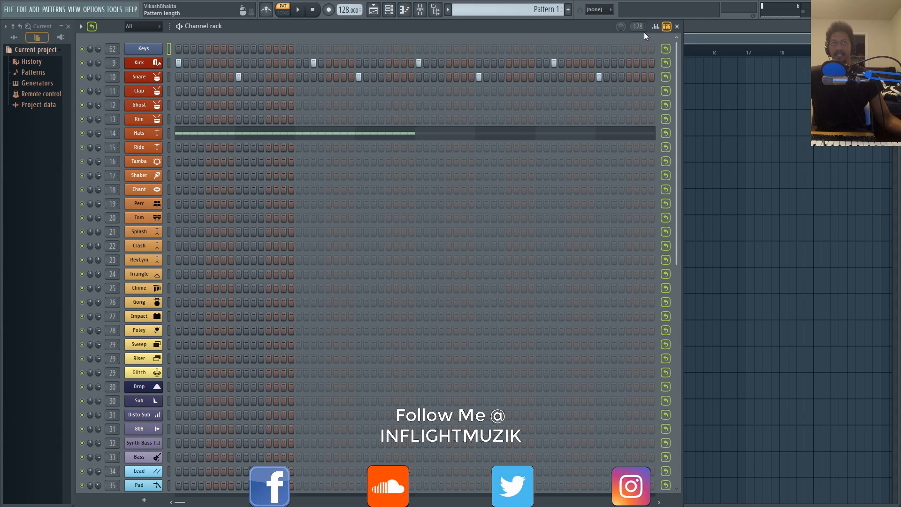
mouse_move(630, 27)
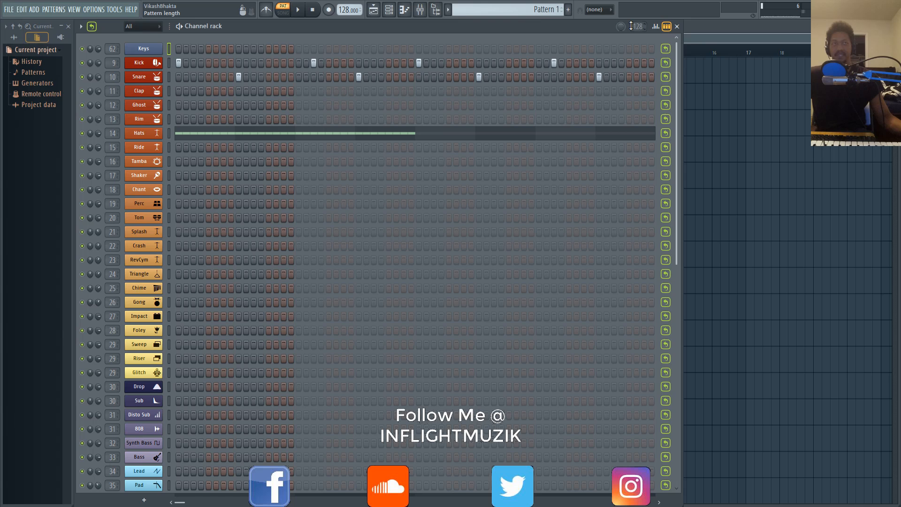
- Set the pattern length to 8 bars from the pattern-length presets
left_click(638, 26)
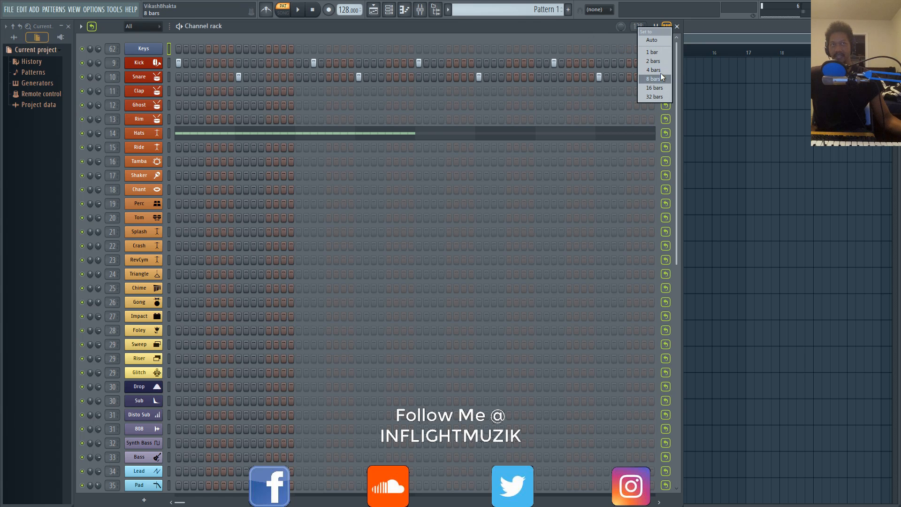
left_click(653, 79)
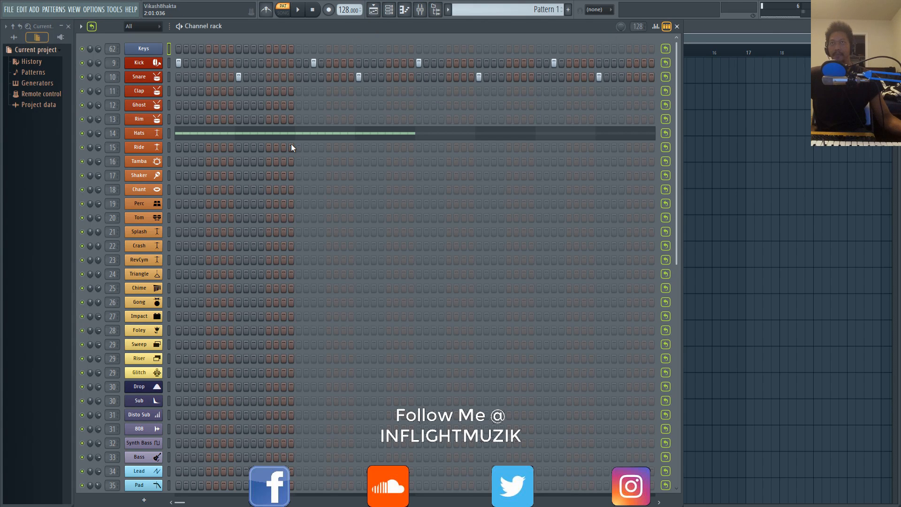
mouse_move(382, 115)
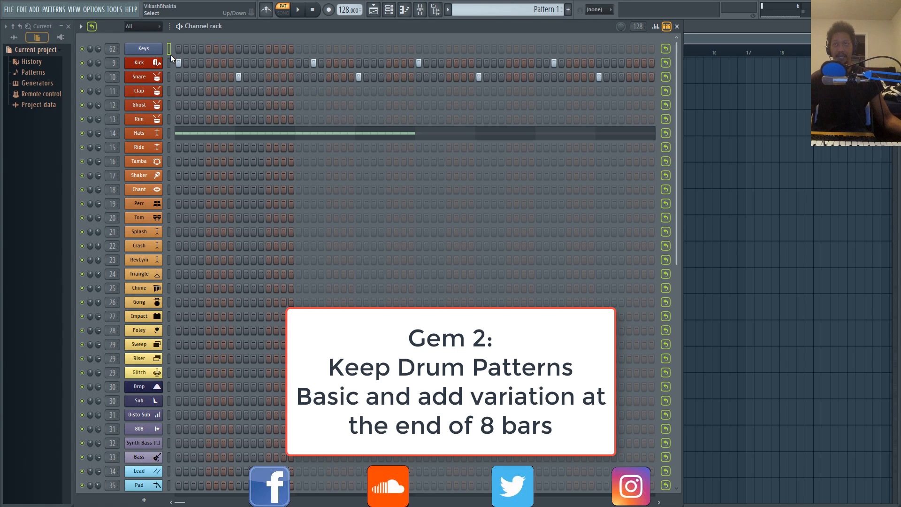
mouse_move(167, 55)
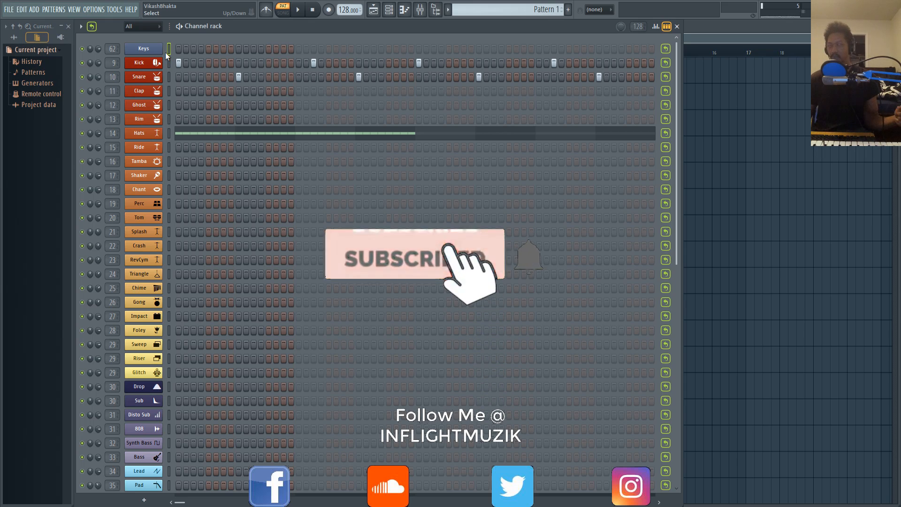
left_click(411, 253)
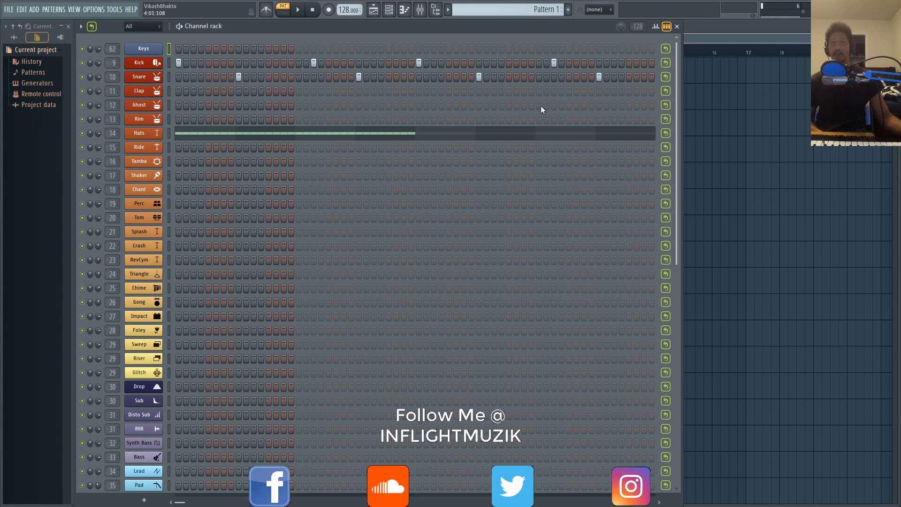
mouse_move(636, 343)
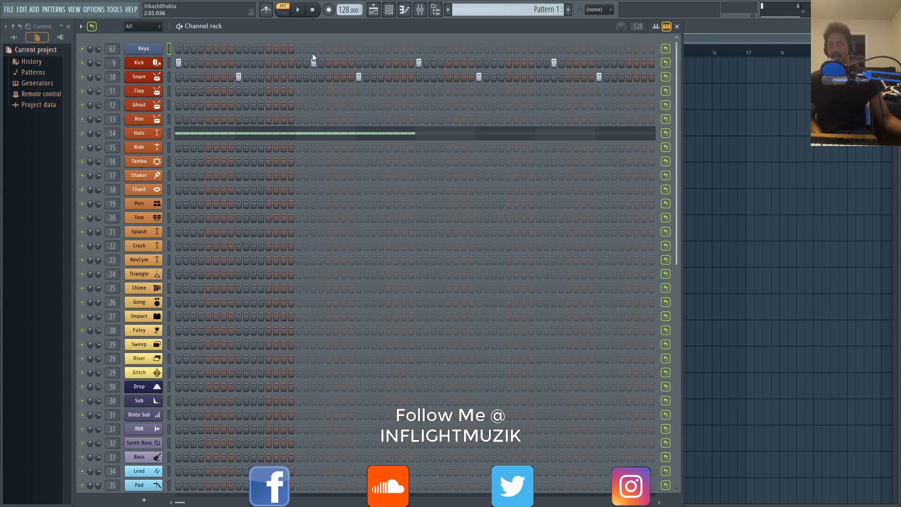
mouse_move(339, 97)
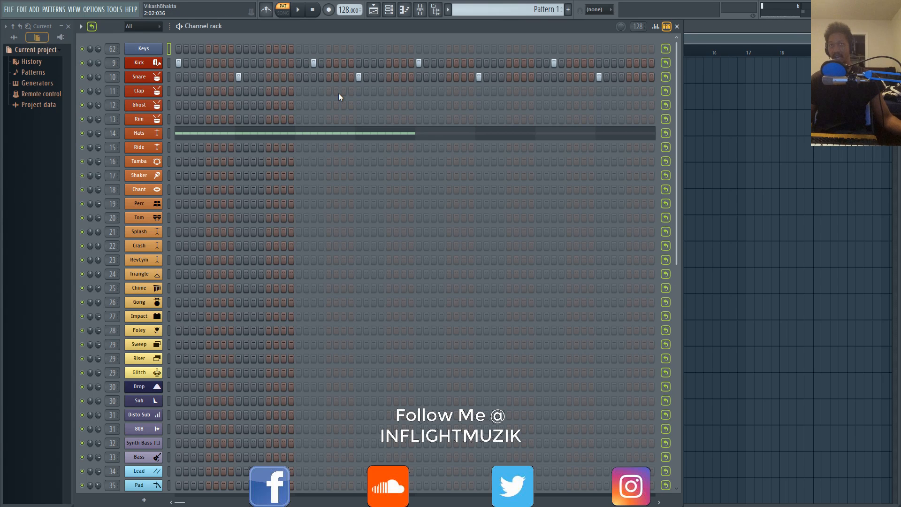
mouse_move(367, 118)
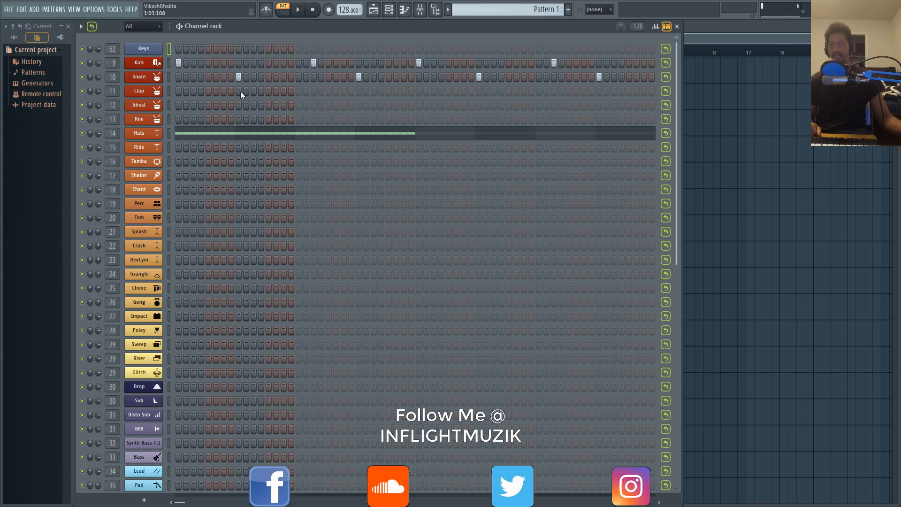
left_click(238, 90)
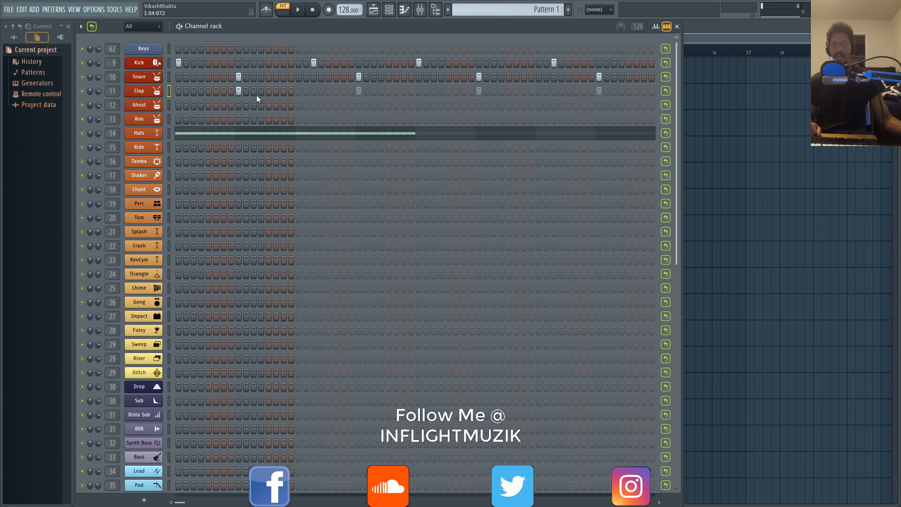
left_click(297, 9)
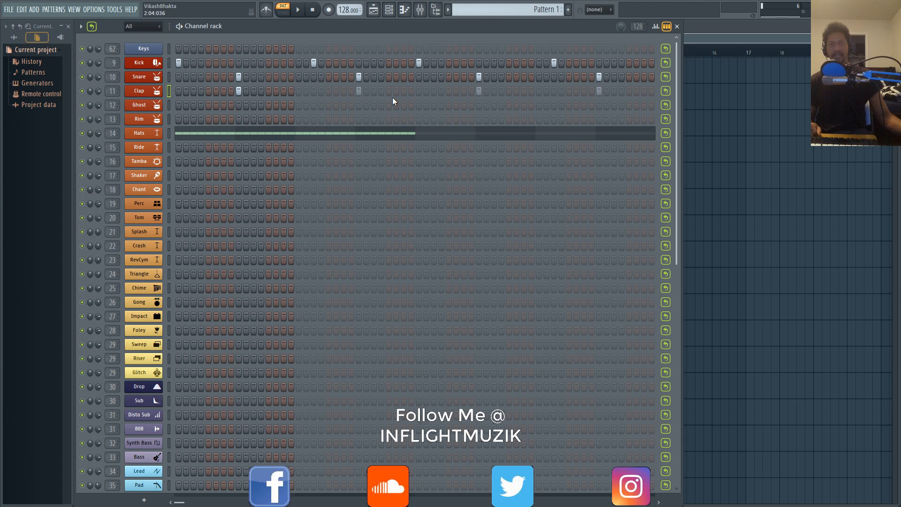
mouse_move(449, 114)
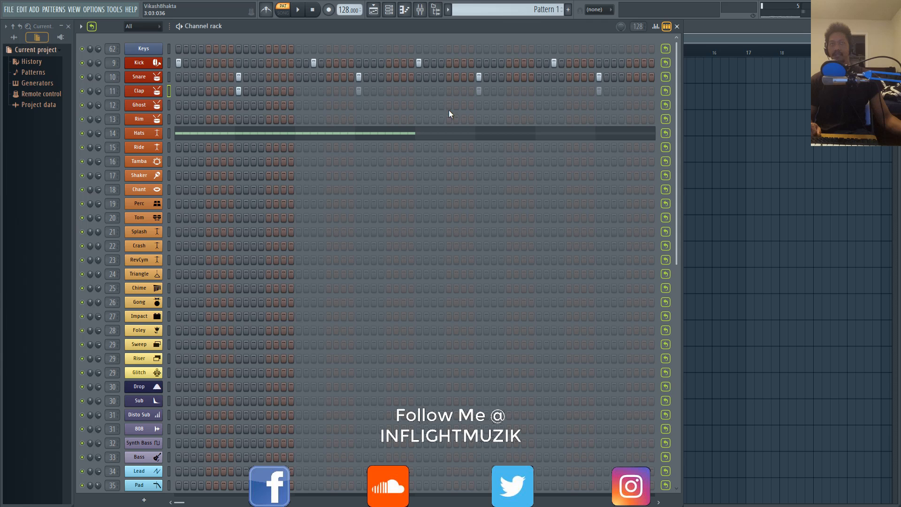
mouse_move(479, 110)
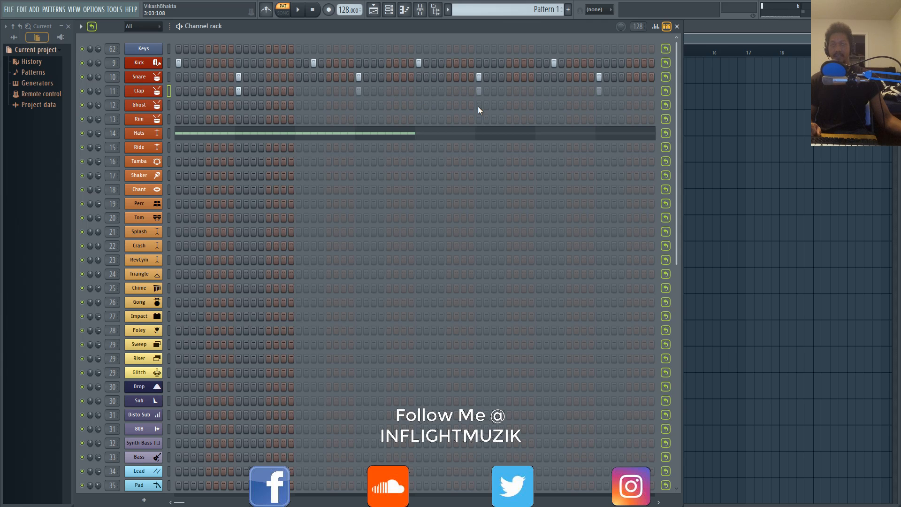
mouse_move(563, 55)
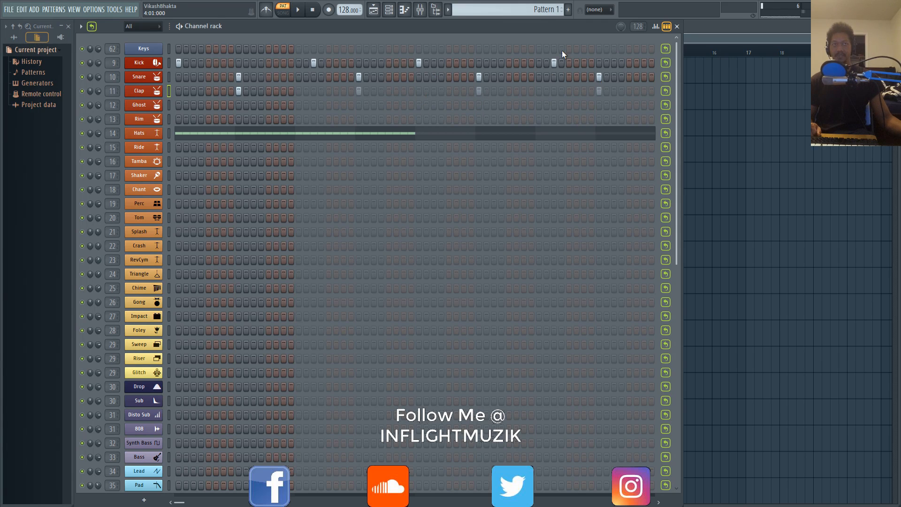
mouse_move(386, 92)
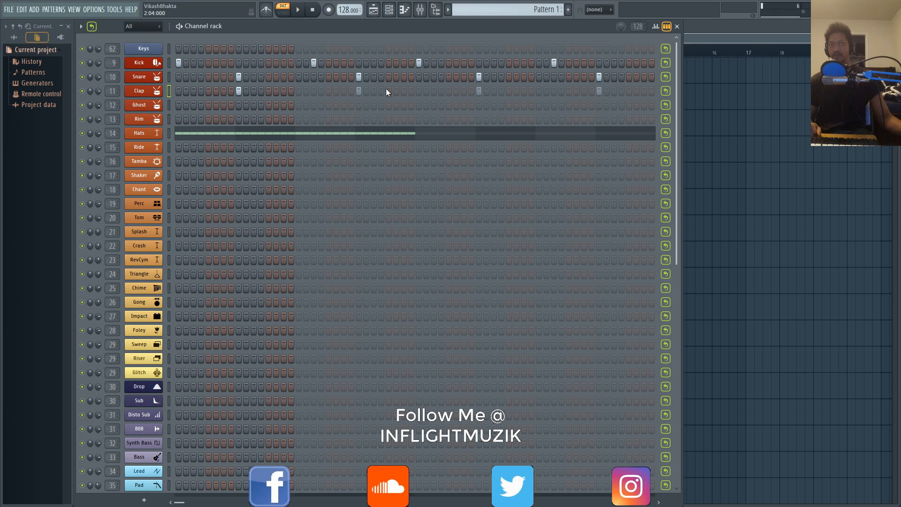
left_click(388, 91)
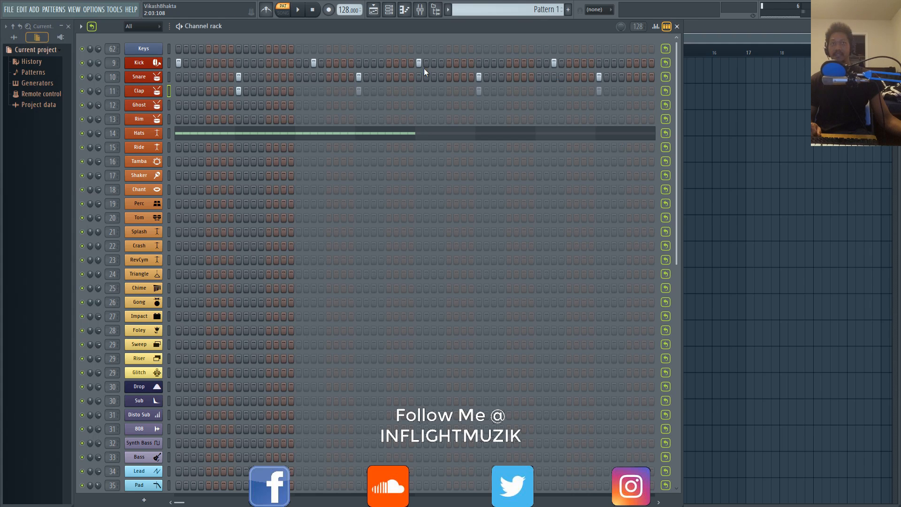
mouse_move(244, 78)
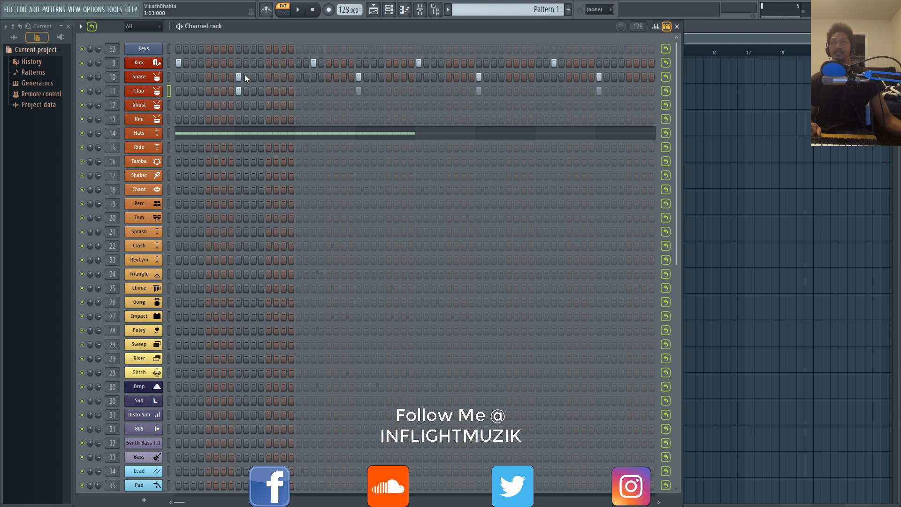
mouse_move(557, 112)
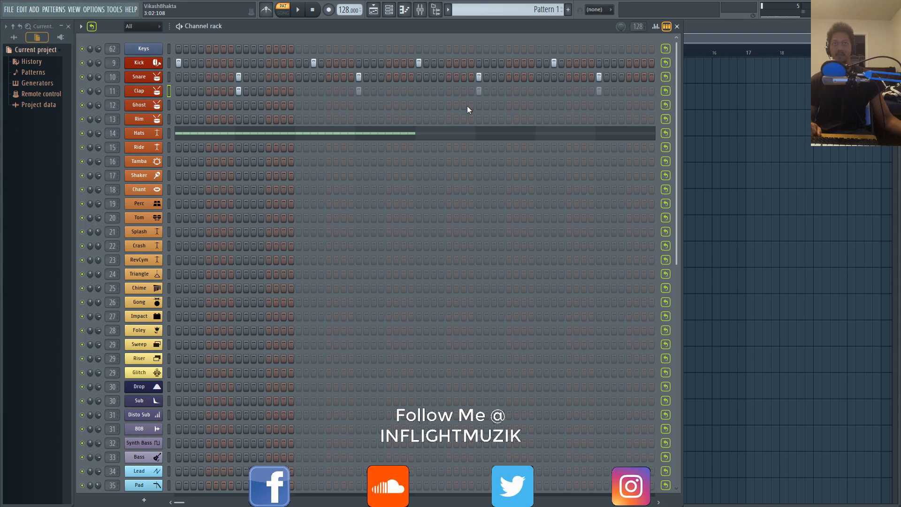
mouse_move(390, 95)
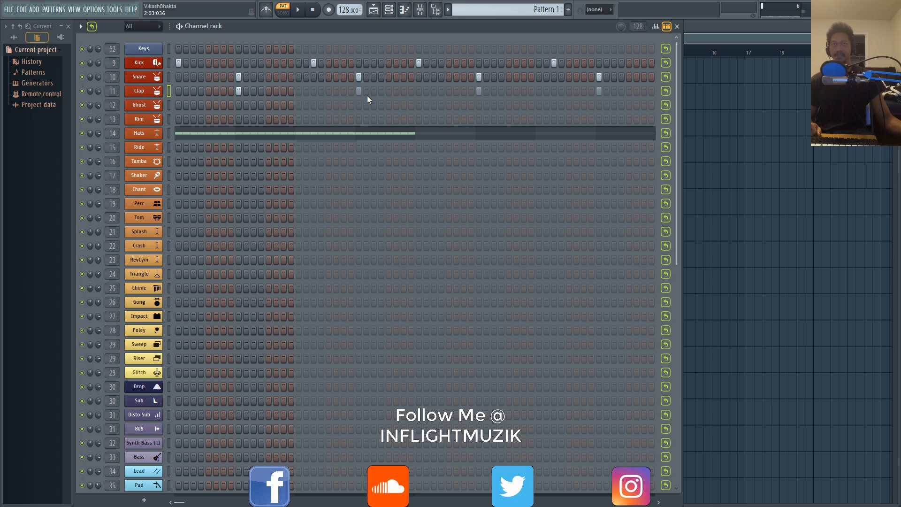
mouse_move(687, 96)
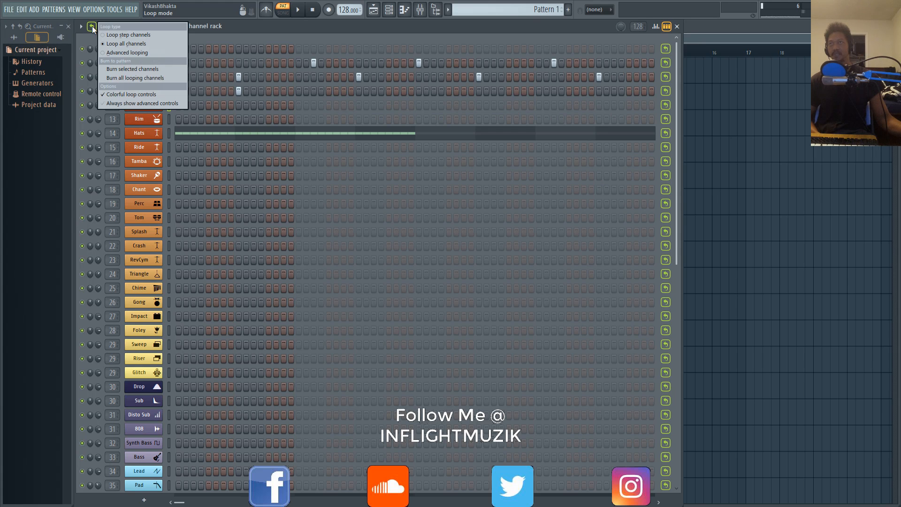
mouse_move(134, 78)
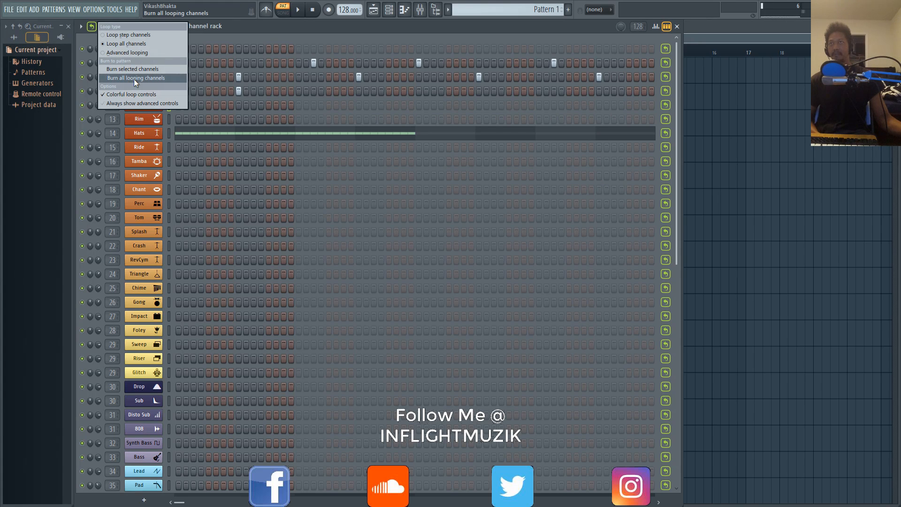
- Burn all looping channels into the 8-bar pattern and play it back
left_click(135, 78)
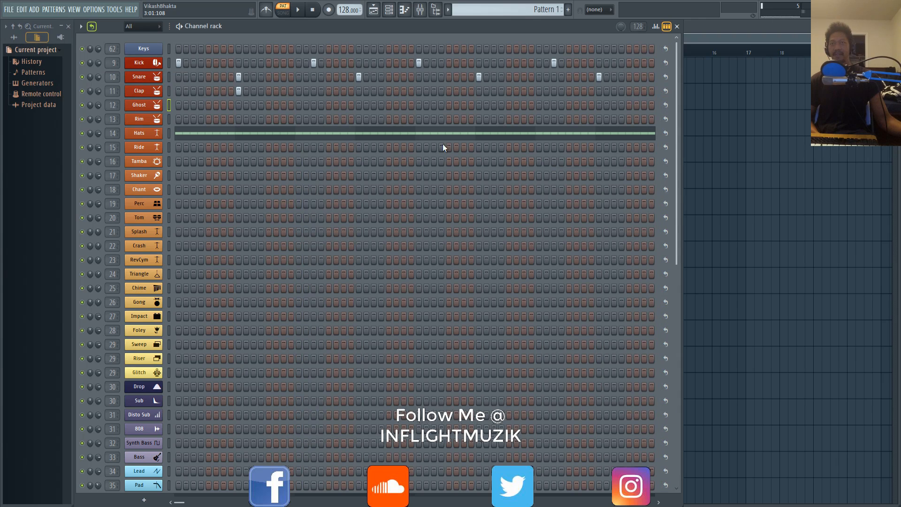
mouse_move(480, 206)
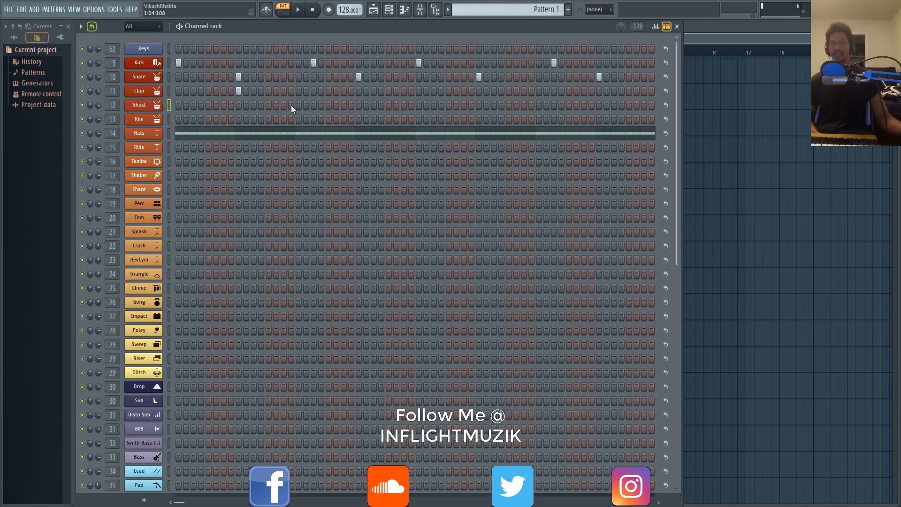
mouse_move(503, 108)
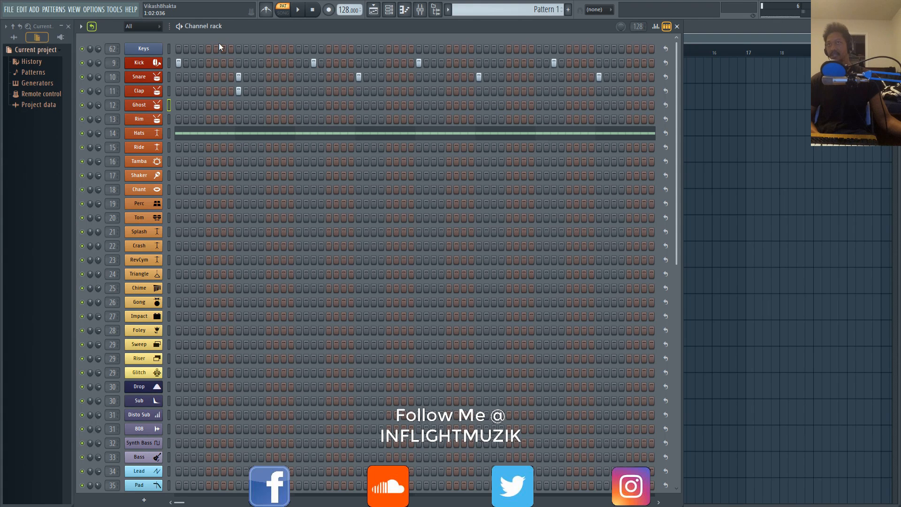
left_click(297, 9)
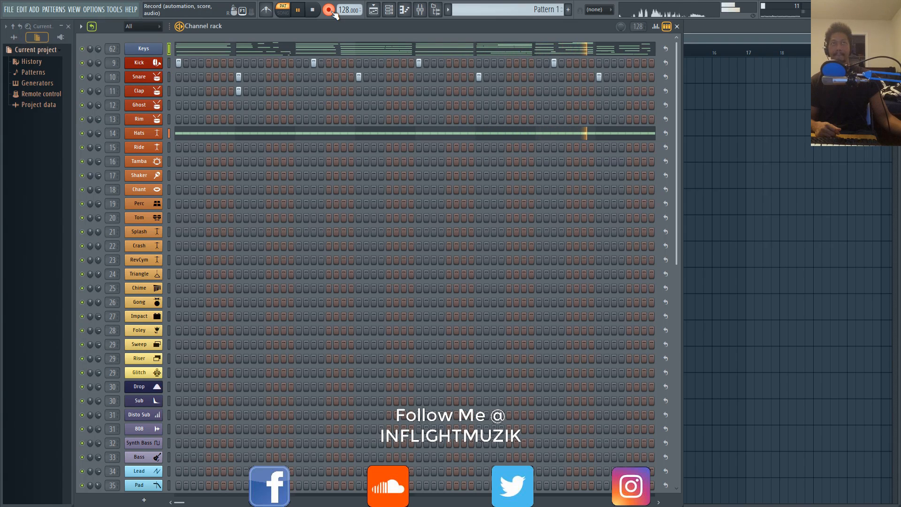
left_click(329, 10)
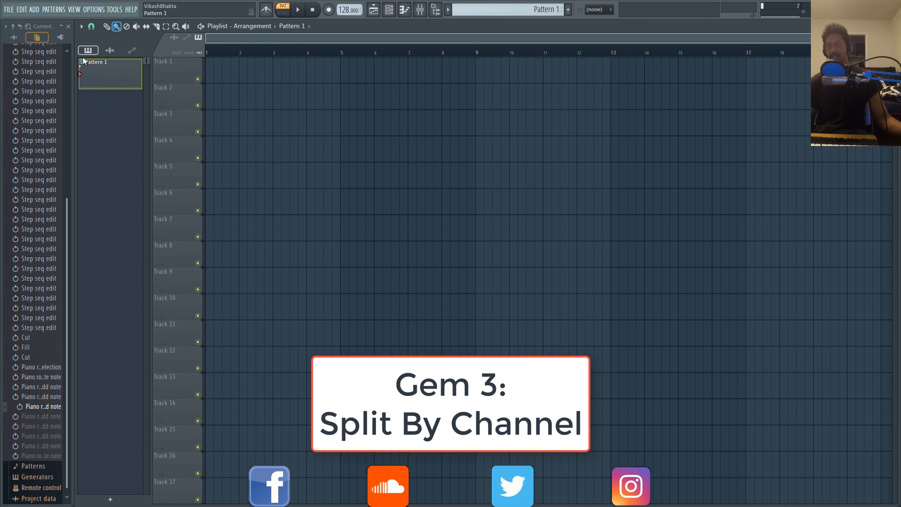
- Bring up Pattern 1's options menu for the Split by channel command
right_click(101, 62)
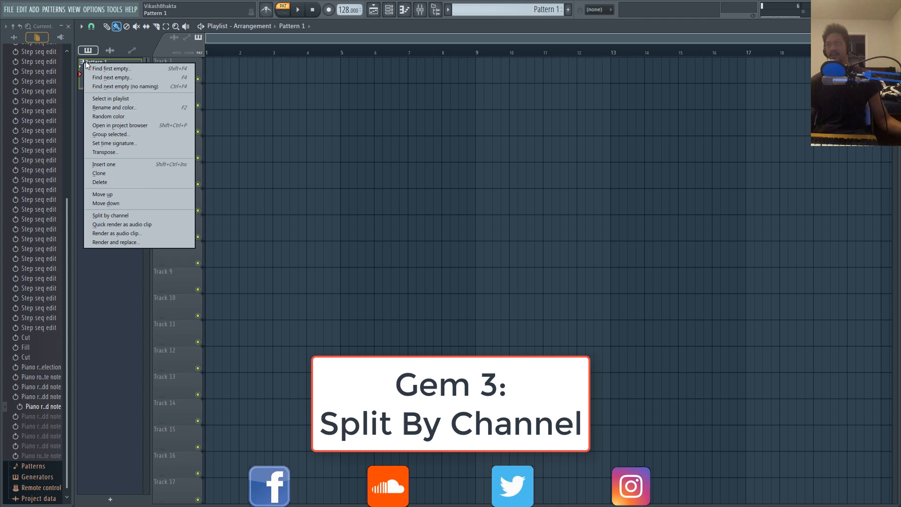
mouse_move(109, 116)
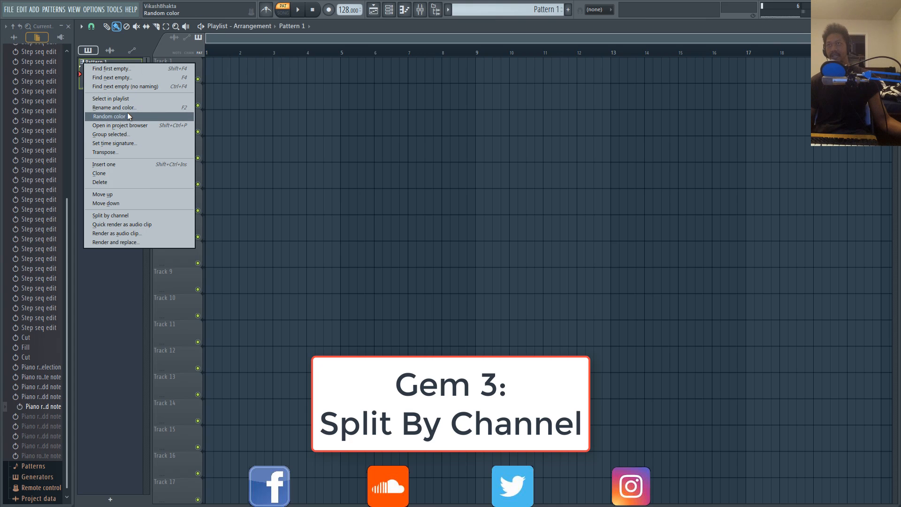
mouse_move(122, 224)
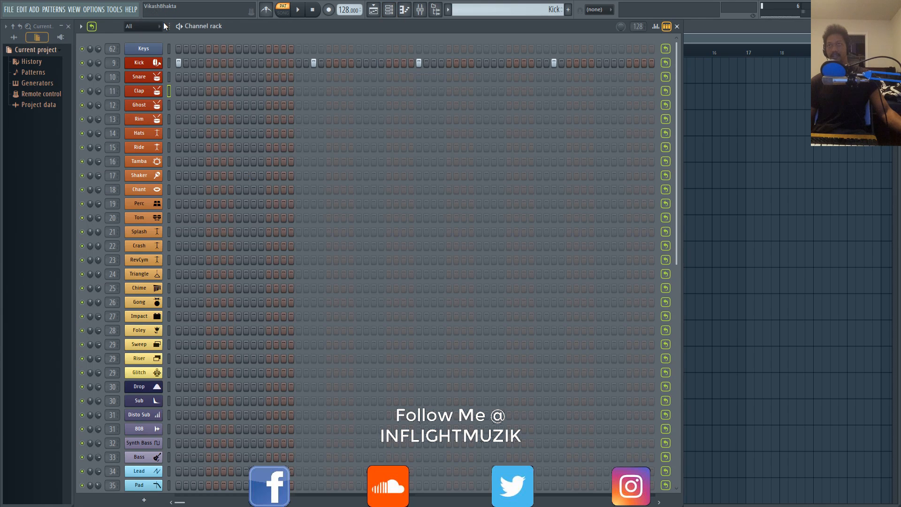
mouse_move(175, 199)
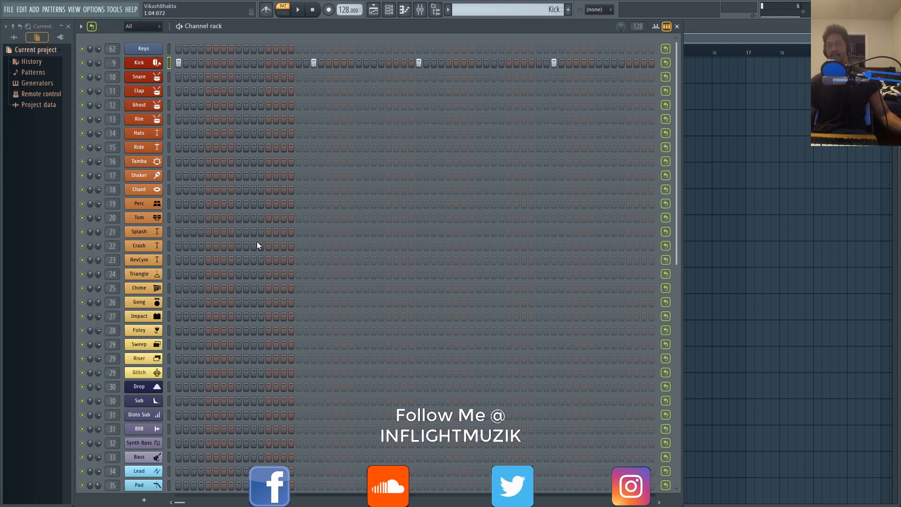
- Review the mixer buses and select the Kick insert track
left_click(139, 204)
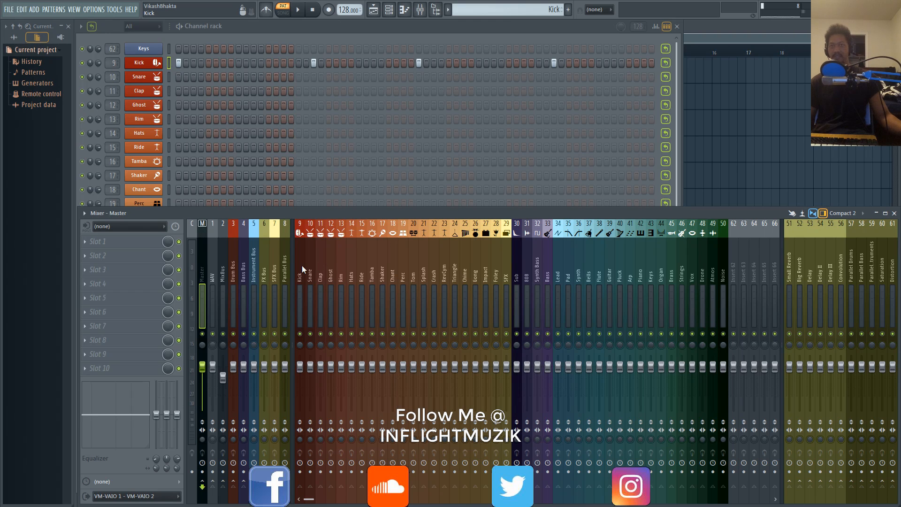
left_click(449, 276)
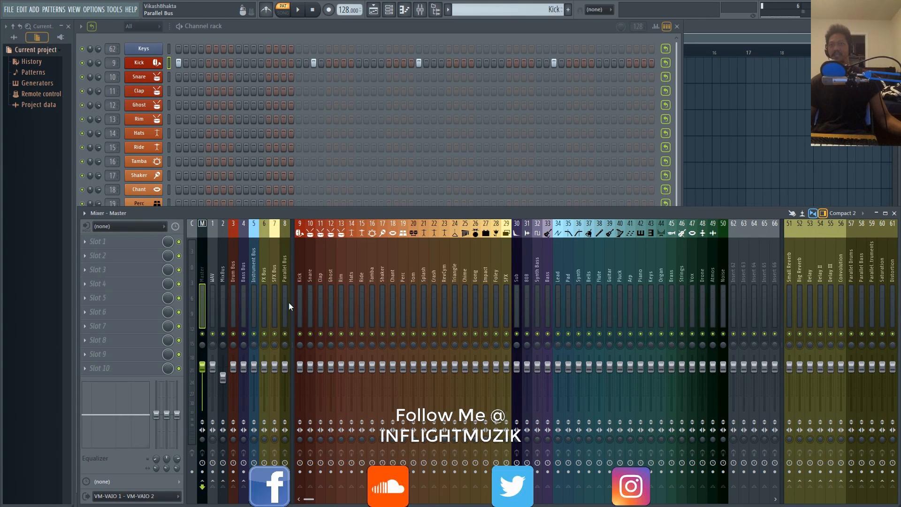
left_click(329, 282)
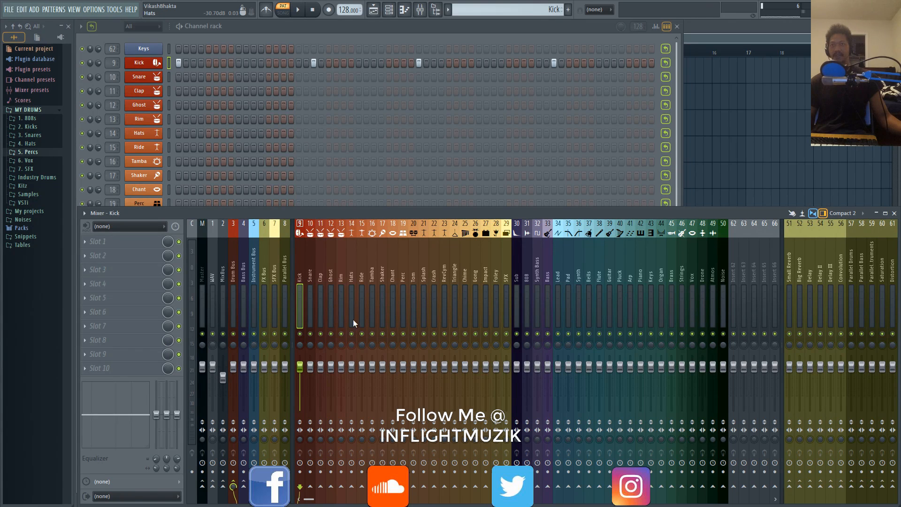
mouse_move(420, 333)
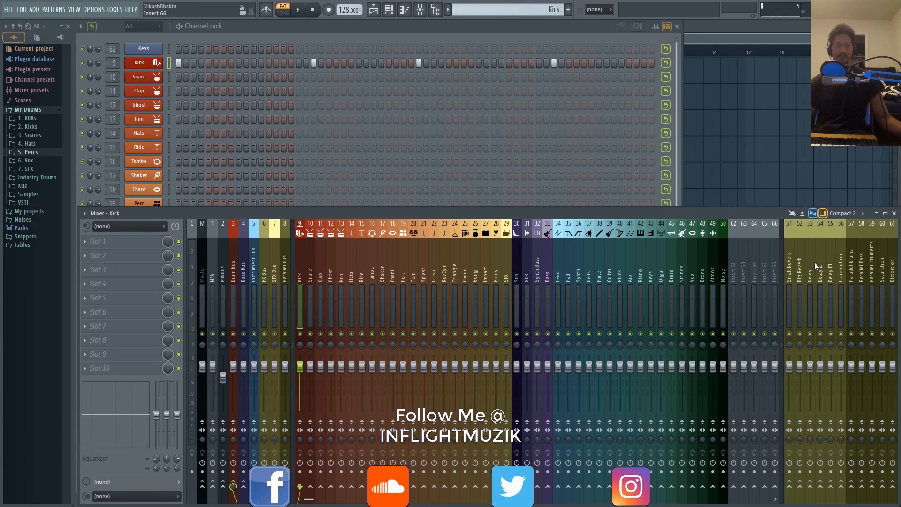
mouse_move(342, 374)
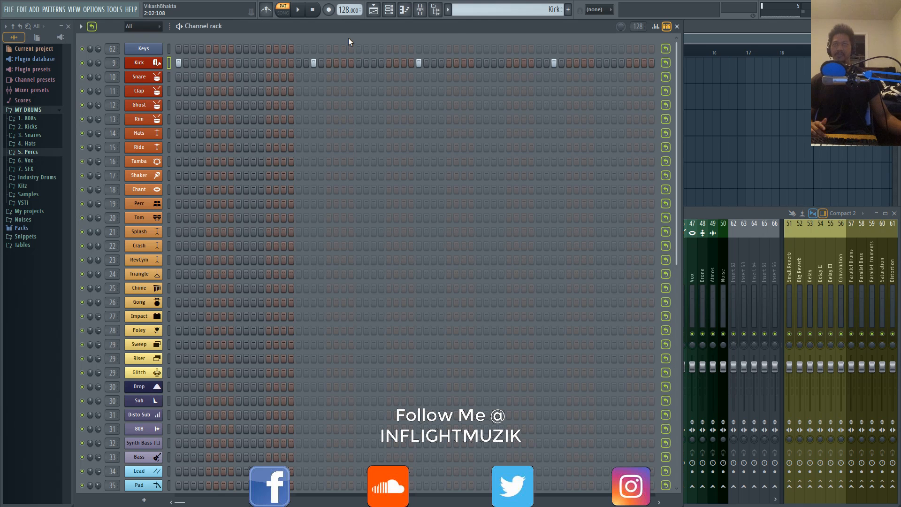
mouse_move(572, 108)
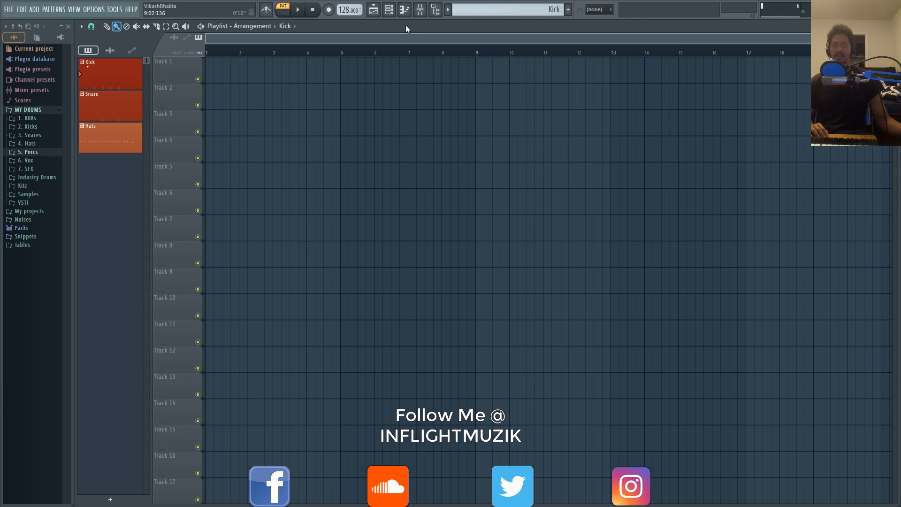
mouse_move(389, 9)
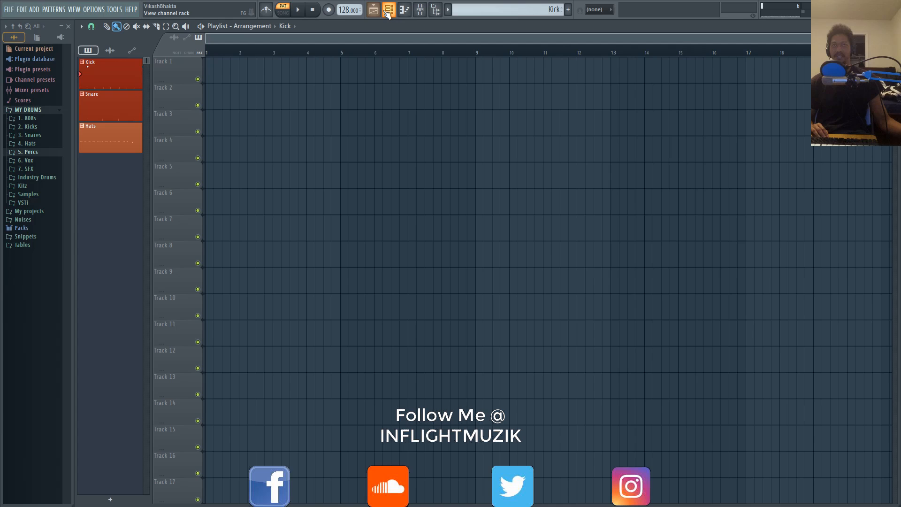
- Select the Kick pattern in the playlist and bring up the channel rack
left_click(282, 9)
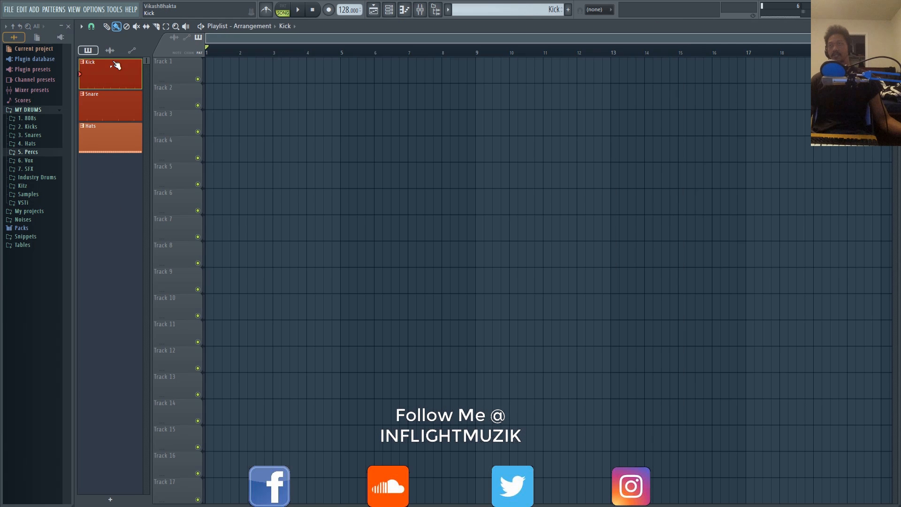
left_click(109, 105)
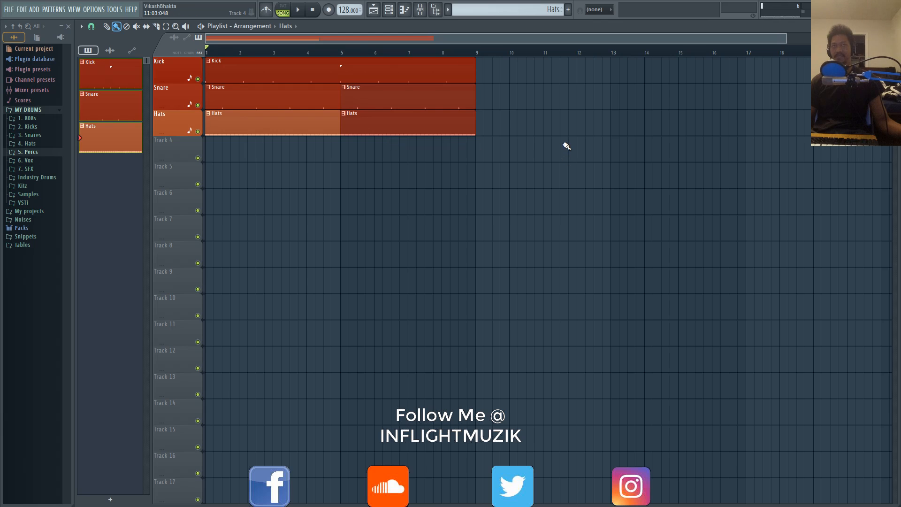
mouse_move(552, 135)
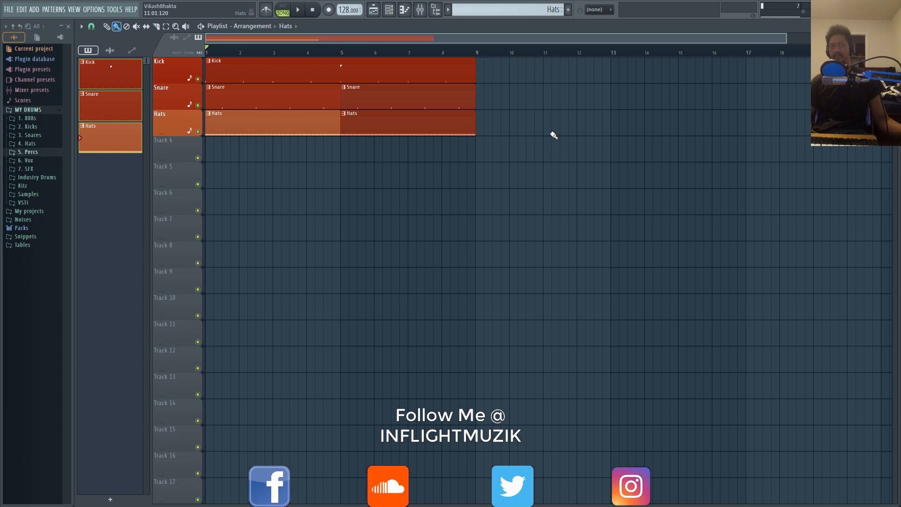
mouse_move(446, 113)
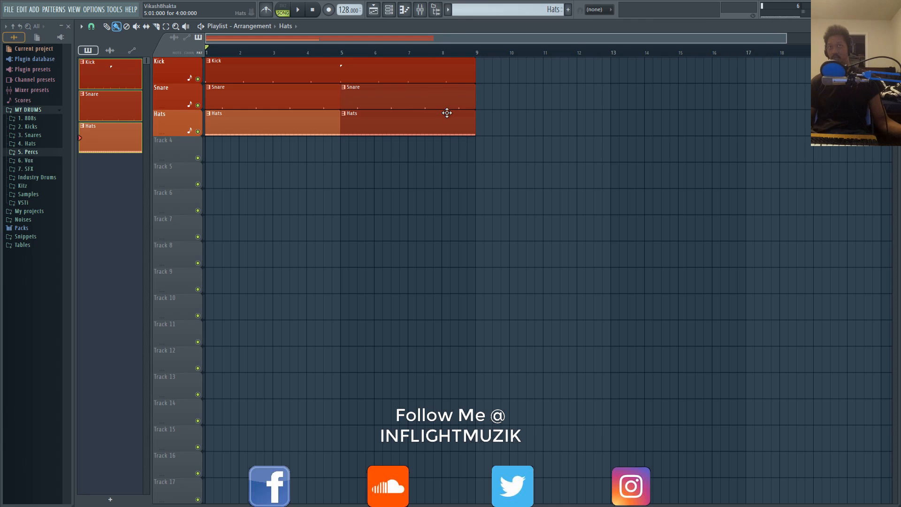
left_click(420, 10)
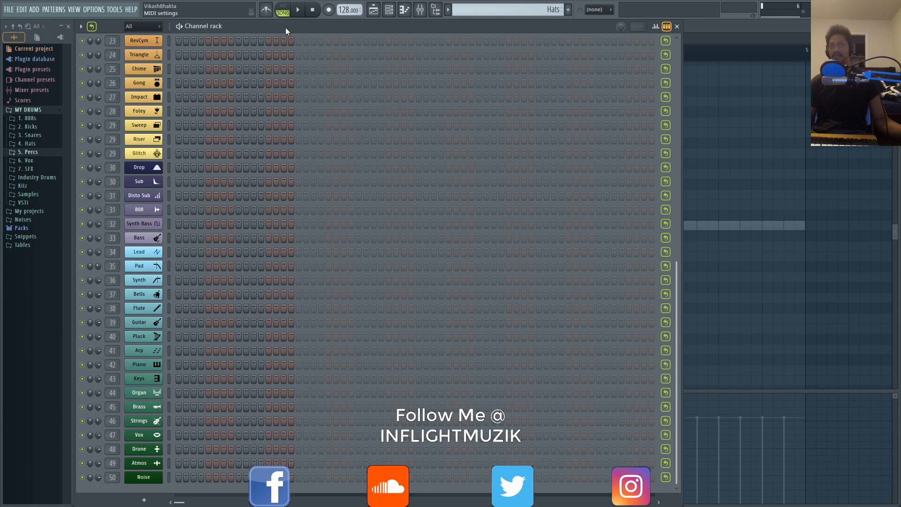
left_click(138, 252)
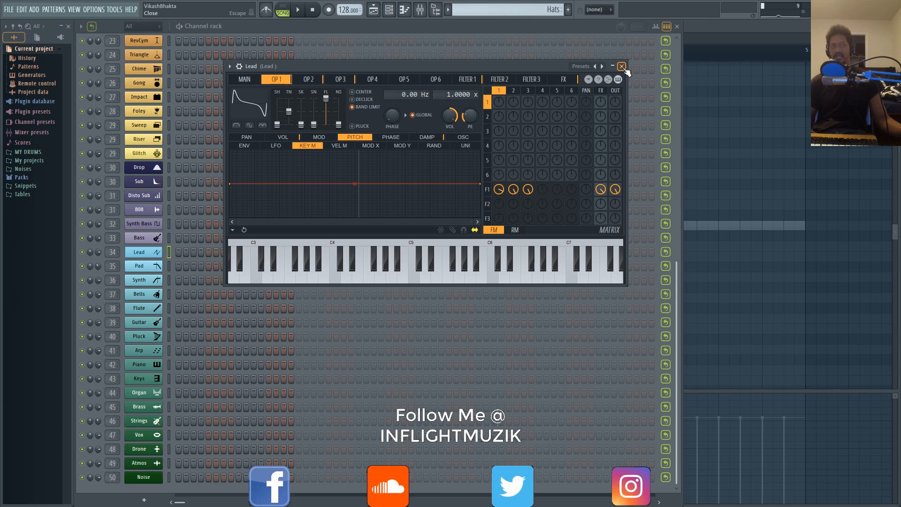
left_click(622, 66)
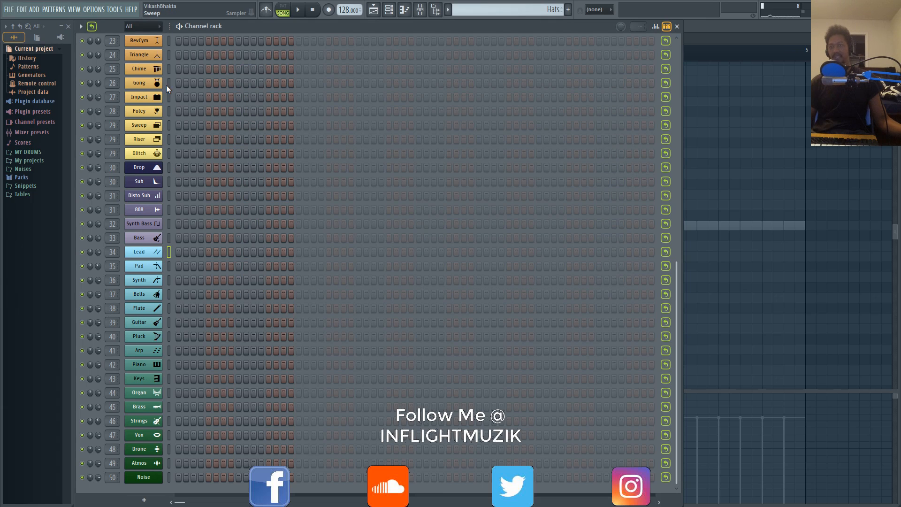
left_click(138, 307)
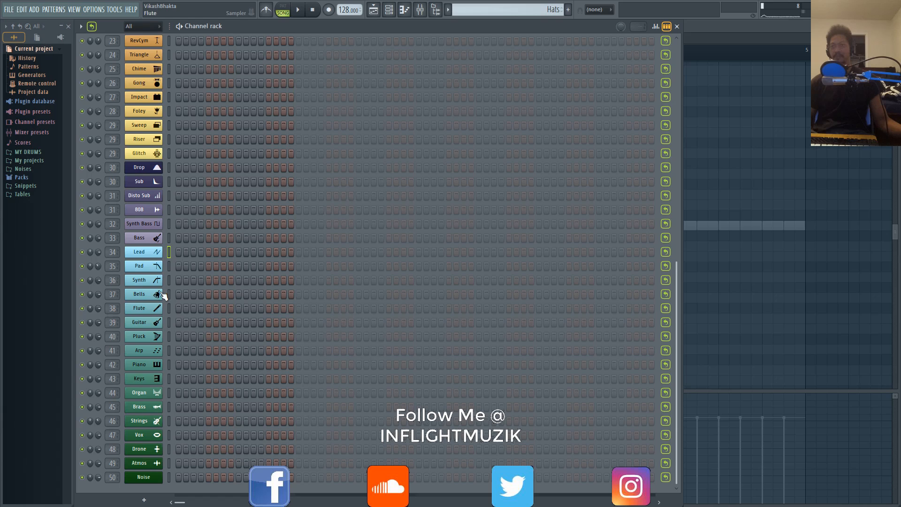
scroll("up", 3)
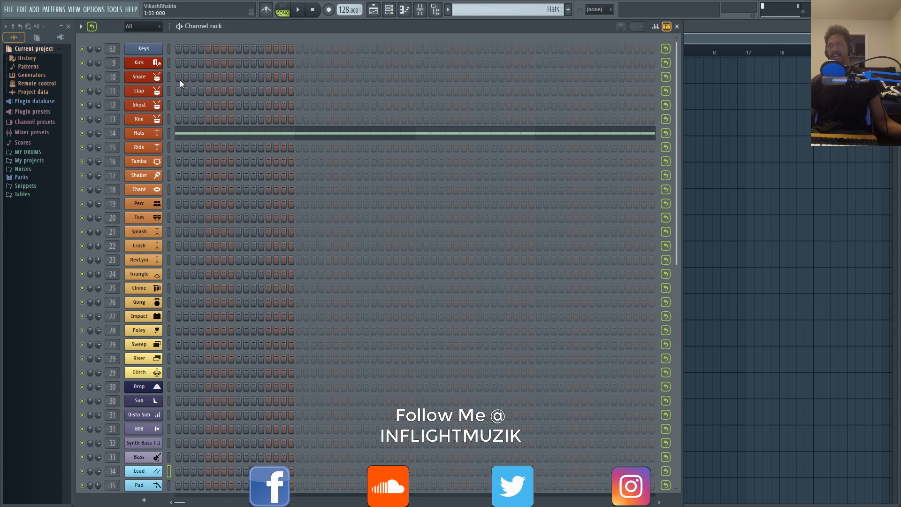
scroll("down", 3)
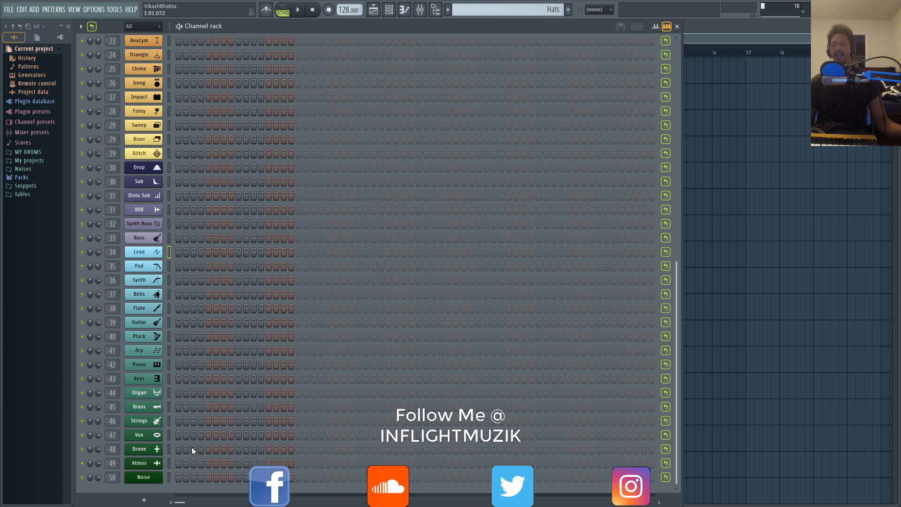
scroll("up", 3)
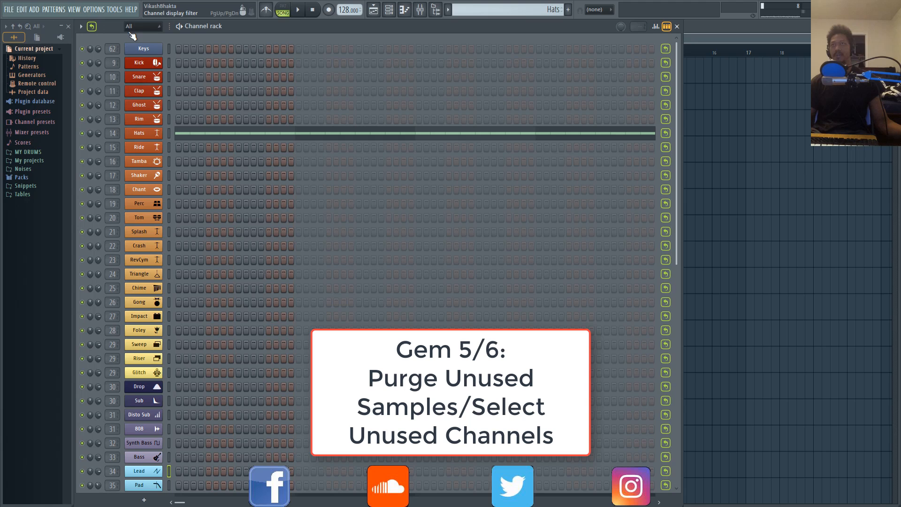
- Select the unused channels via the macro and delete them, leaving Kick, Snare and Hats
left_click(114, 10)
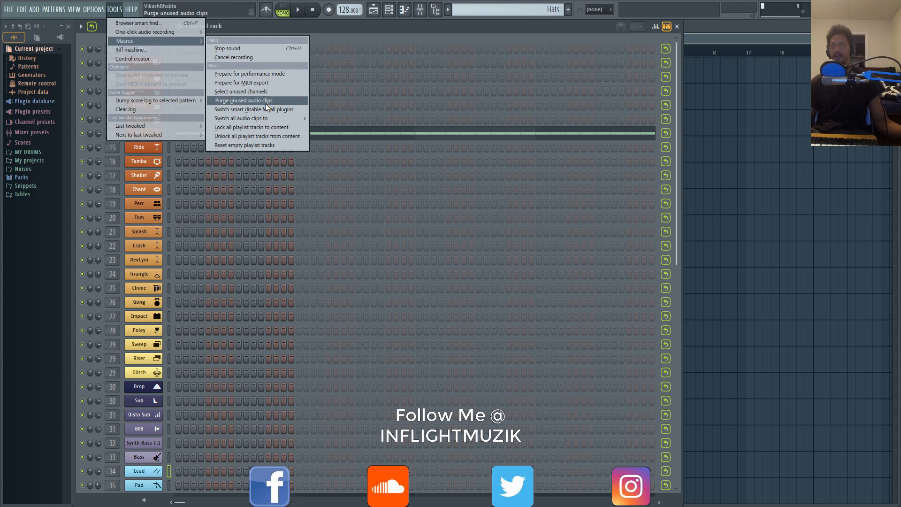
mouse_move(255, 109)
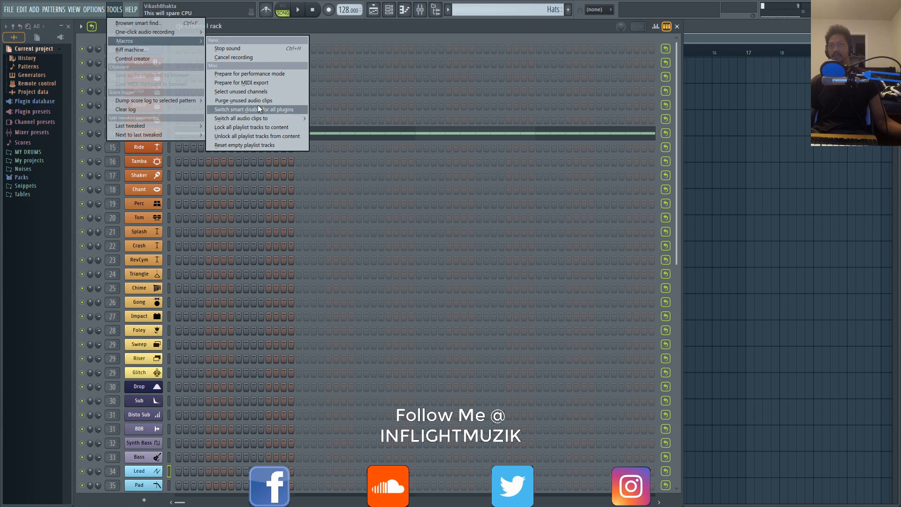
mouse_move(240, 91)
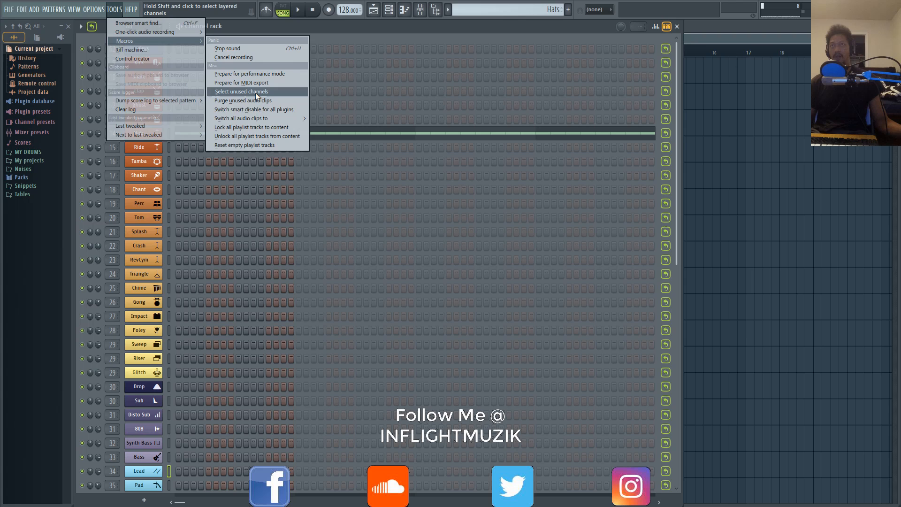
left_click(241, 91)
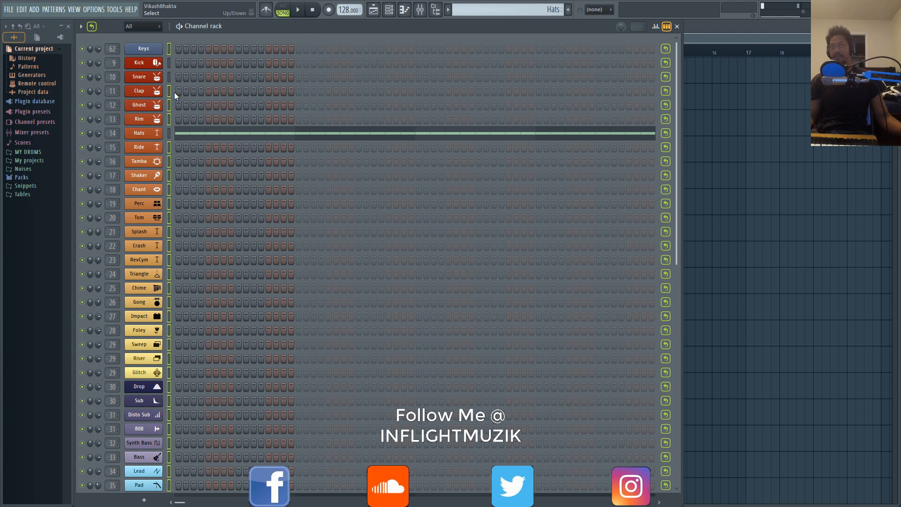
scroll("down", 3)
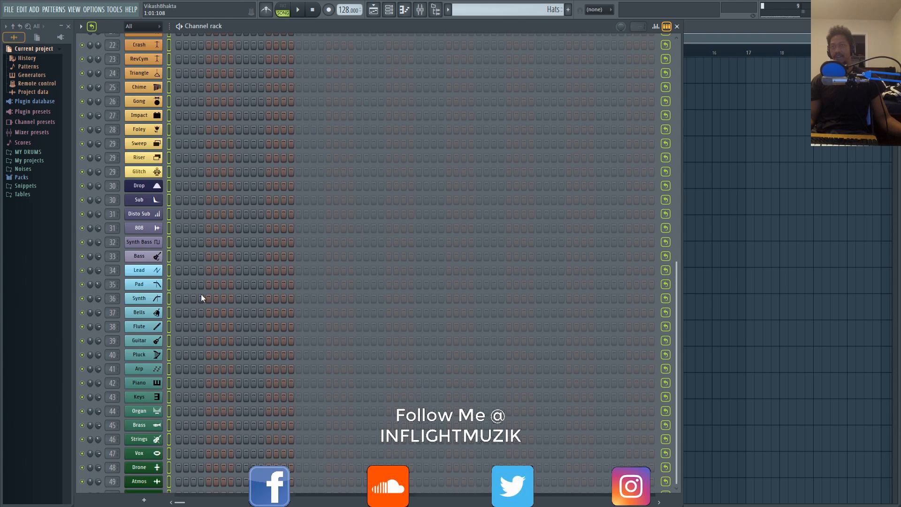
scroll("up", 3)
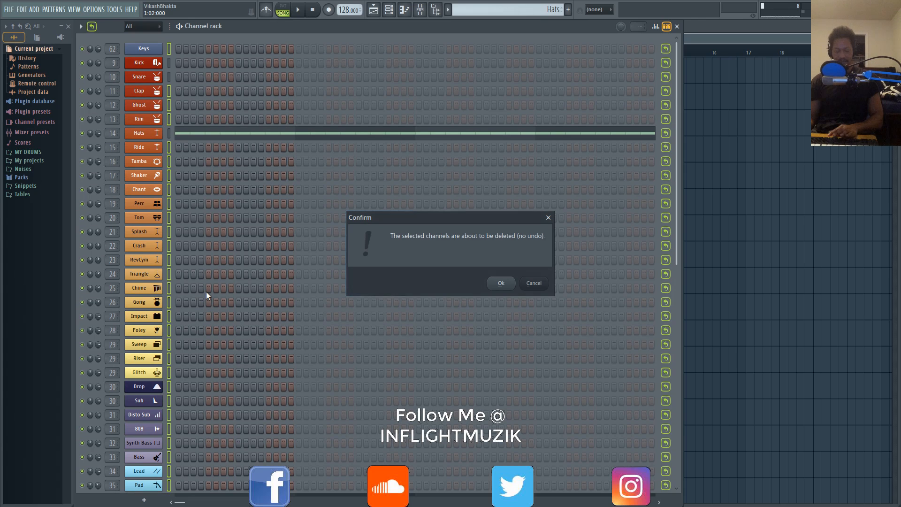
mouse_move(321, 273)
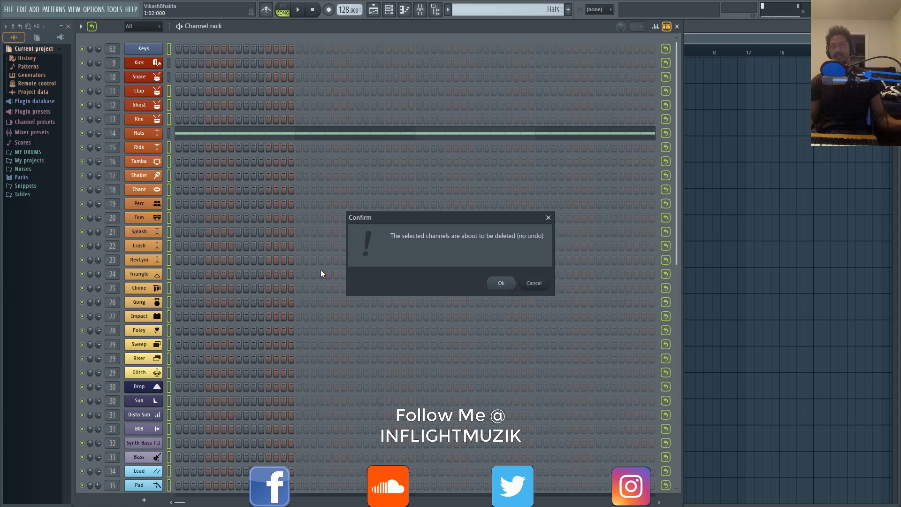
mouse_move(500, 282)
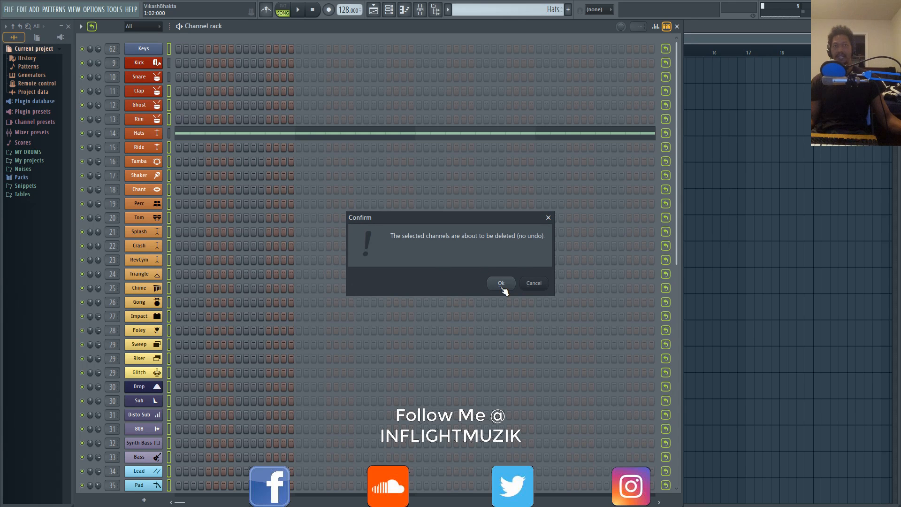
left_click(500, 283)
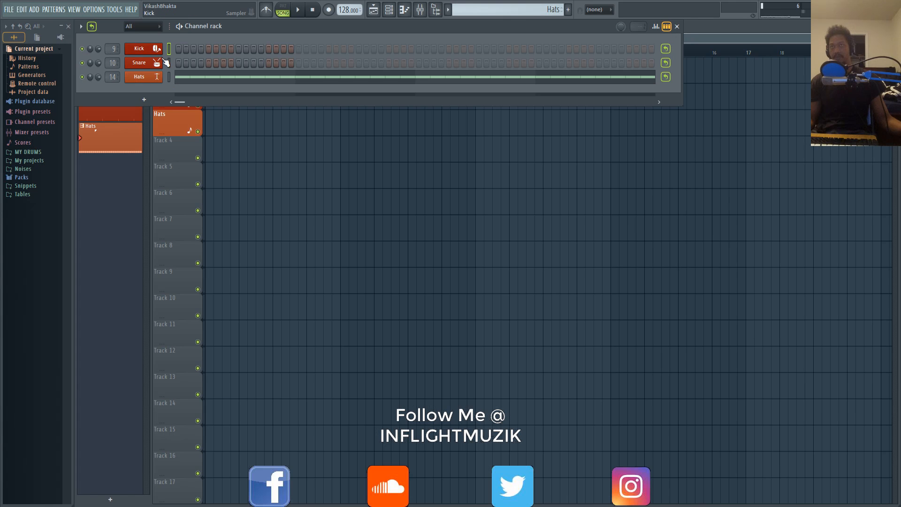
left_click(139, 76)
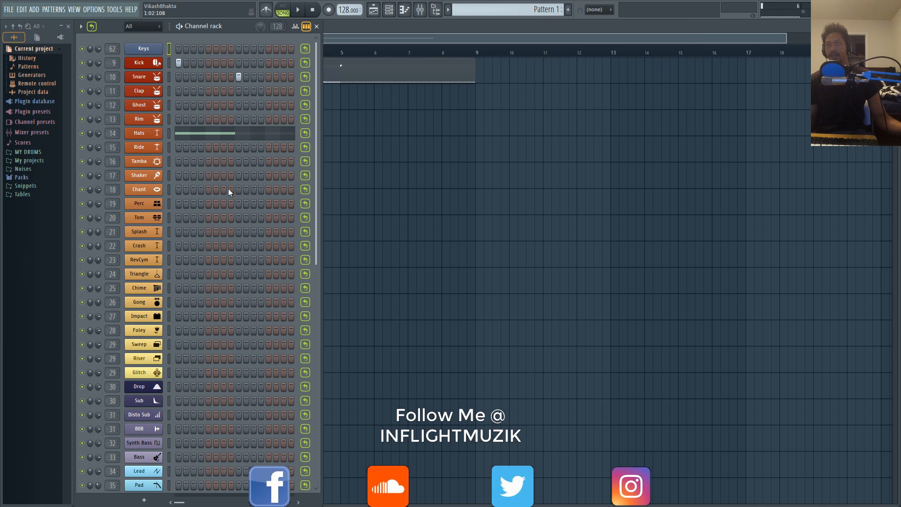
mouse_move(151, 30)
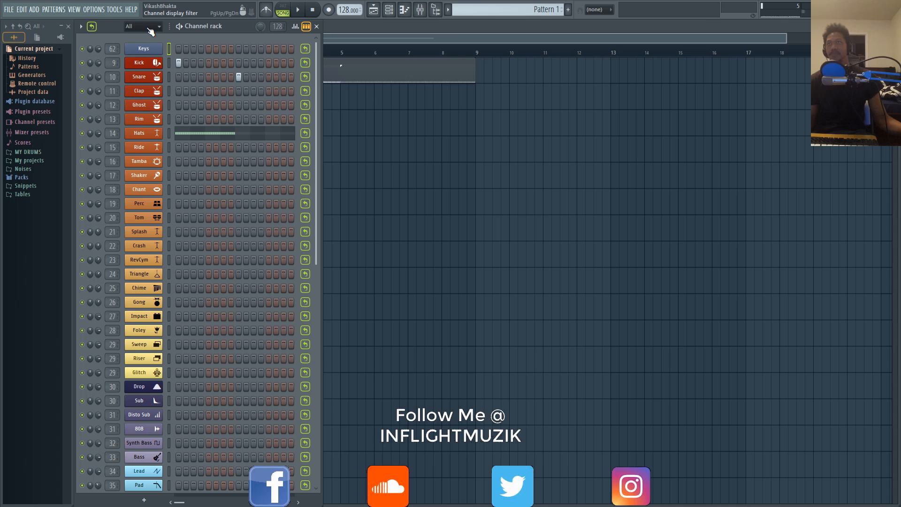
- Filter the rack to Bass, Drums, Instruments and Unsorted in turn, then show All again
left_click(142, 26)
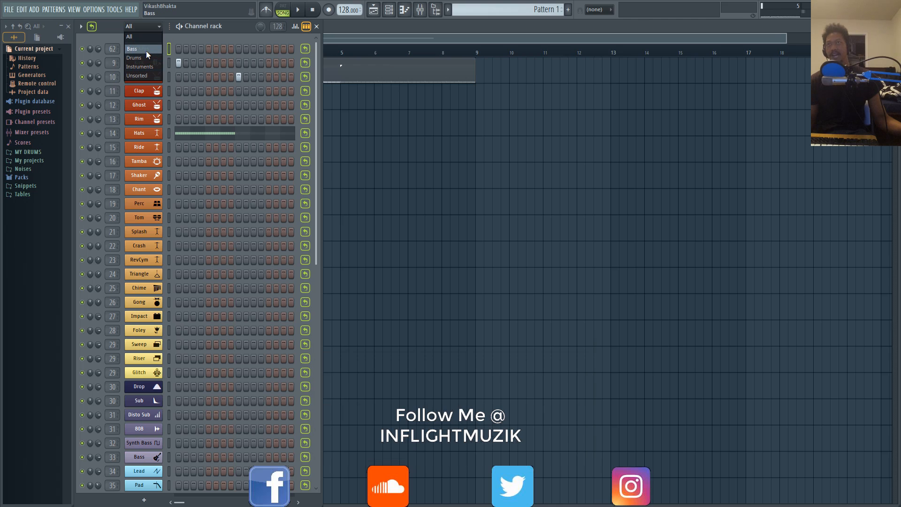
left_click(131, 48)
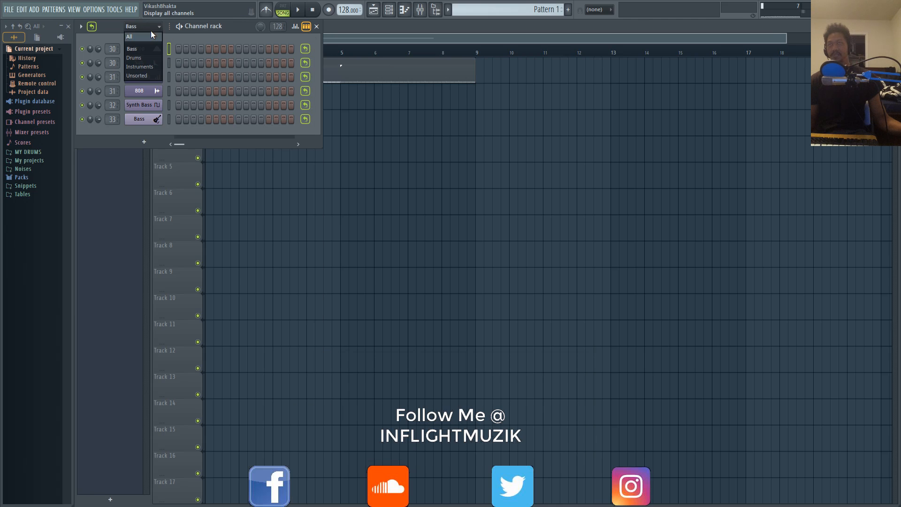
left_click(133, 57)
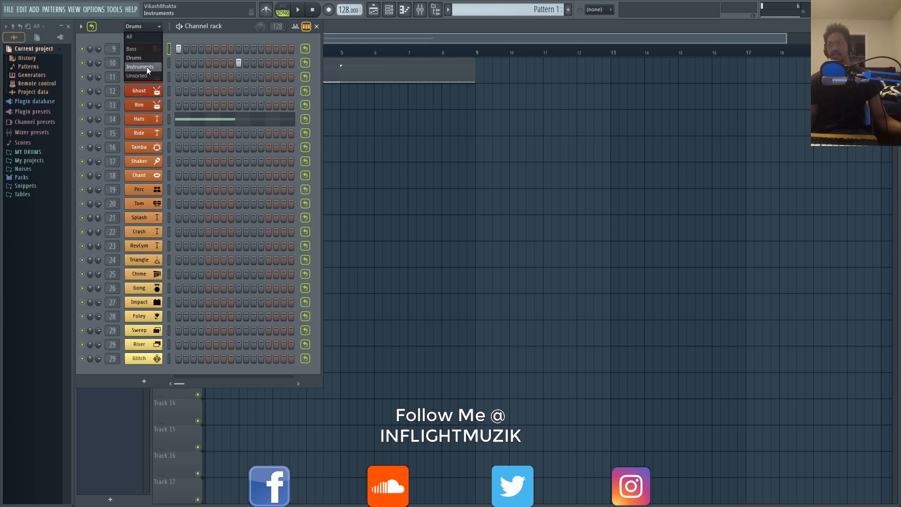
left_click(140, 66)
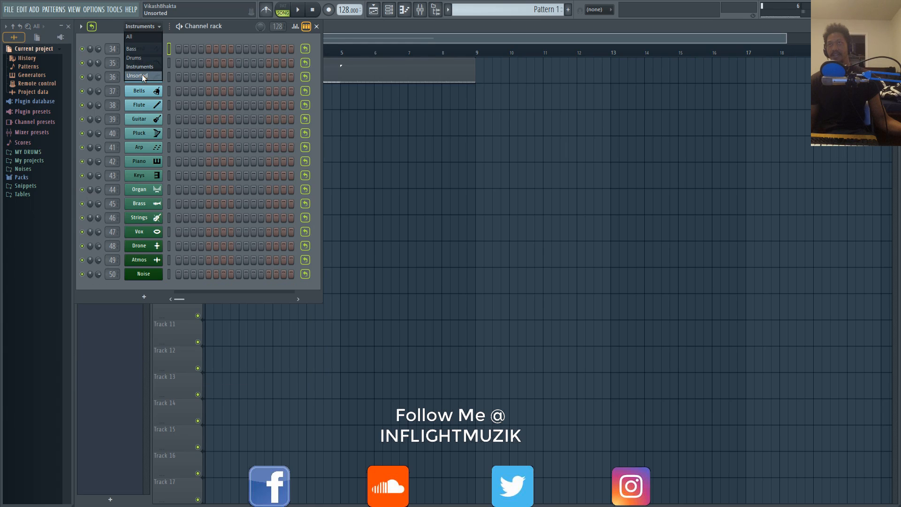
left_click(136, 76)
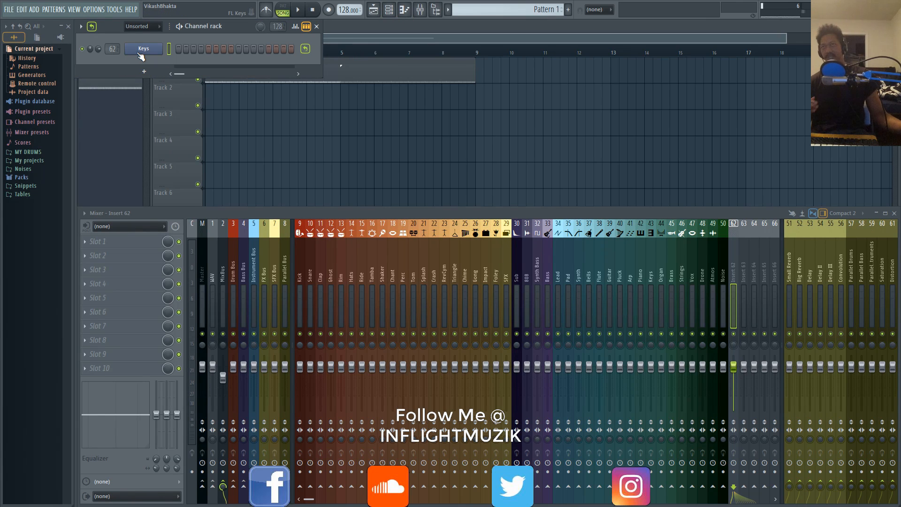
left_click(141, 26)
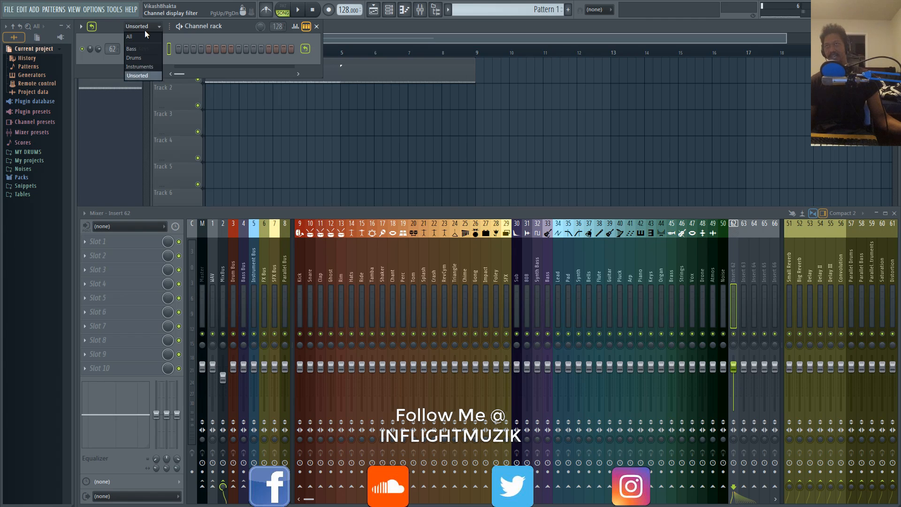
left_click(130, 36)
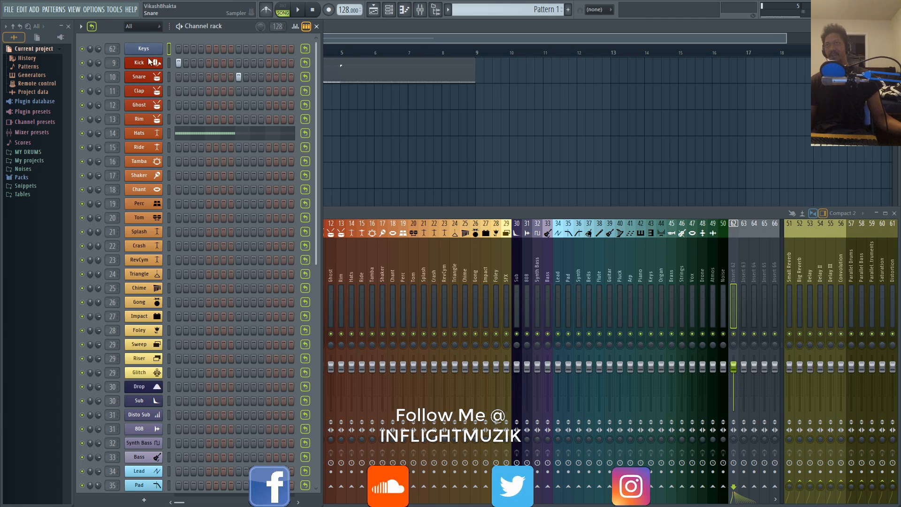
mouse_move(168, 160)
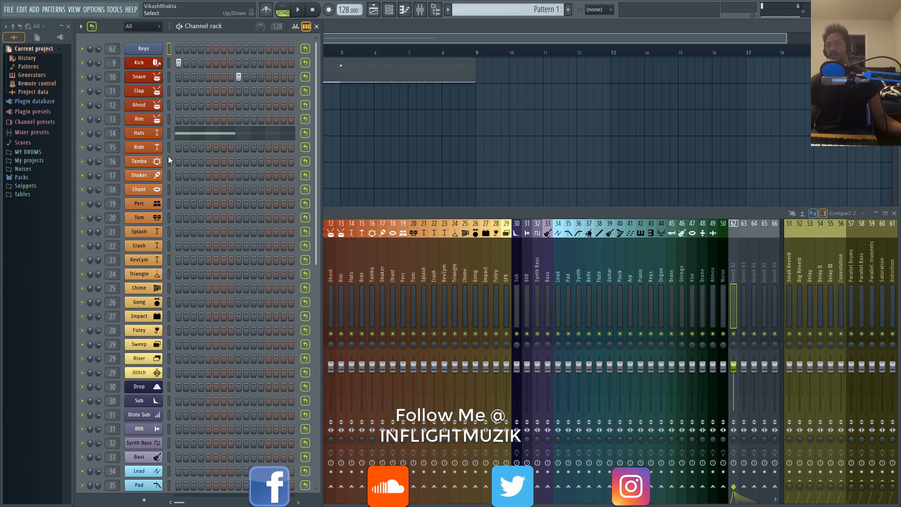
mouse_move(170, 65)
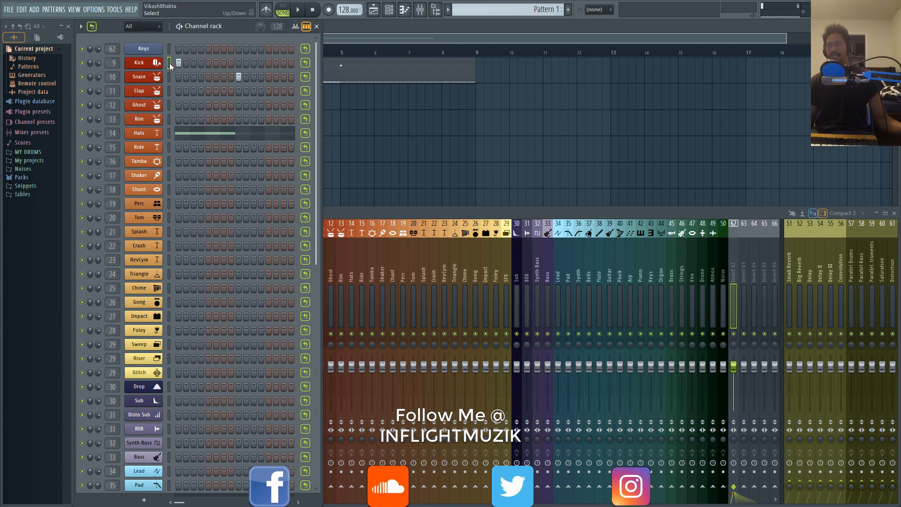
mouse_move(173, 132)
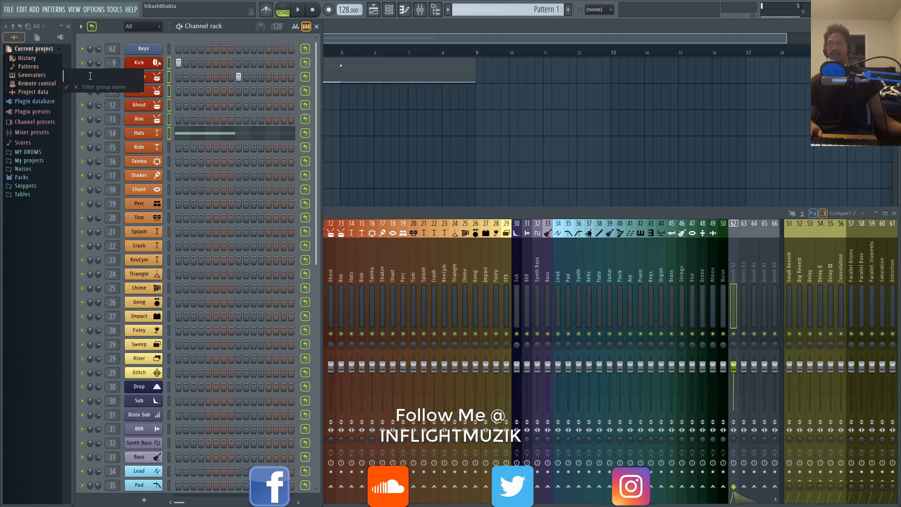
- Name the new group of selected drum channels 'Main Drums'
type("Main Drums")
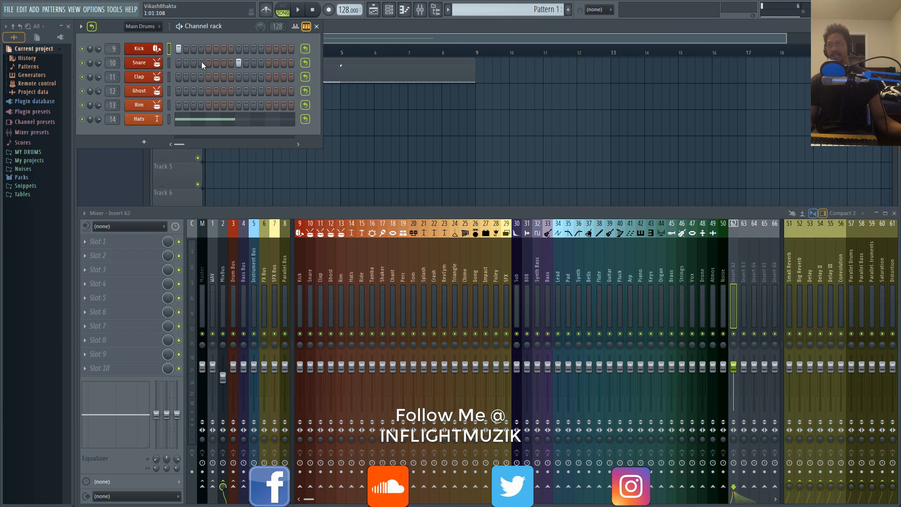
mouse_move(170, 106)
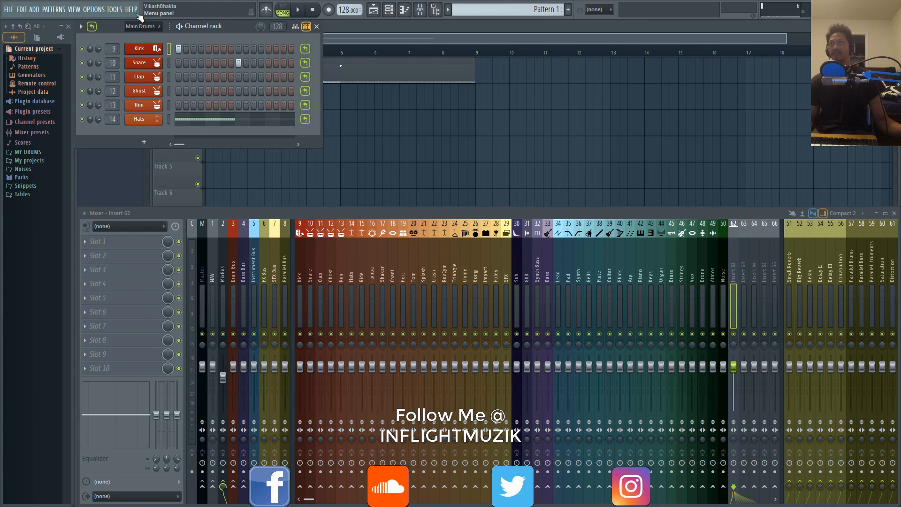
- Filter the channel rack to the Drums group, then return it to showing all 47 channels
left_click(140, 26)
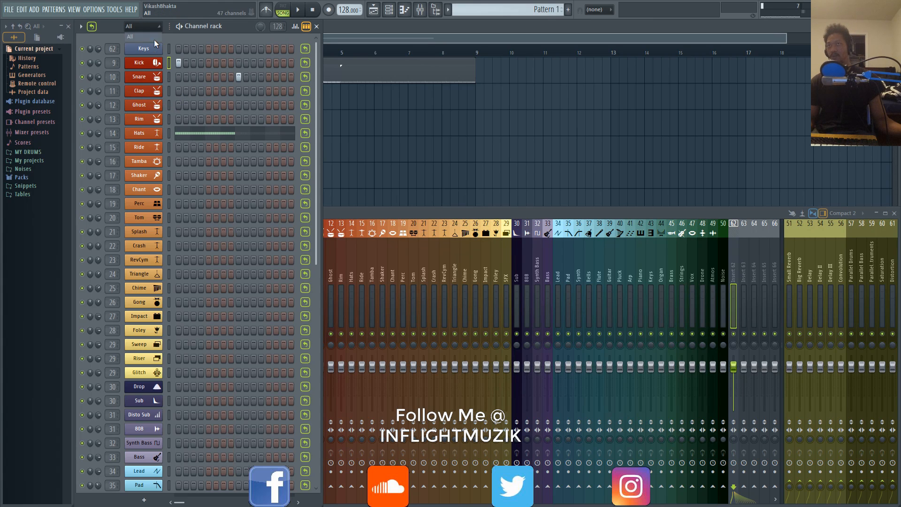
left_click(138, 132)
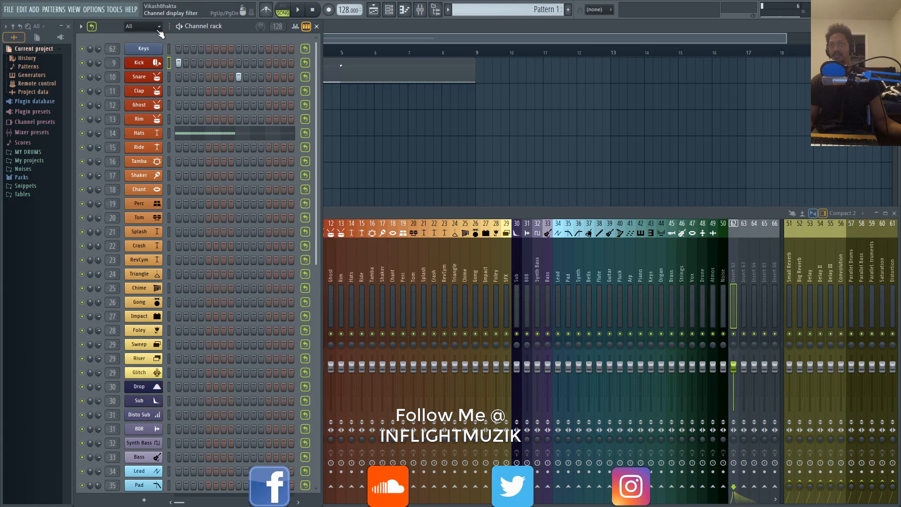
left_click(142, 26)
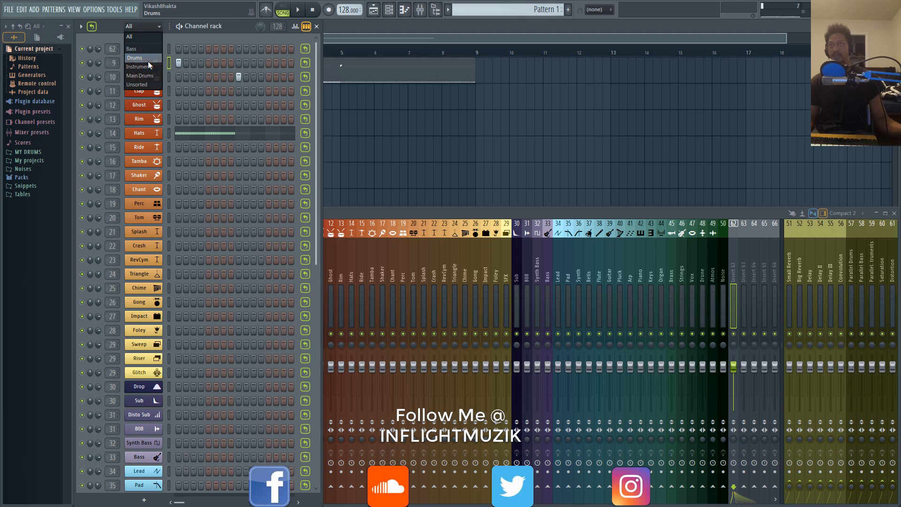
left_click(135, 58)
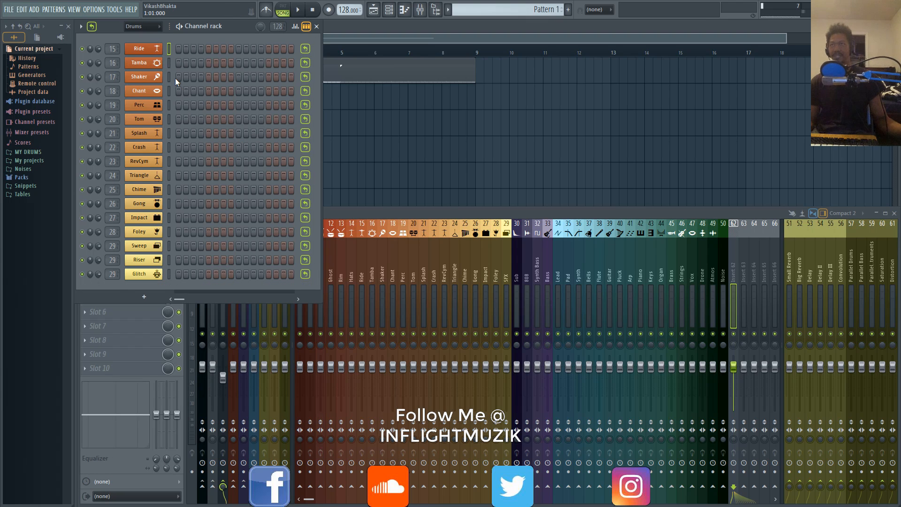
scroll("up", 3)
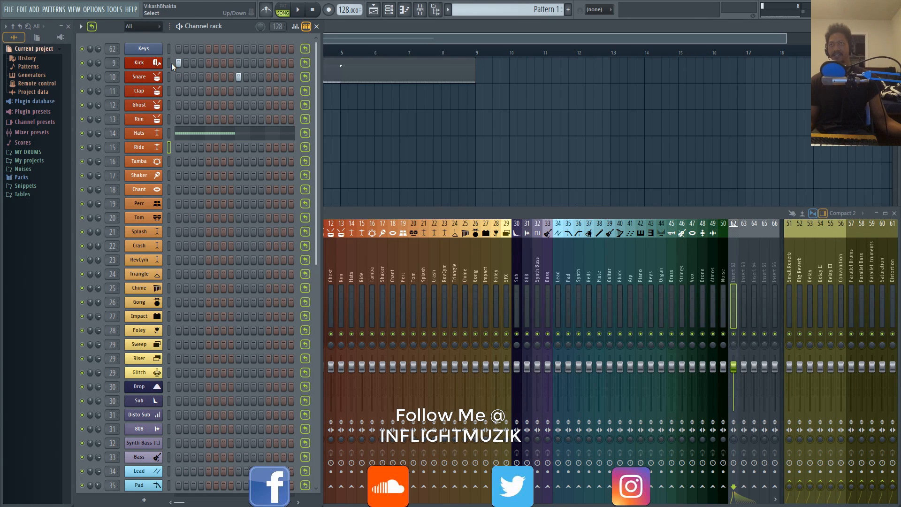
left_click(143, 76)
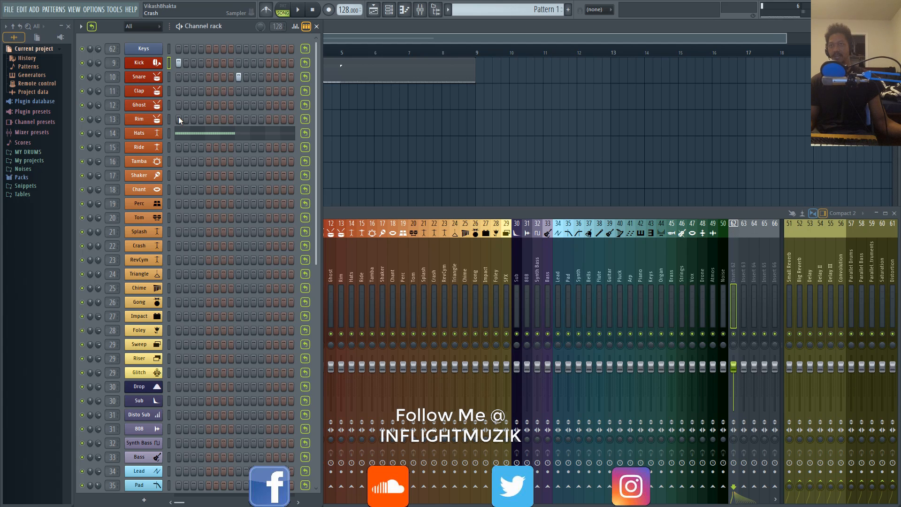
mouse_move(171, 378)
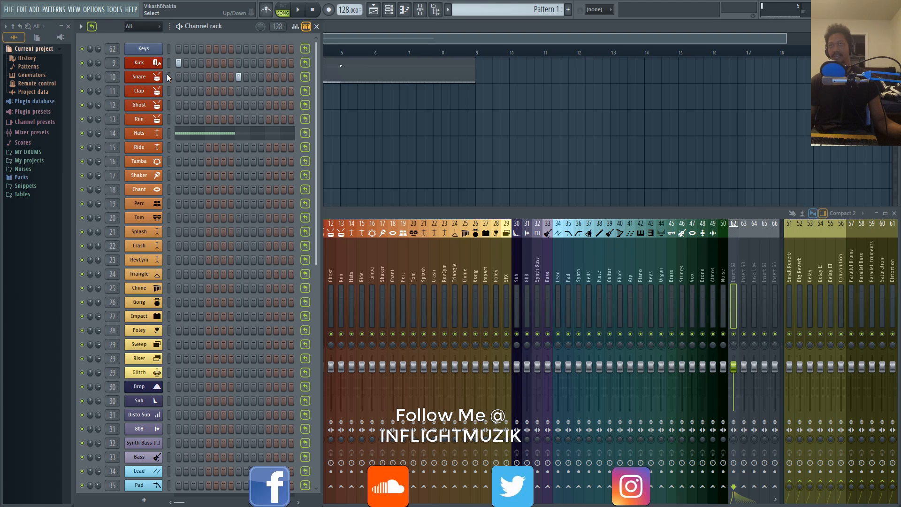
mouse_move(175, 370)
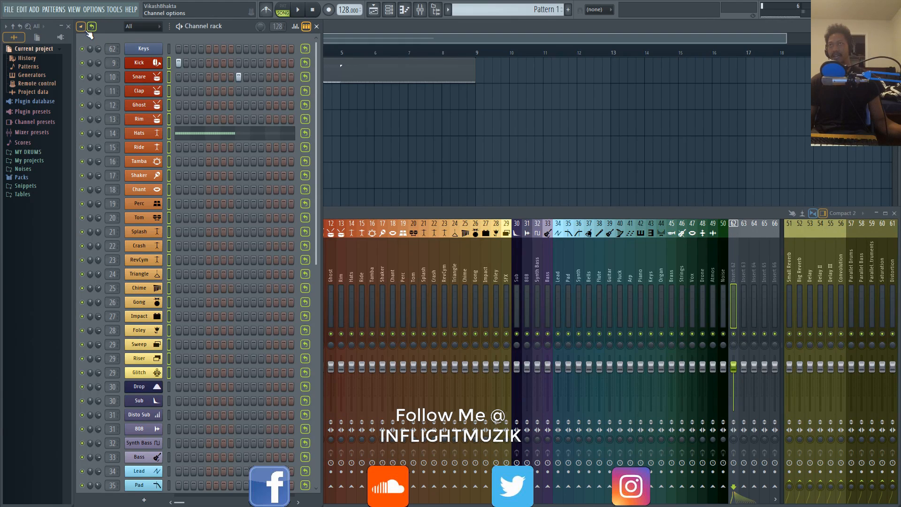
- Apply a reddish gradient colour to the selected main drum channels via Color selected > Gradient
left_click(80, 26)
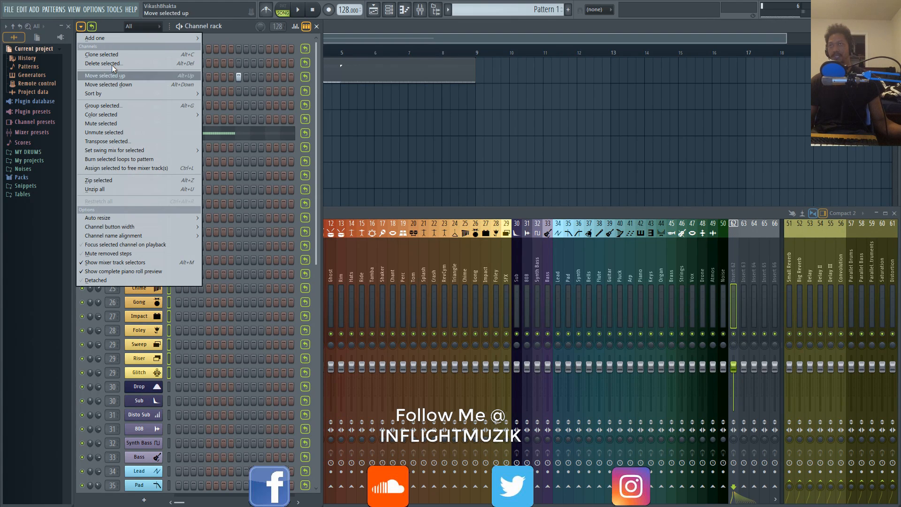
left_click(101, 114)
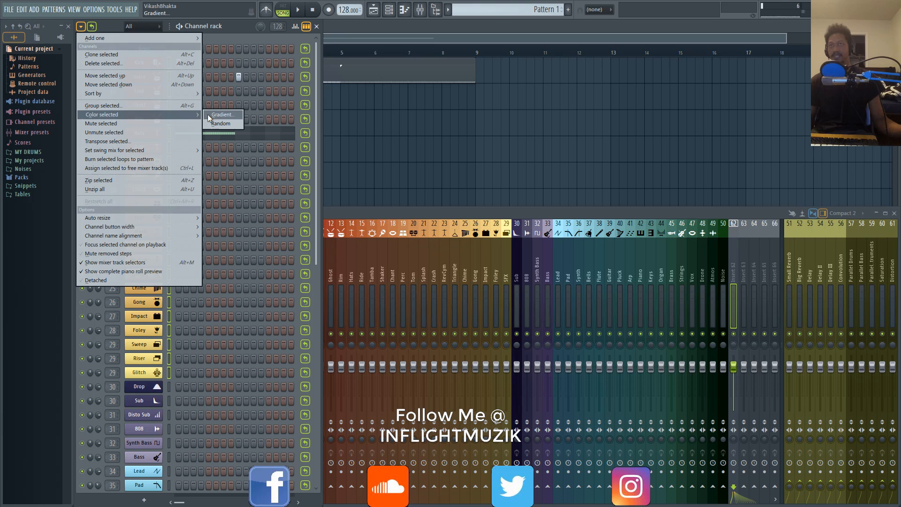
left_click(221, 115)
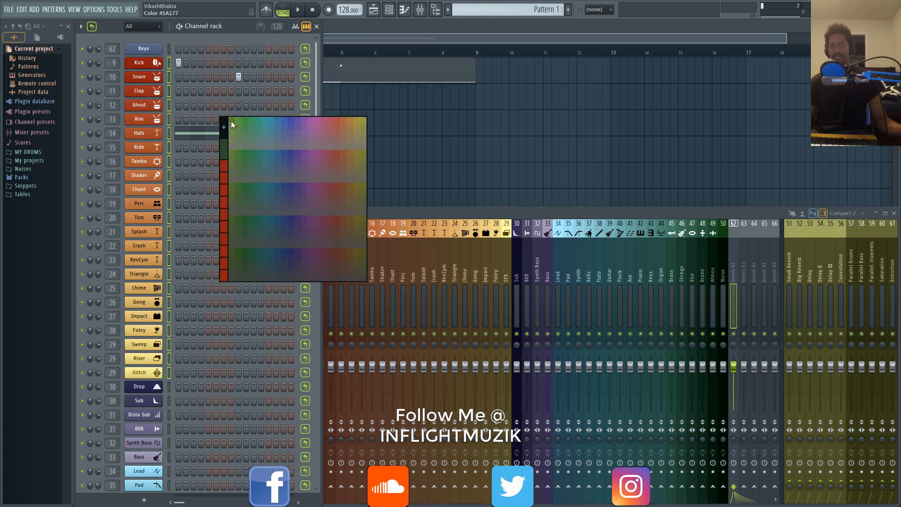
left_click(298, 152)
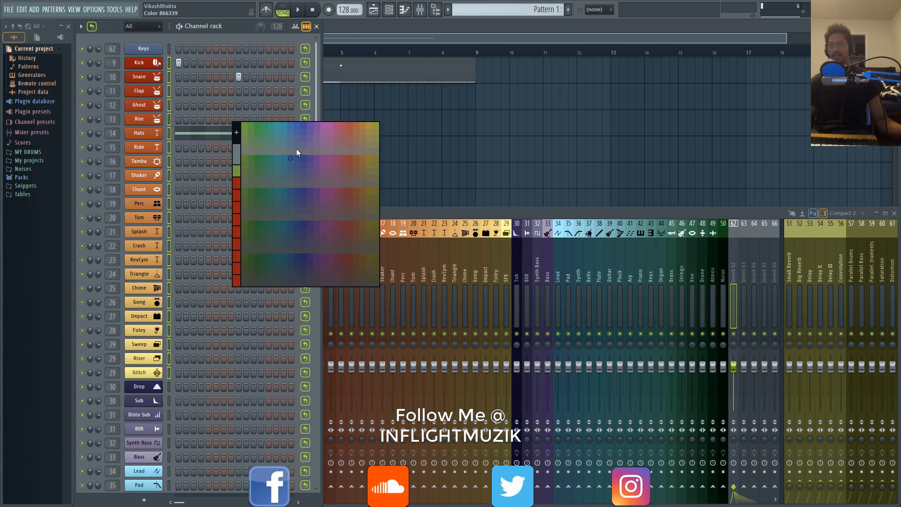
left_click(303, 140)
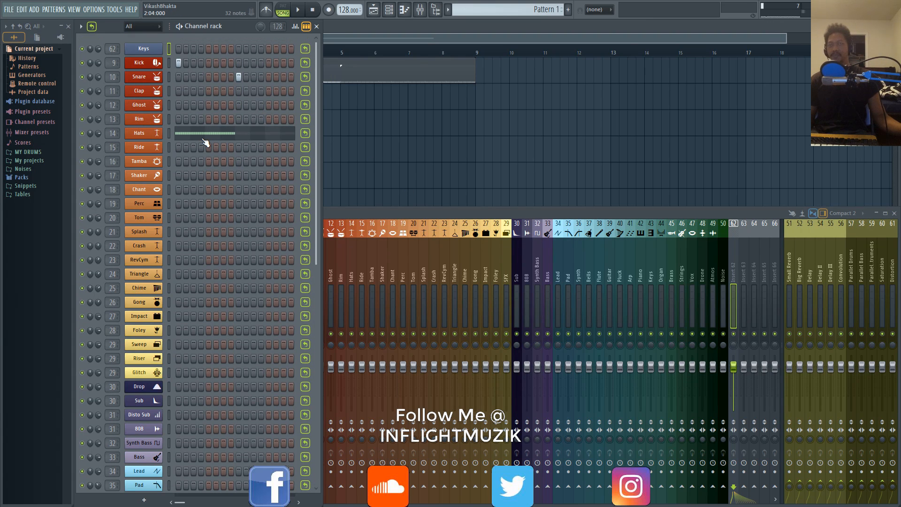
- Edit the Hats pattern notes in the piano roll, gluing notes and setting grid snap to 1/6 step
double_click(138, 132)
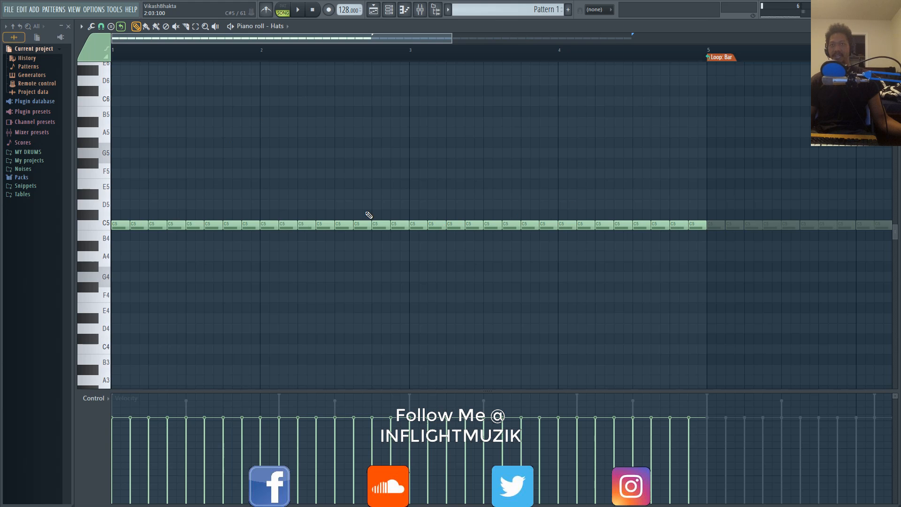
mouse_move(171, 219)
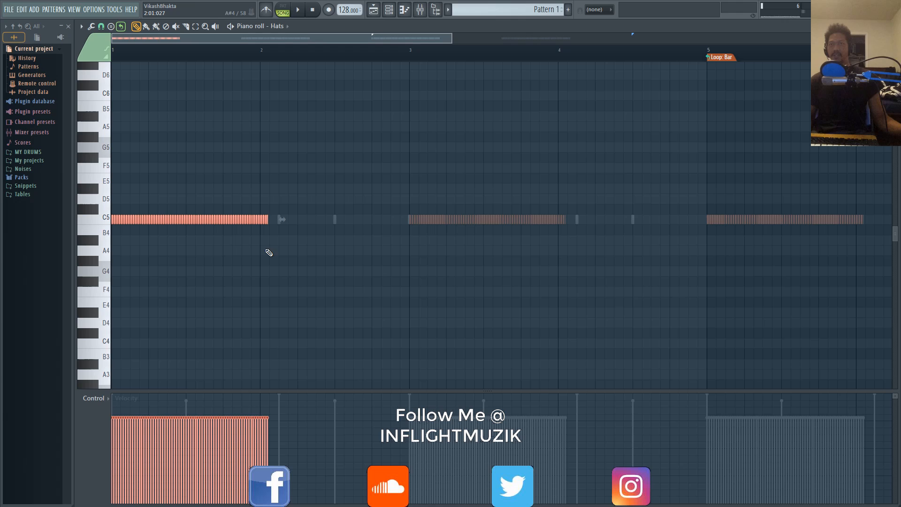
mouse_move(216, 195)
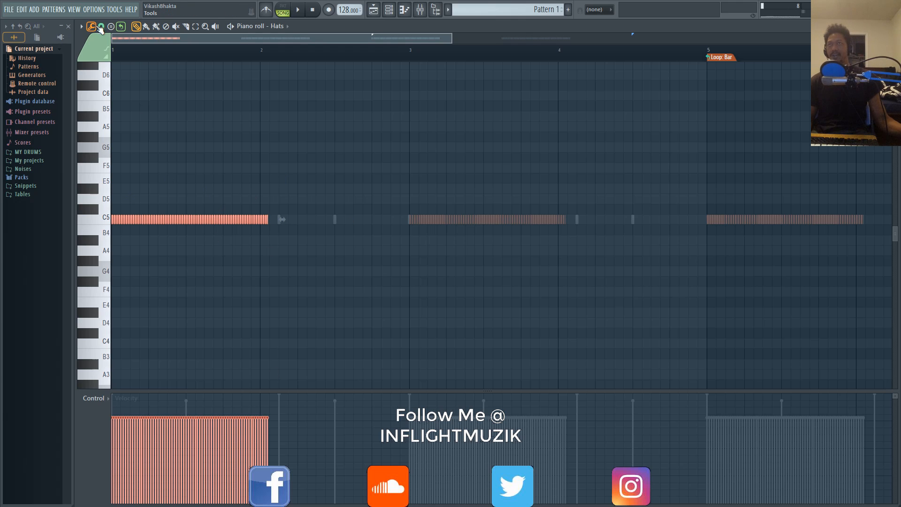
left_click(101, 27)
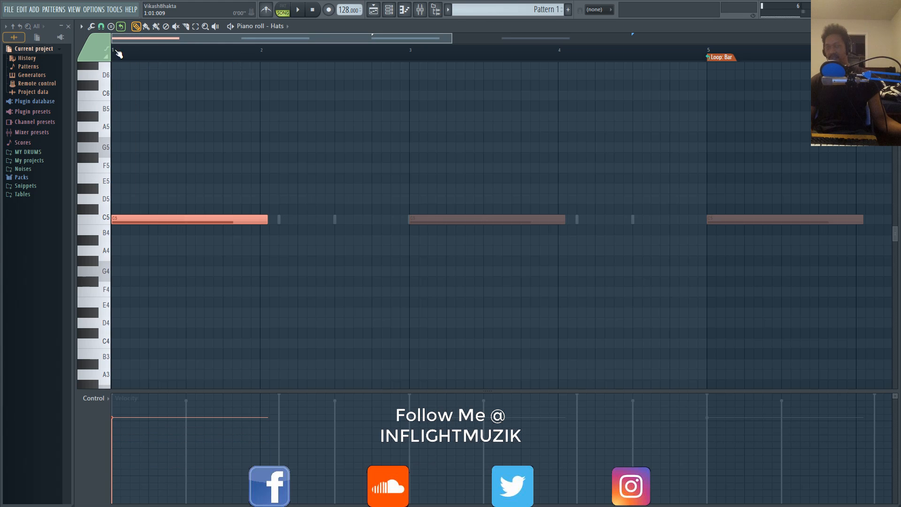
left_click(102, 27)
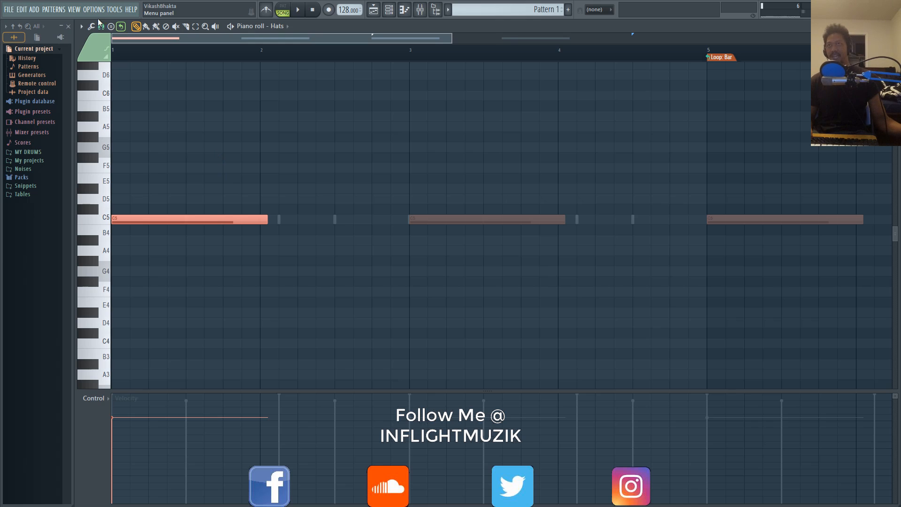
left_click(102, 26)
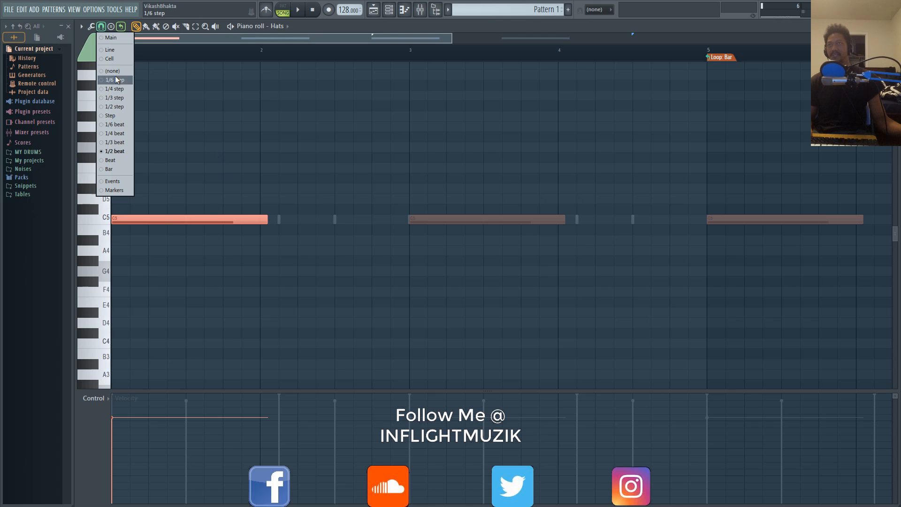
left_click(114, 79)
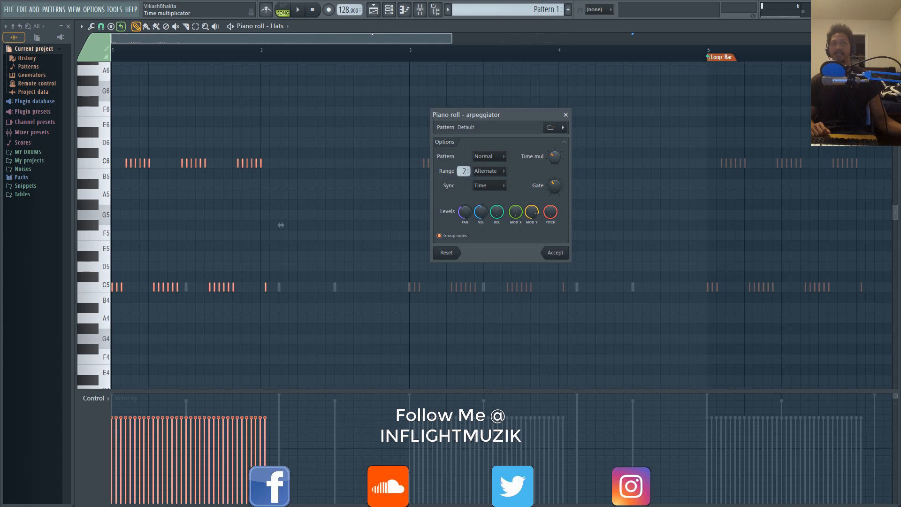
- Try single-octave arpeggiator and chopper previews on the Hats notes, then dismiss the arpeggiator
left_click(554, 253)
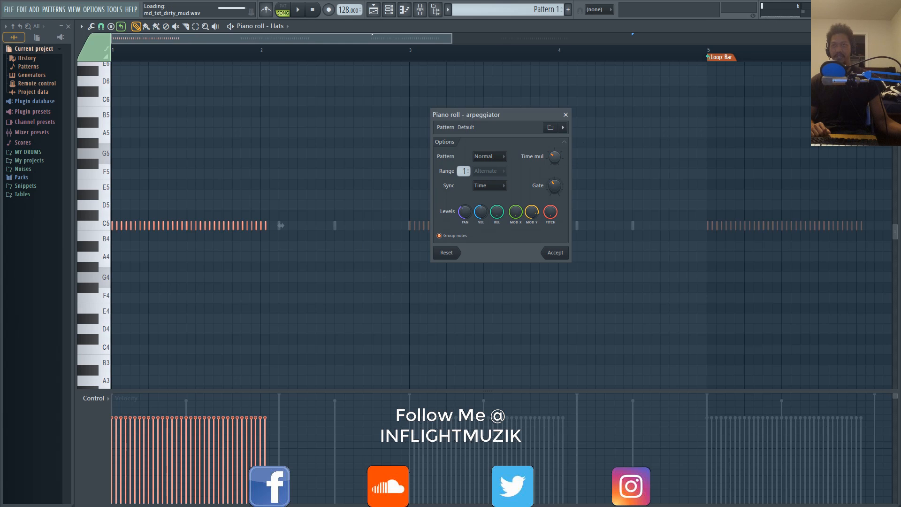
left_click(554, 252)
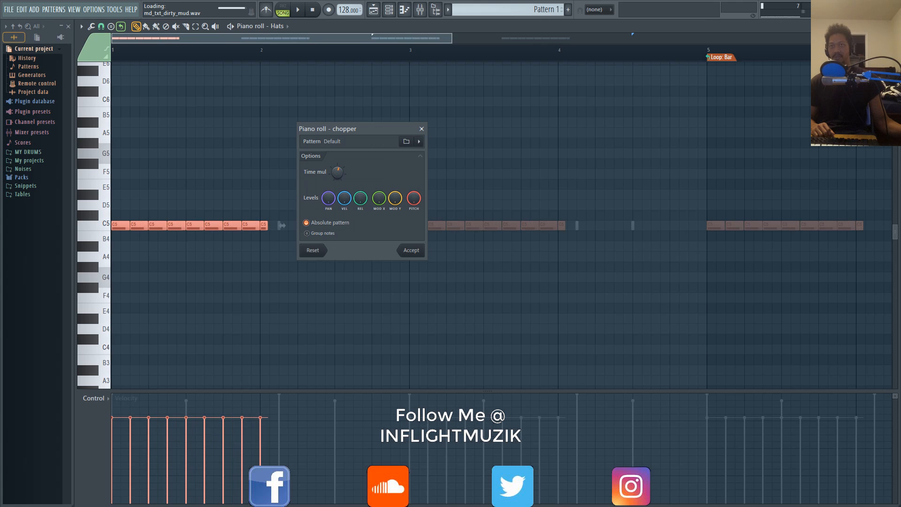
left_click(410, 249)
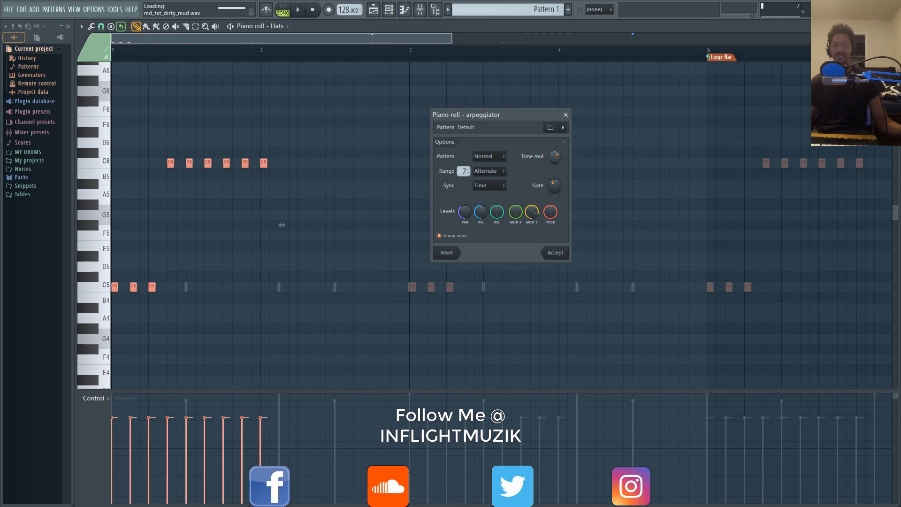
left_click(554, 253)
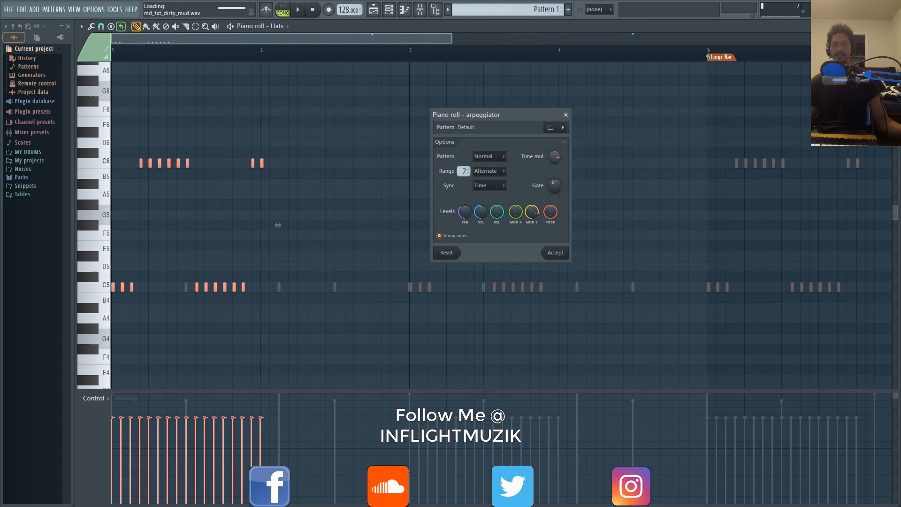
left_click(93, 10)
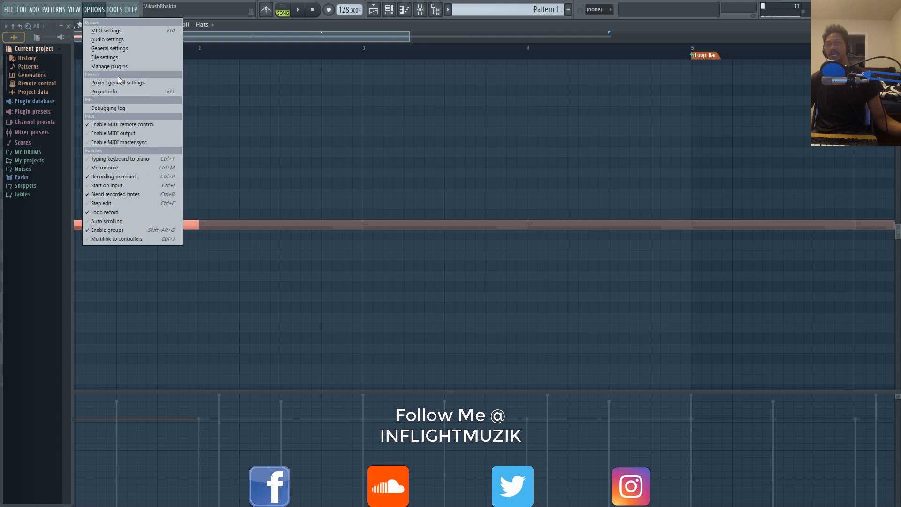
mouse_move(108, 47)
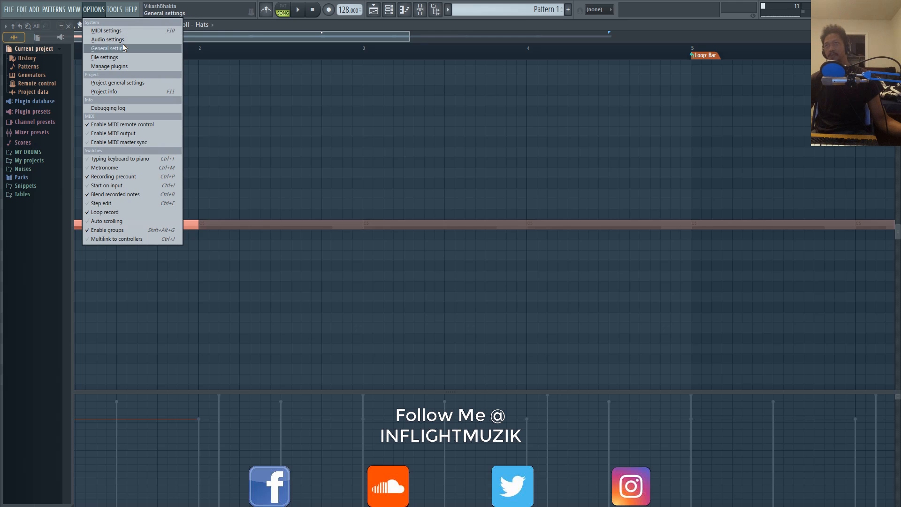
mouse_move(107, 39)
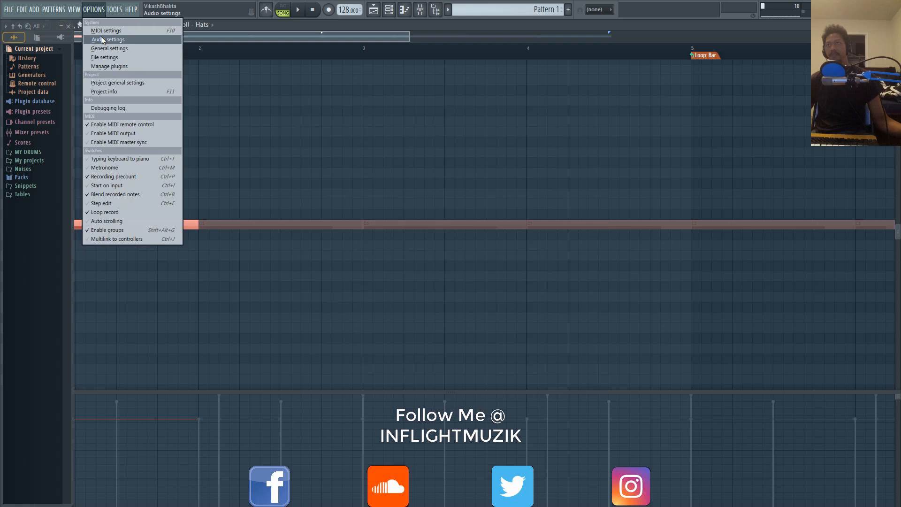
- Review the General settings window and close it to return to the channel rack
left_click(107, 39)
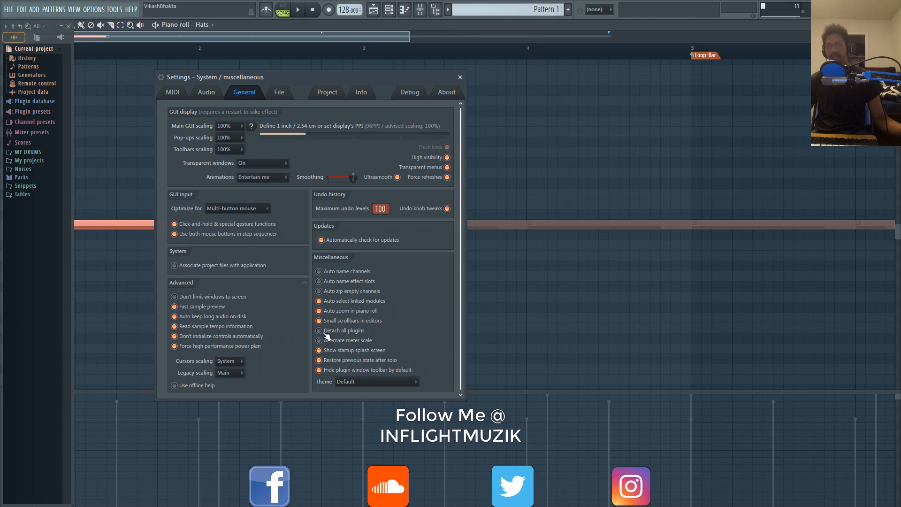
mouse_move(499, 85)
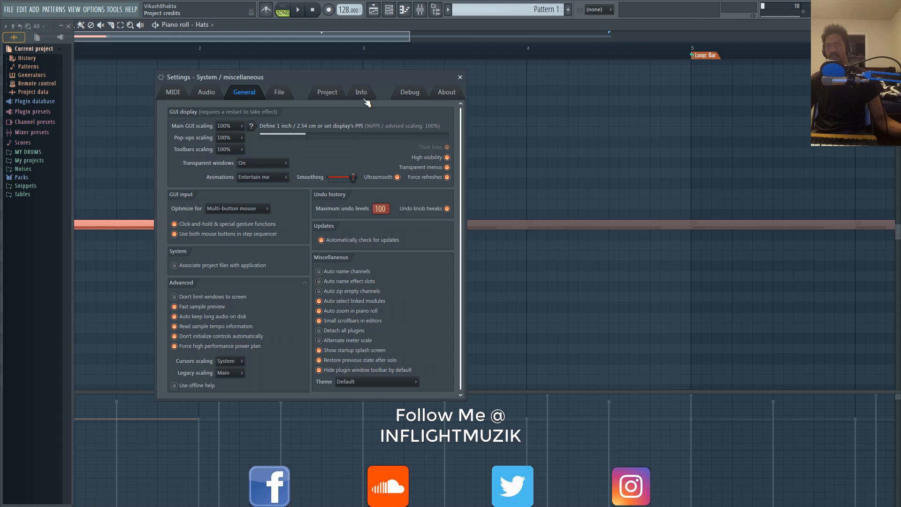
left_click(459, 77)
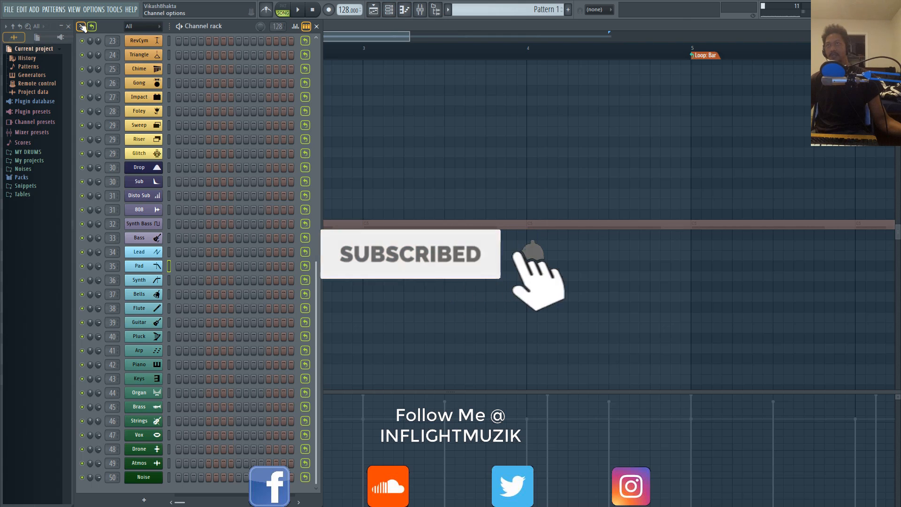
- Expand the MY DRUMS browser folder to reveal its numbered drum subfolders
left_click(80, 26)
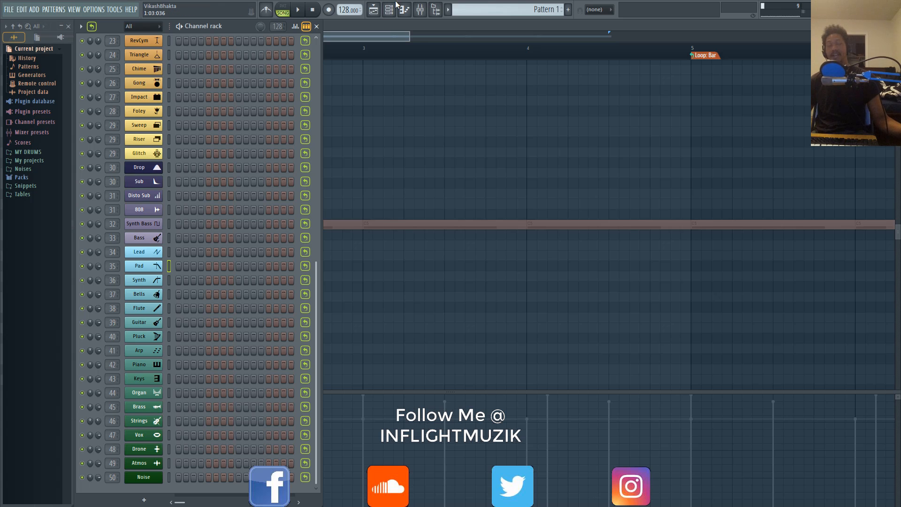
left_click(28, 151)
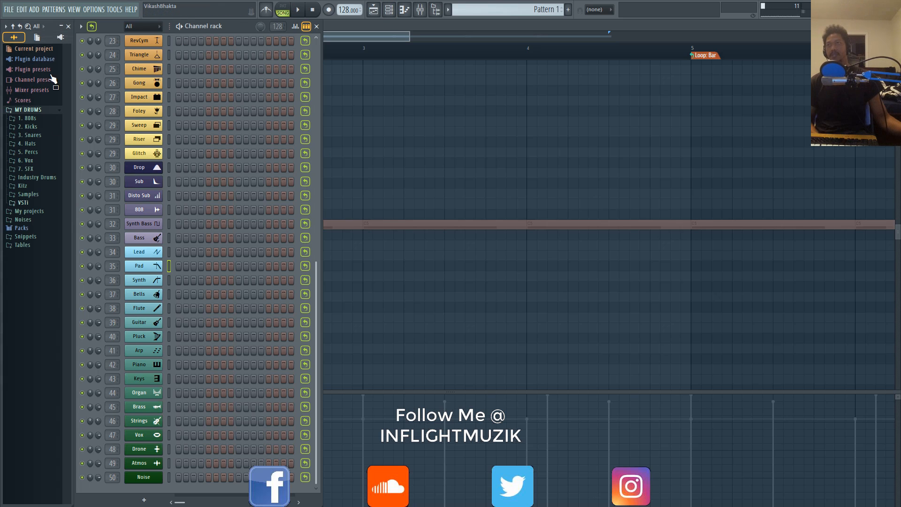
- Expand the 2. Kicks folder, peek into the Kitz kit folder, and return to the Kicks contents
left_click(22, 218)
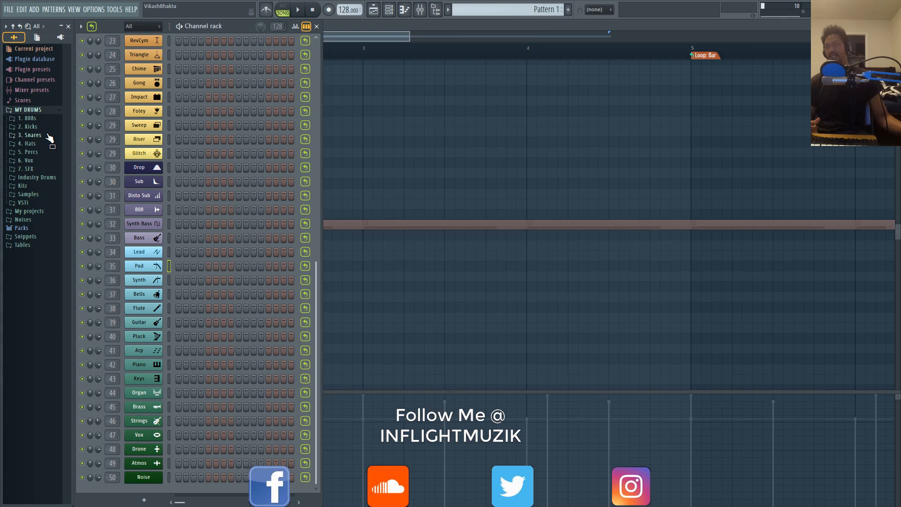
left_click(28, 127)
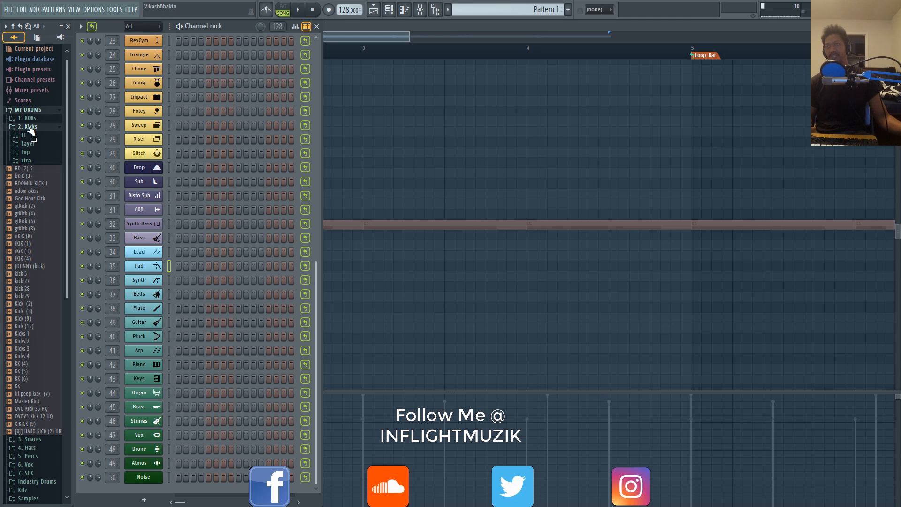
left_click(21, 127)
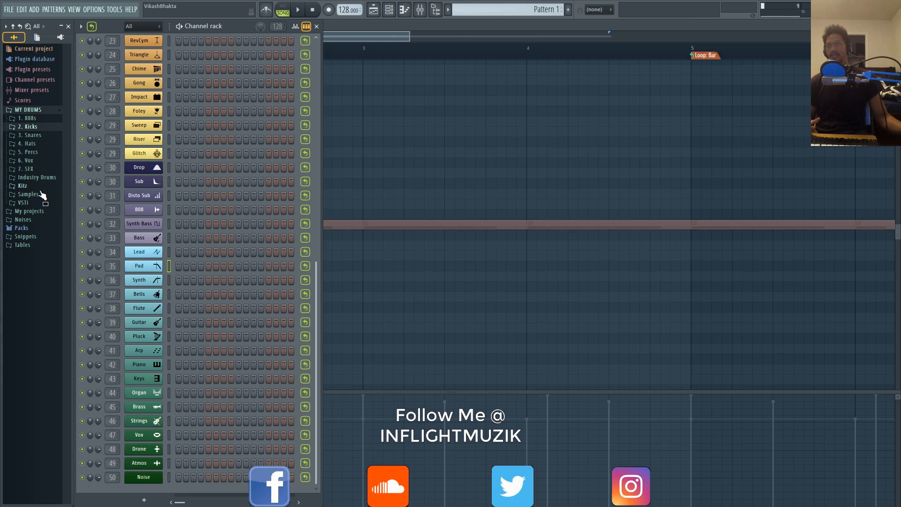
left_click(21, 184)
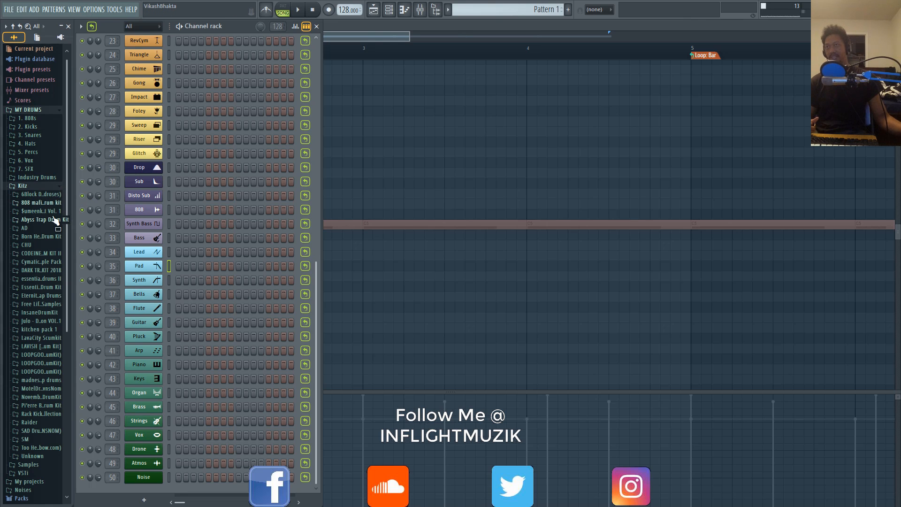
left_click(27, 126)
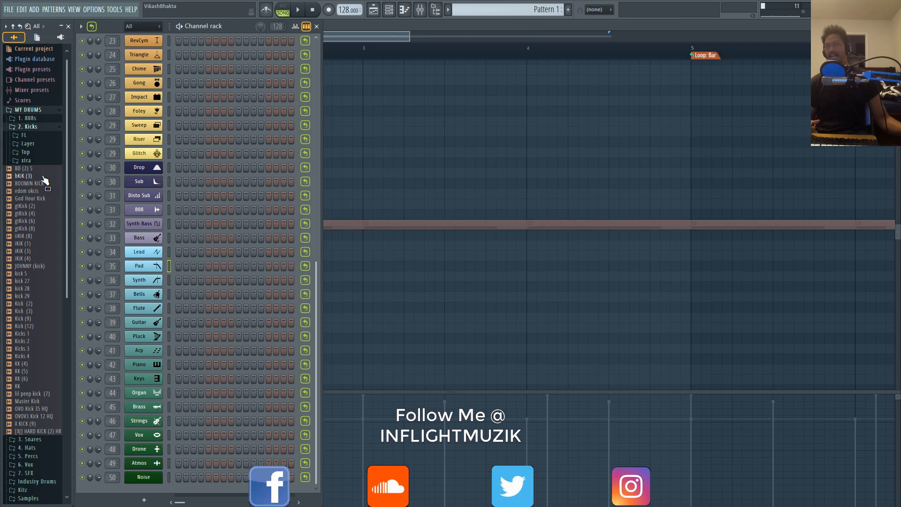
mouse_move(19, 346)
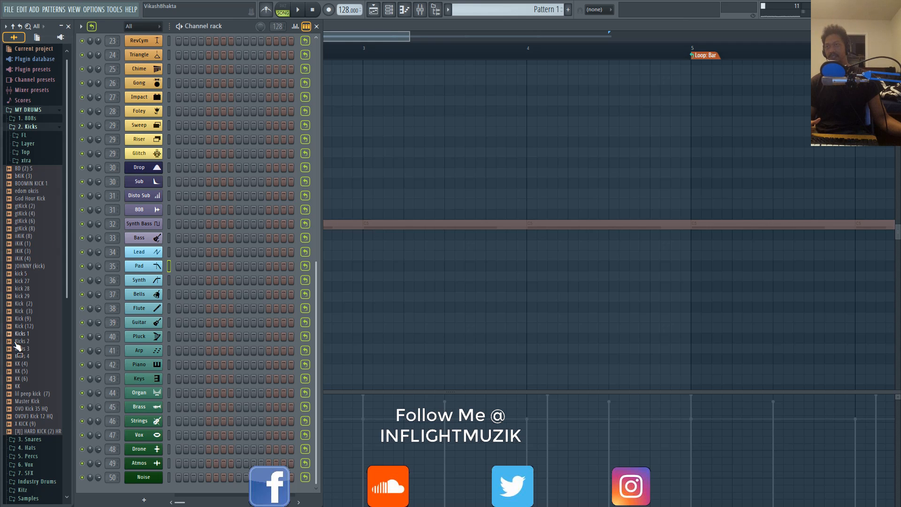
mouse_move(40, 173)
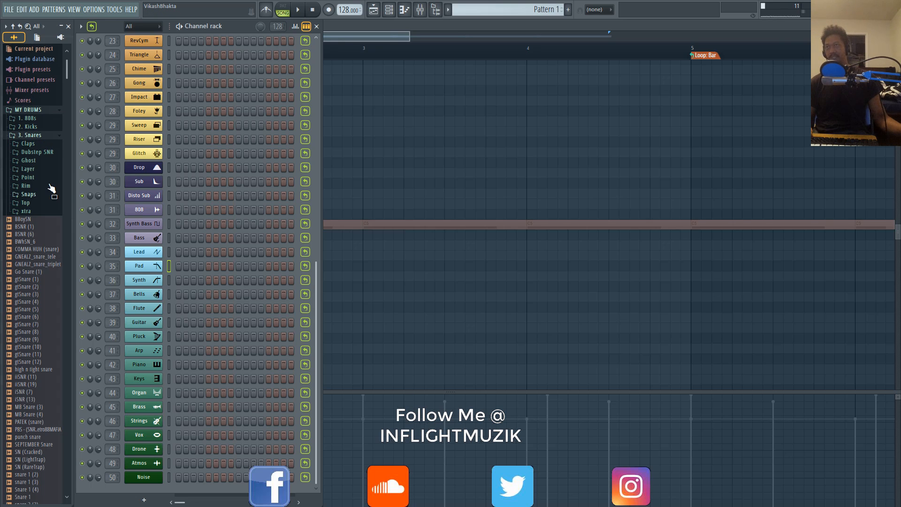
mouse_move(51, 187)
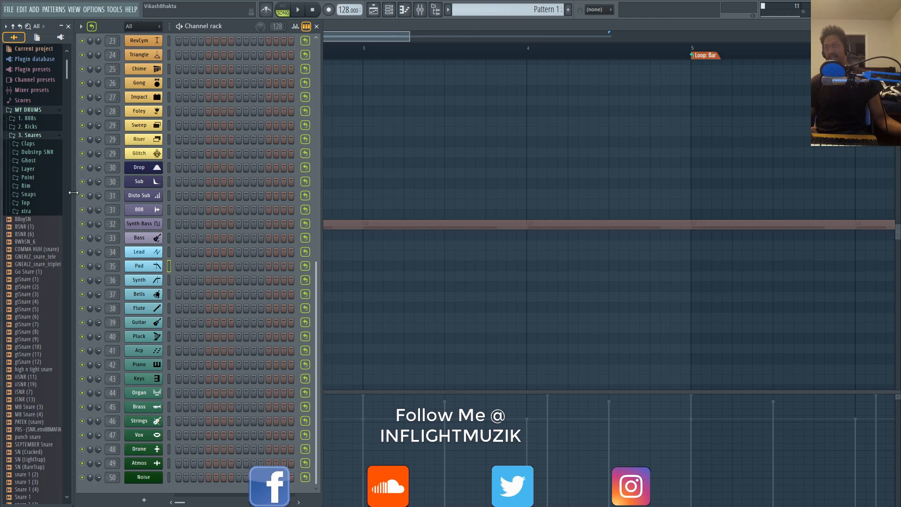
mouse_move(42, 188)
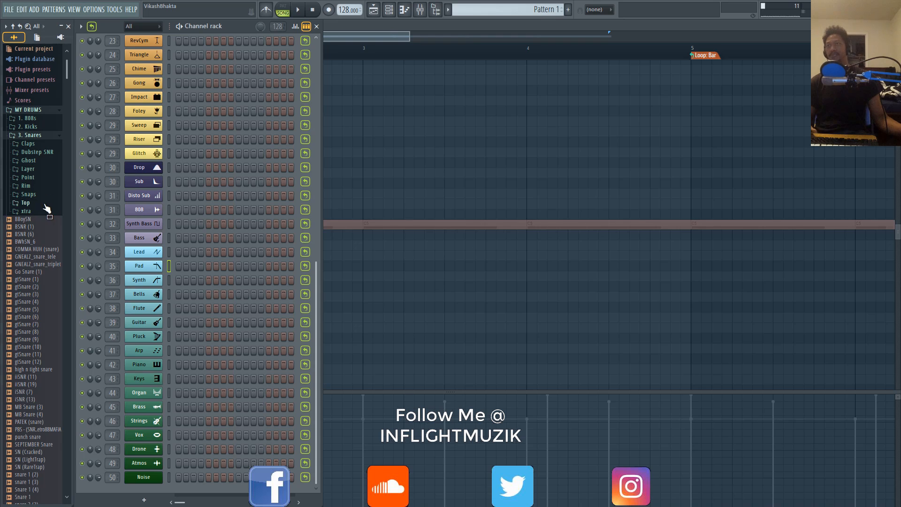
mouse_move(29, 180)
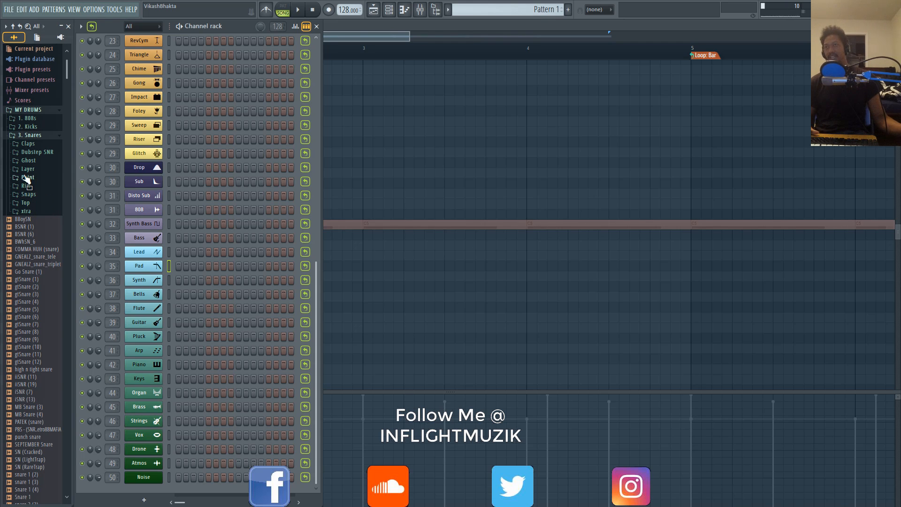
mouse_move(35, 217)
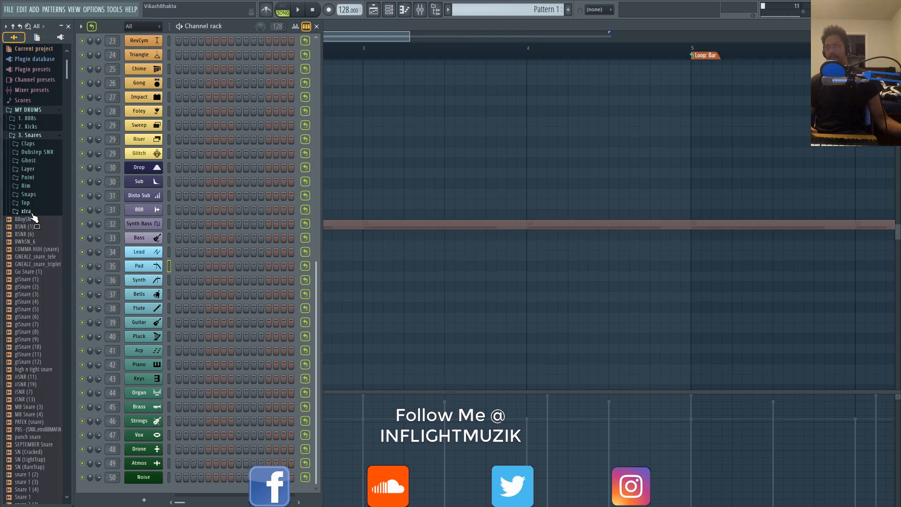
mouse_move(36, 144)
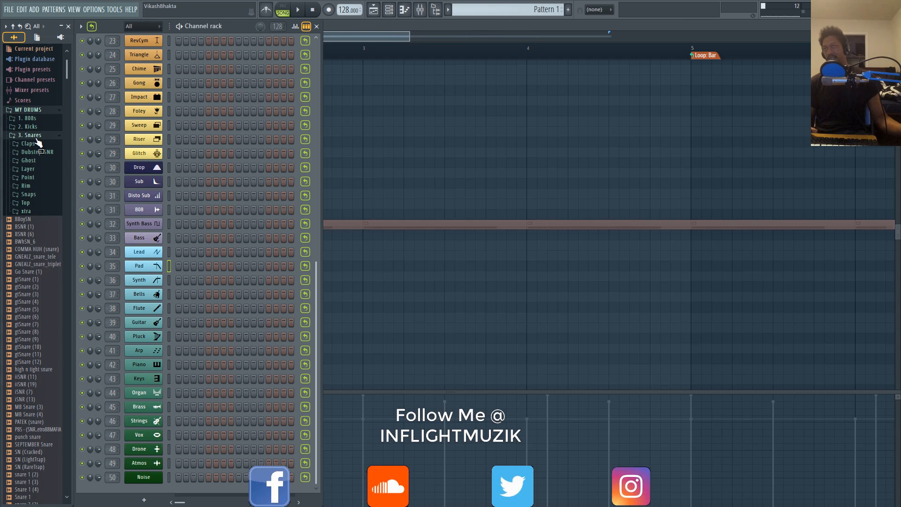
- Collapse the 3. Snares folder after browsing its subfolders
left_click(27, 143)
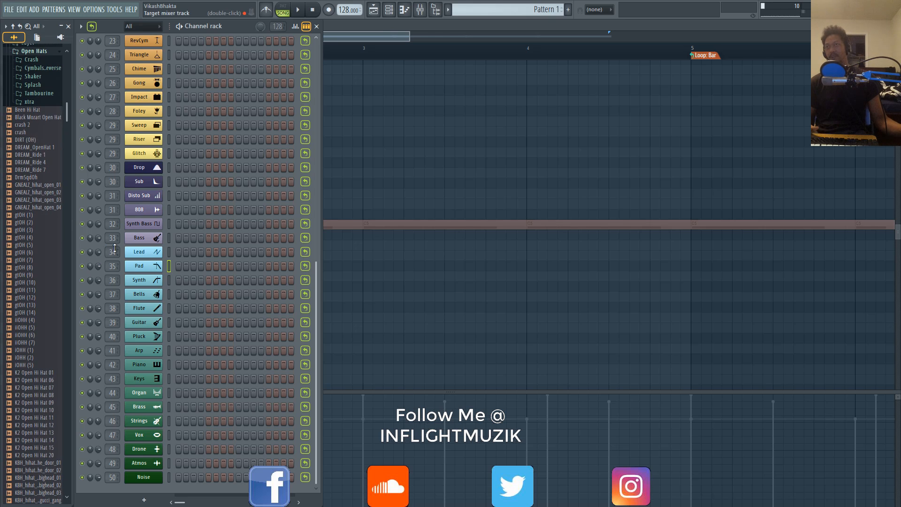
- Browse the 4. Hats folder's subfolders and samples, then collapse it back to the drum category list
scroll("up", 3)
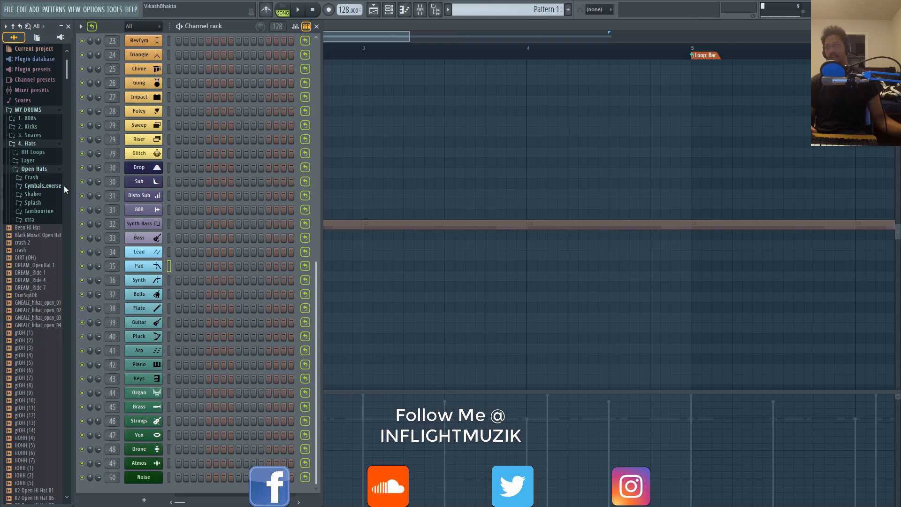
mouse_move(57, 199)
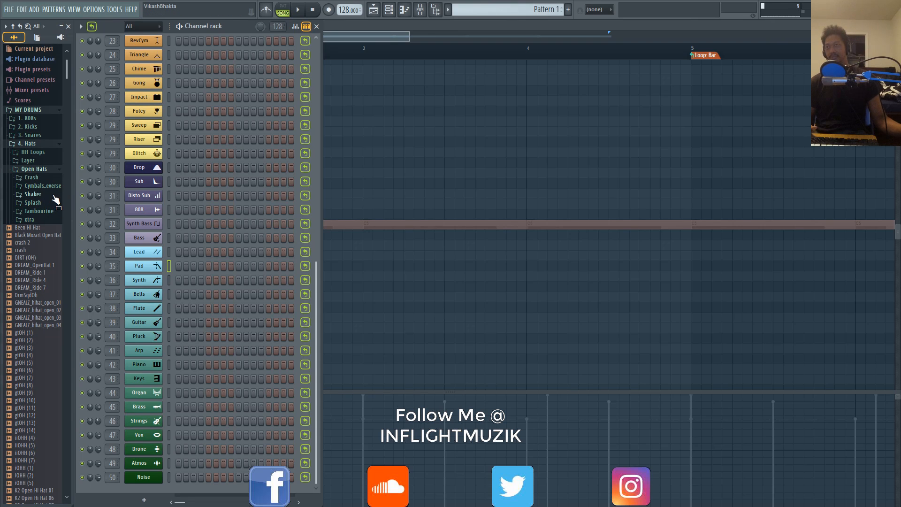
mouse_move(54, 217)
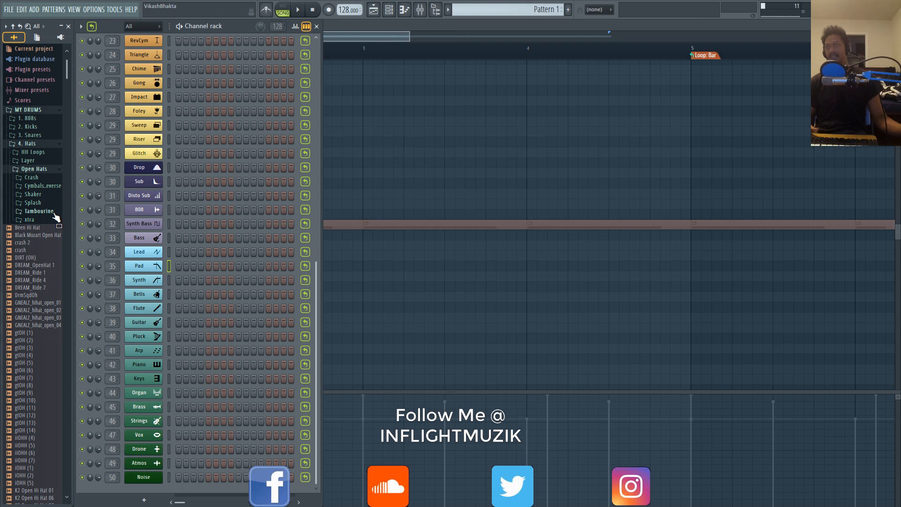
mouse_move(50, 290)
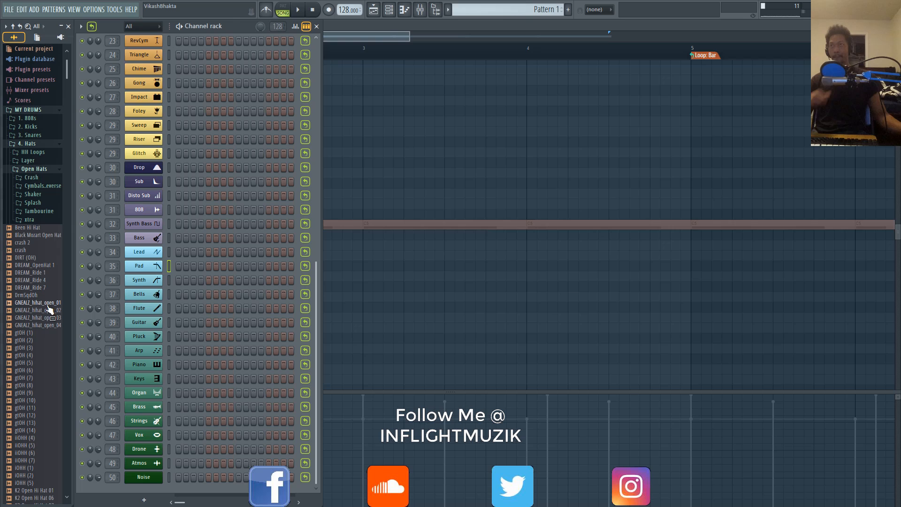
mouse_move(56, 198)
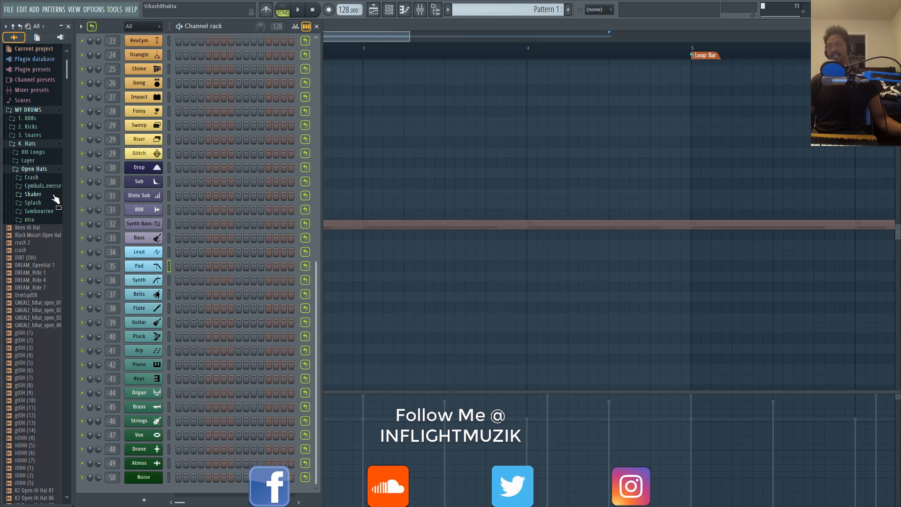
mouse_move(46, 208)
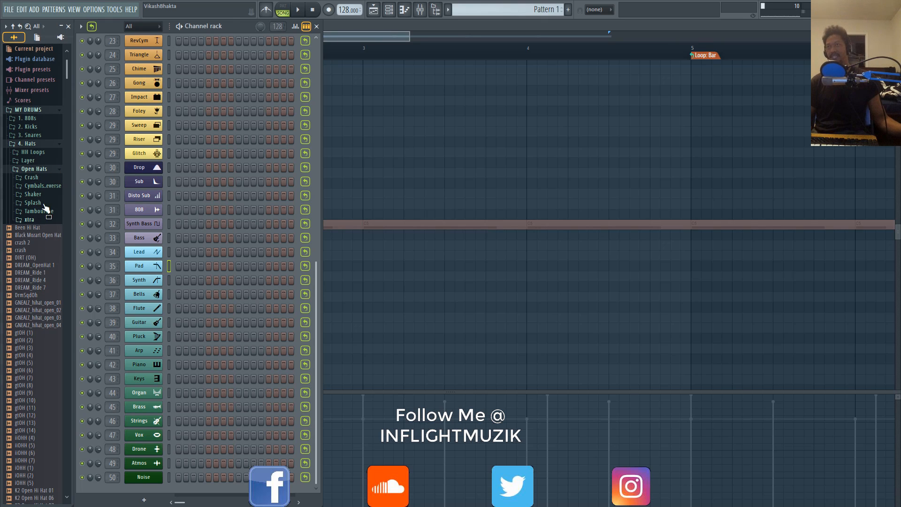
left_click(34, 168)
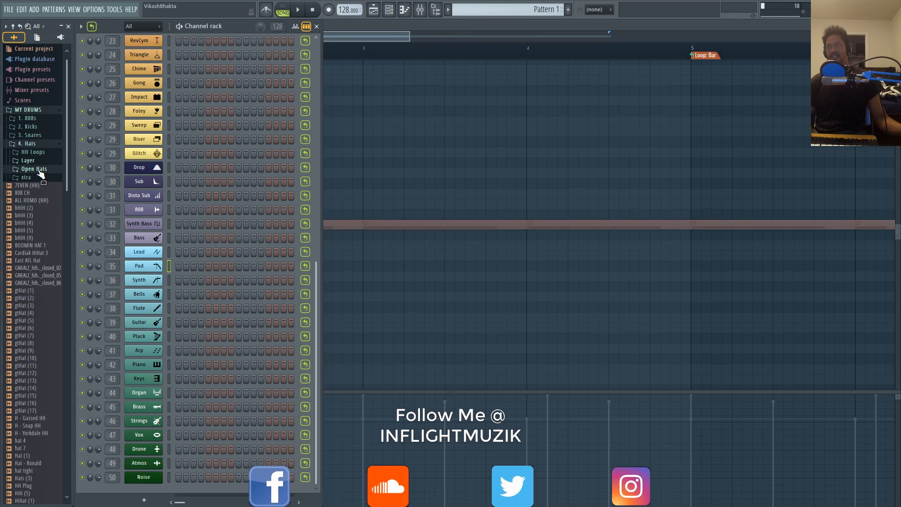
left_click(27, 142)
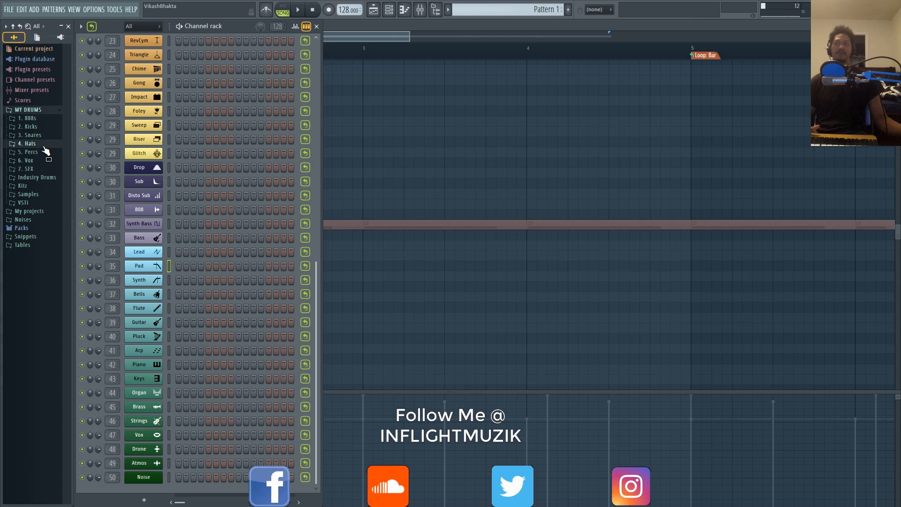
left_click(27, 143)
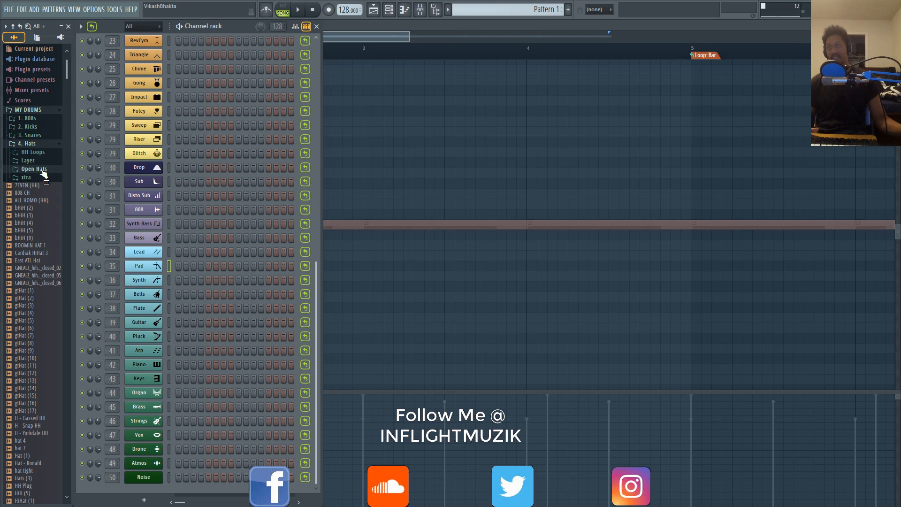
left_click(34, 168)
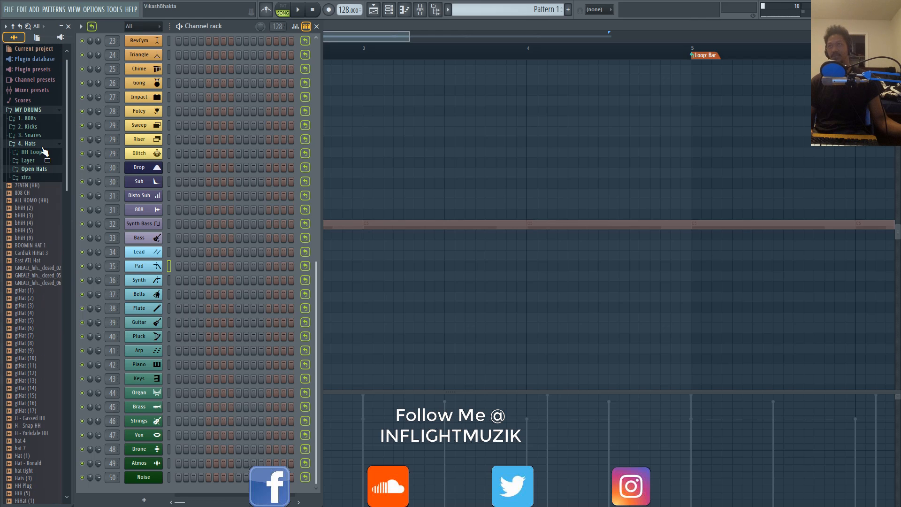
left_click(27, 143)
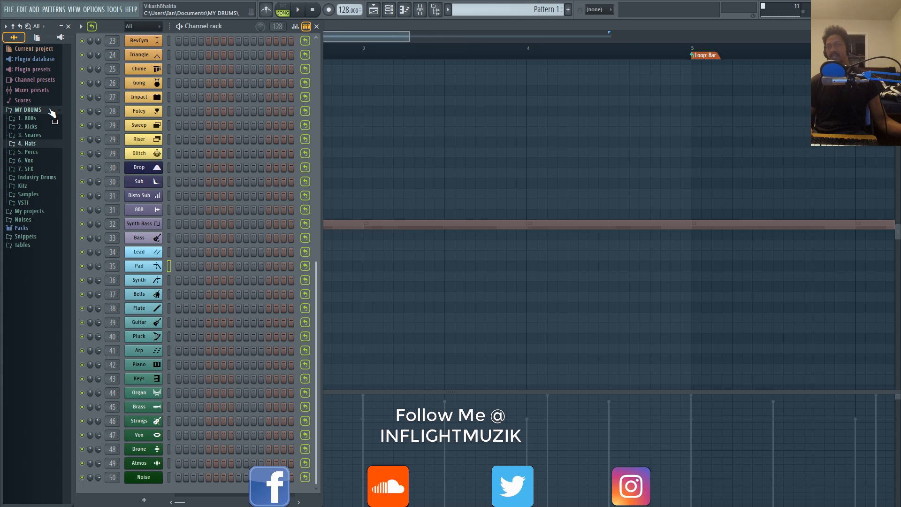
- Collapse MY DRUMS and bring up the mixer with its colour-coded insert tracks
left_click(28, 109)
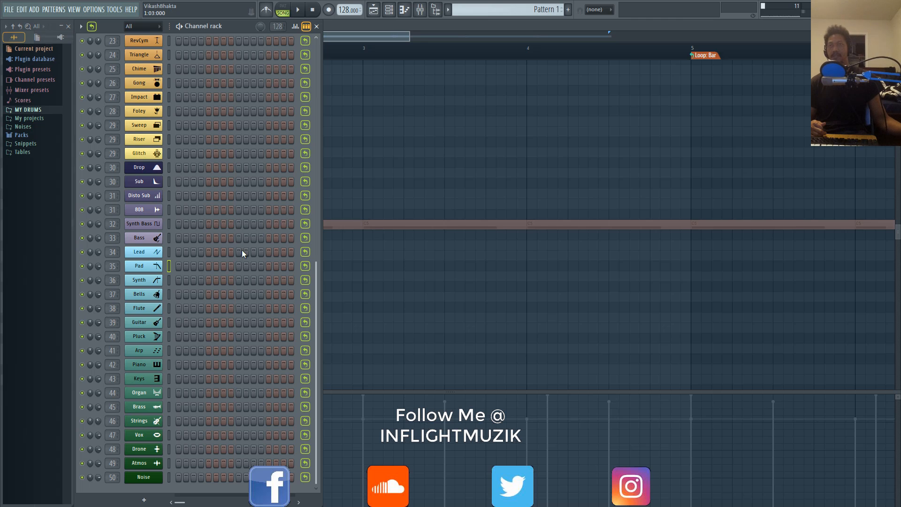
scroll("up", 3)
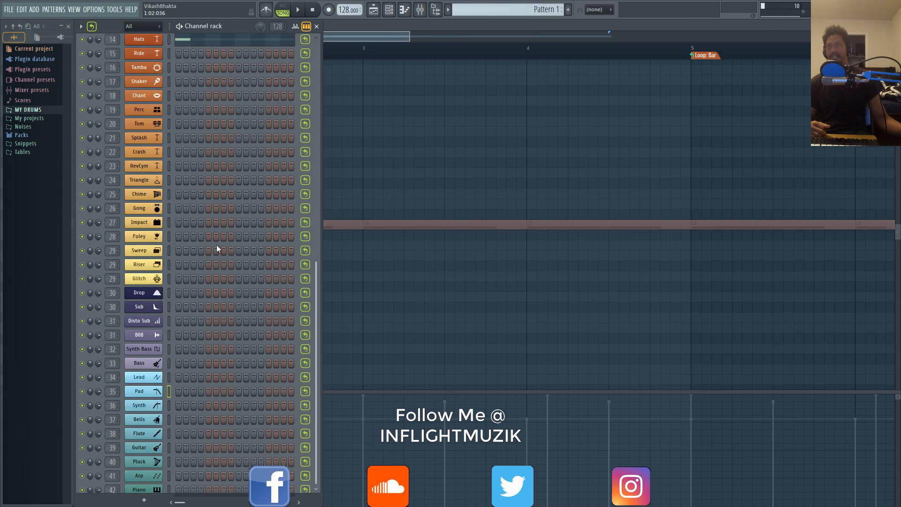
scroll("up", 3)
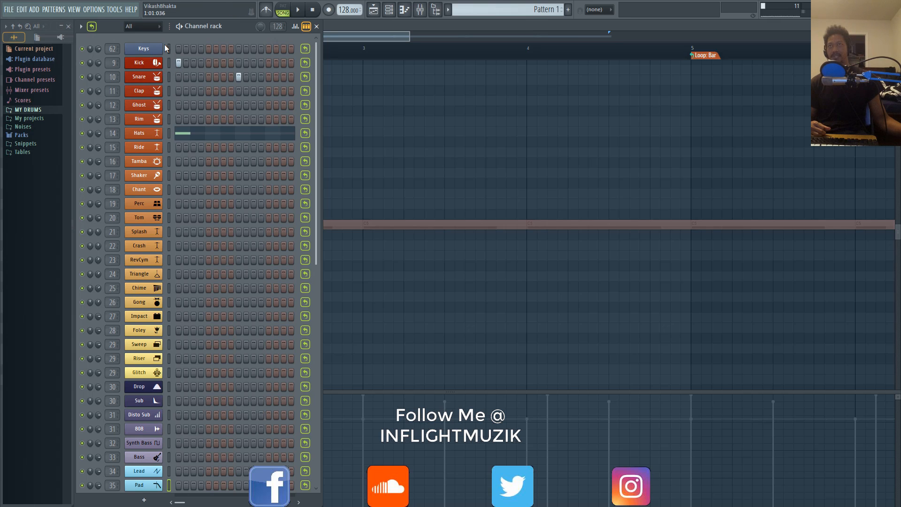
left_click(142, 119)
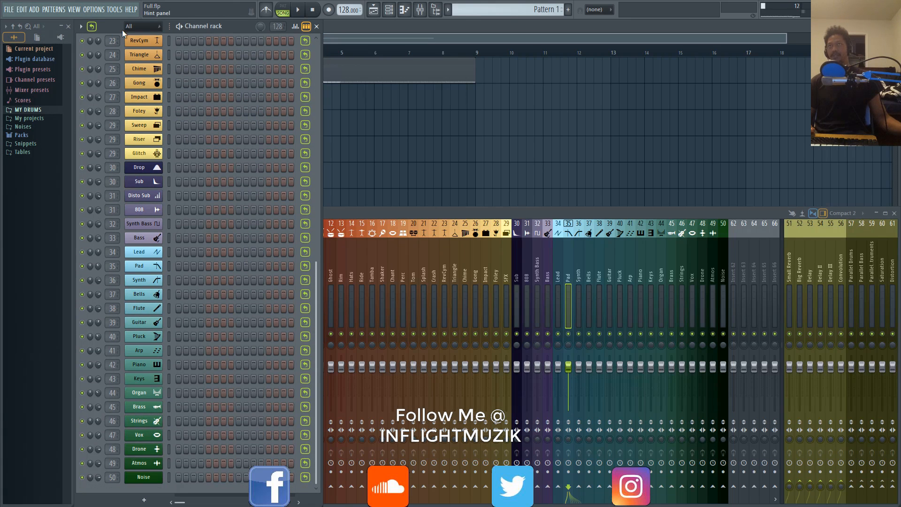
- Audition the Flute channel twice while browsing the channel rack toward the Lead channel
scroll("up", 3)
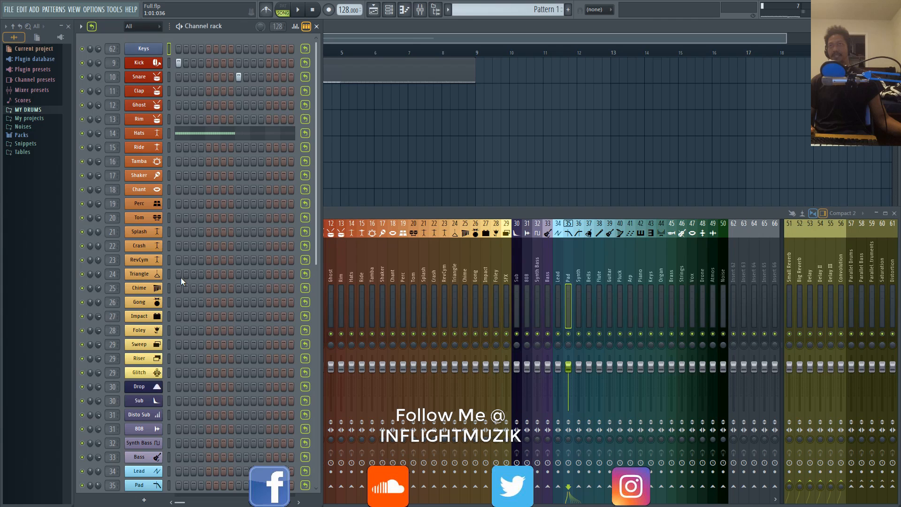
mouse_move(168, 318)
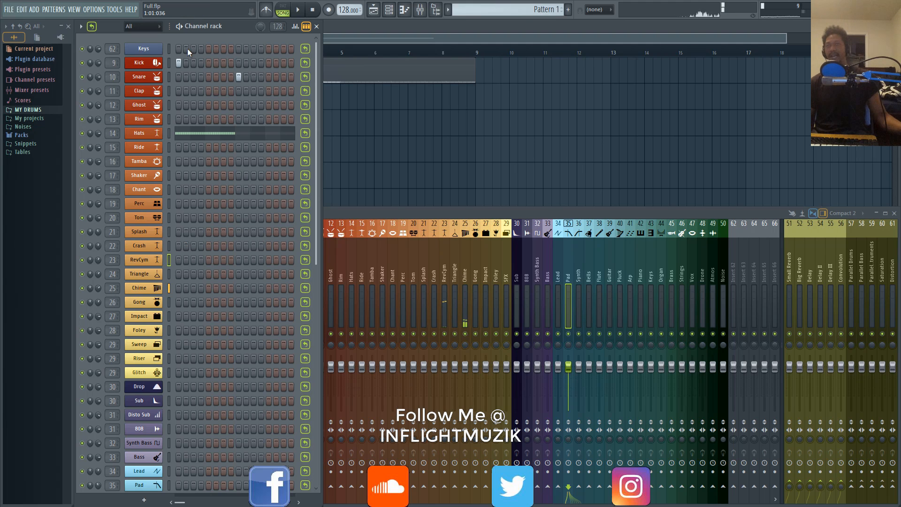
scroll("down", 3)
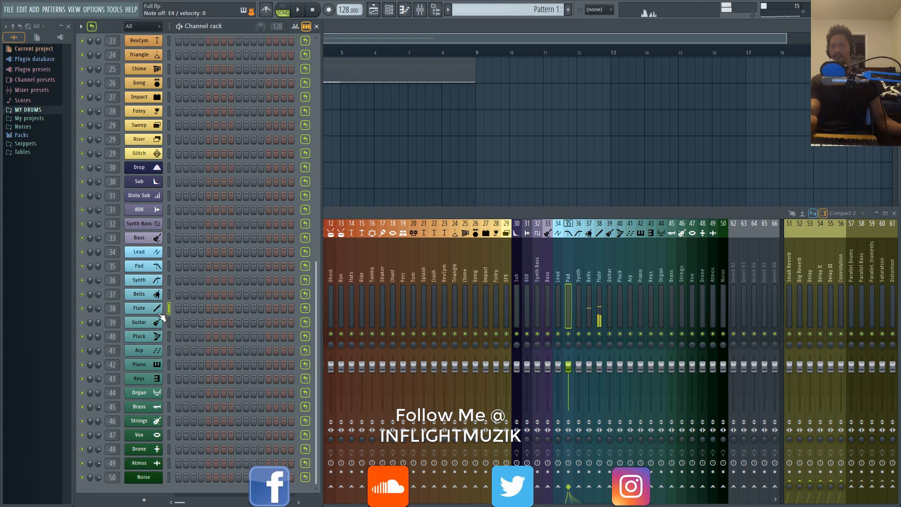
left_click(138, 308)
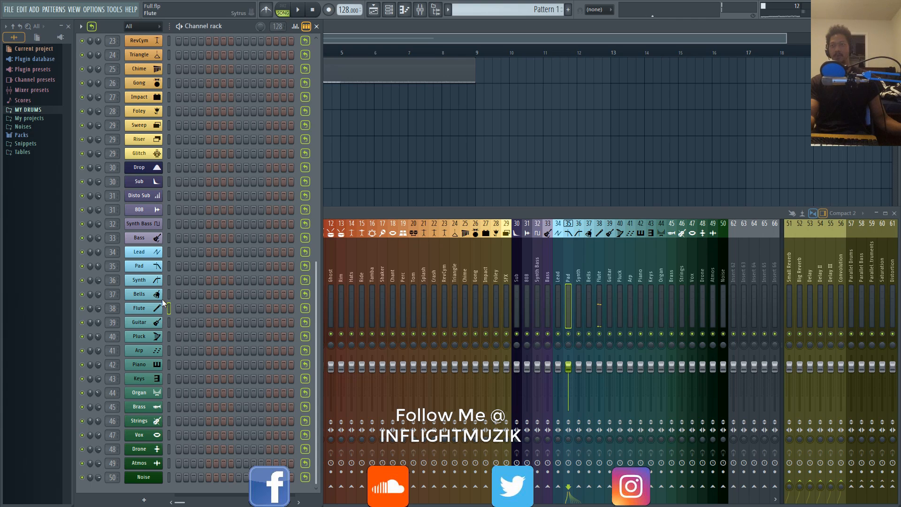
left_click(138, 322)
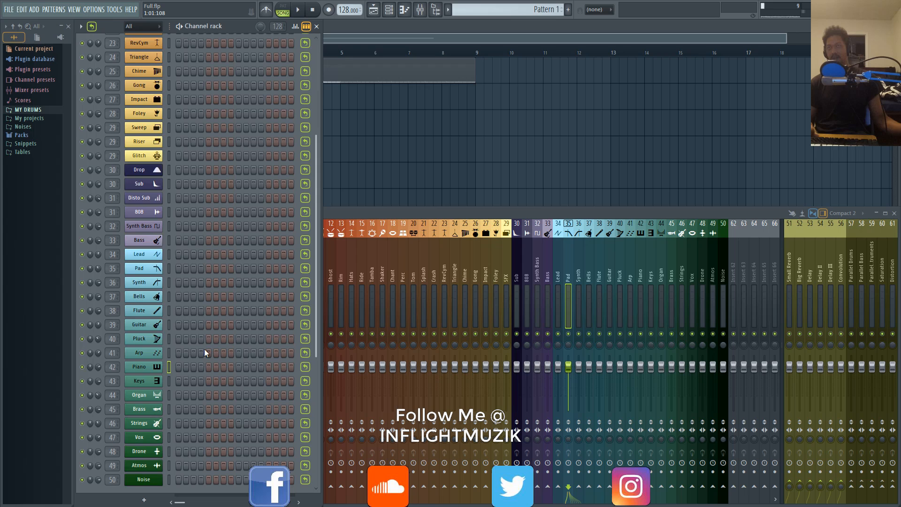
scroll("up", 3)
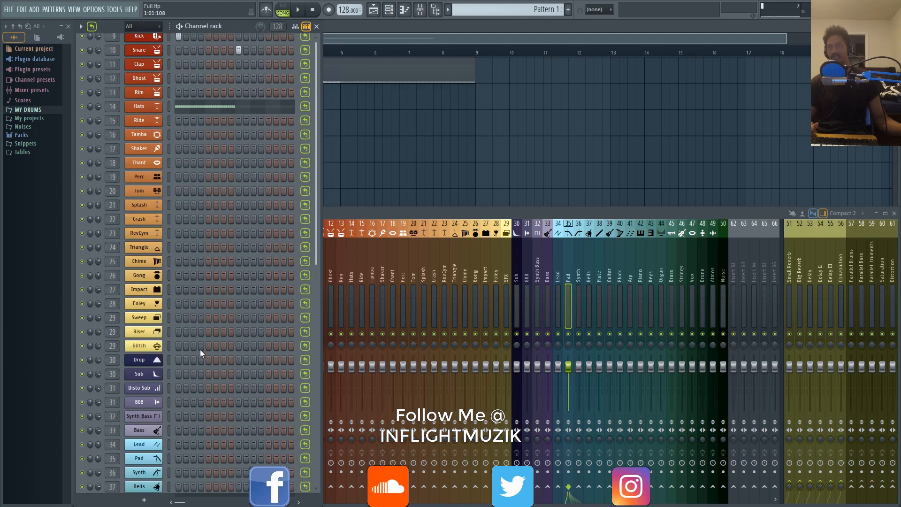
scroll("down", 3)
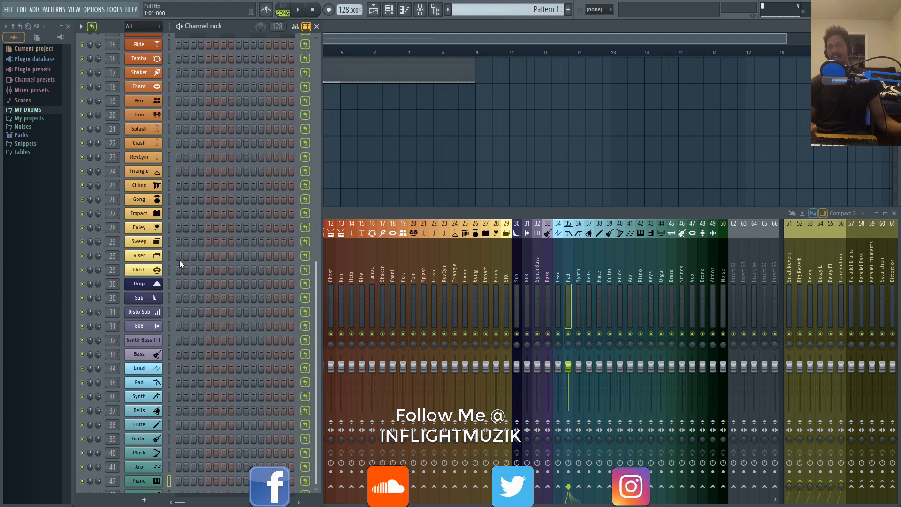
scroll("down", 3)
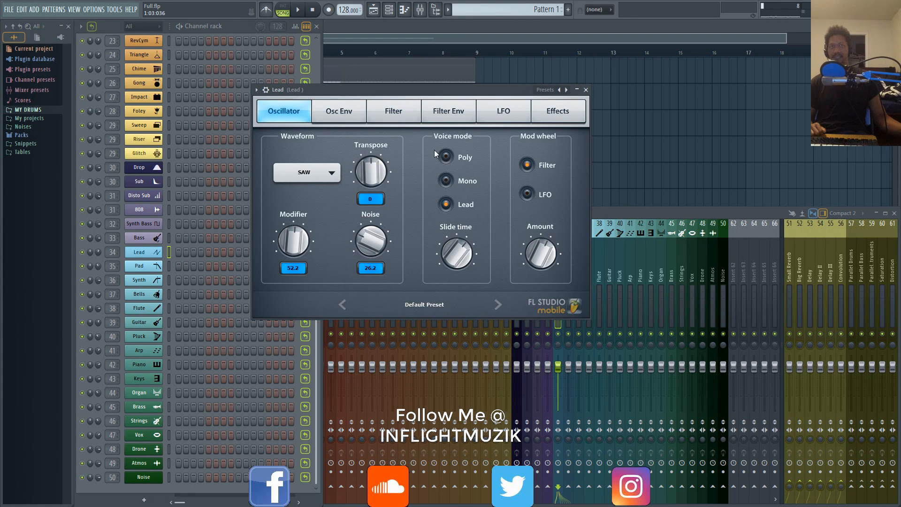
mouse_move(400, 251)
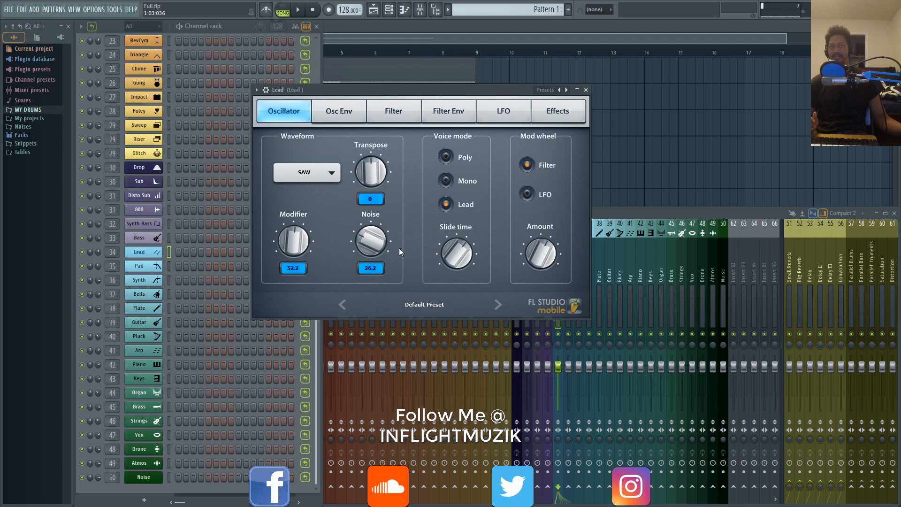
mouse_move(584, 91)
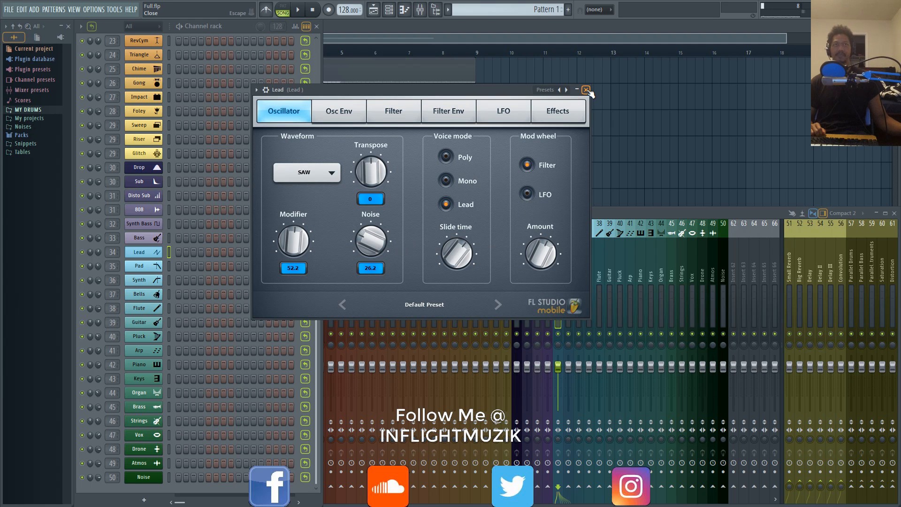
- Close the Lead synth window, revealing the Strings sampler settings routed to mixer track 46
left_click(586, 90)
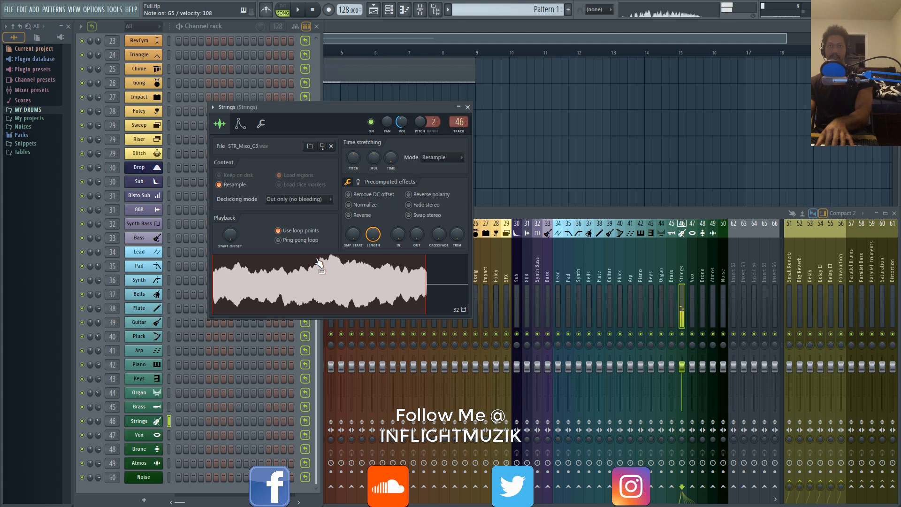
mouse_move(468, 107)
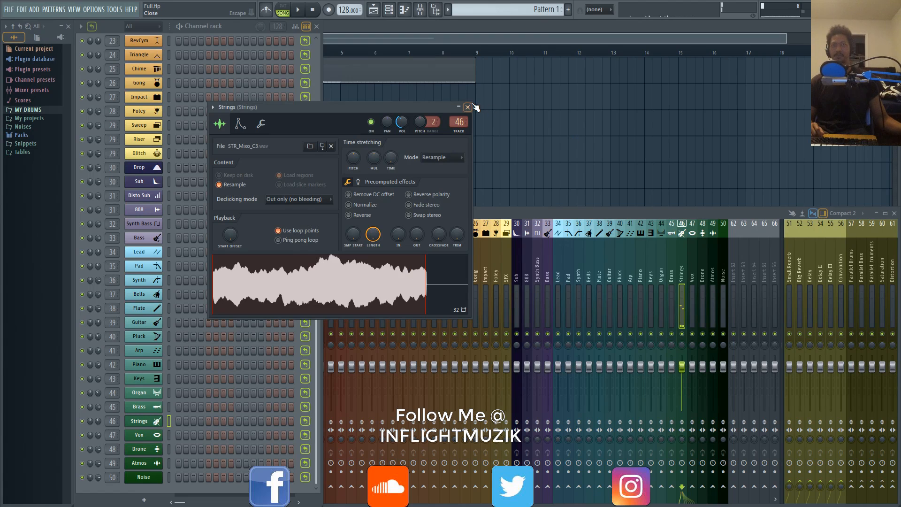
- Close the Strings sampler window so only the channel rack and colour-coded mixer remain
left_click(466, 107)
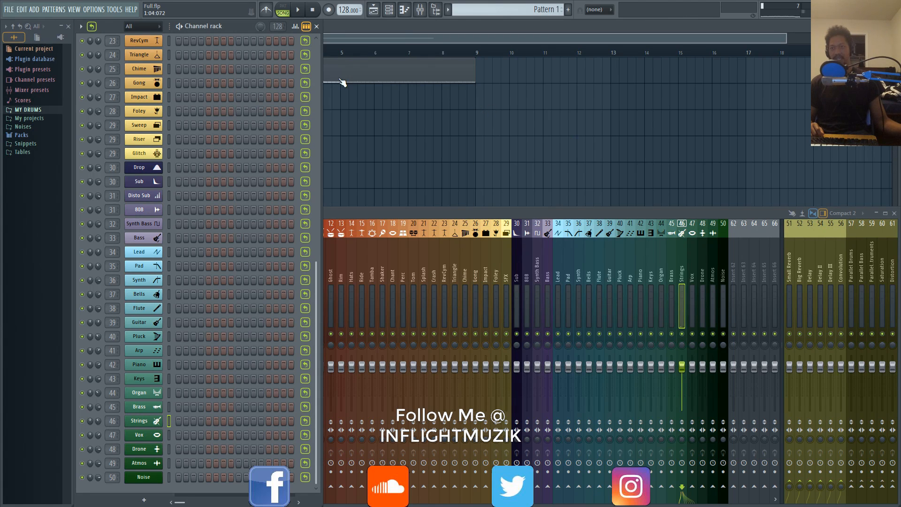
mouse_move(320, 295)
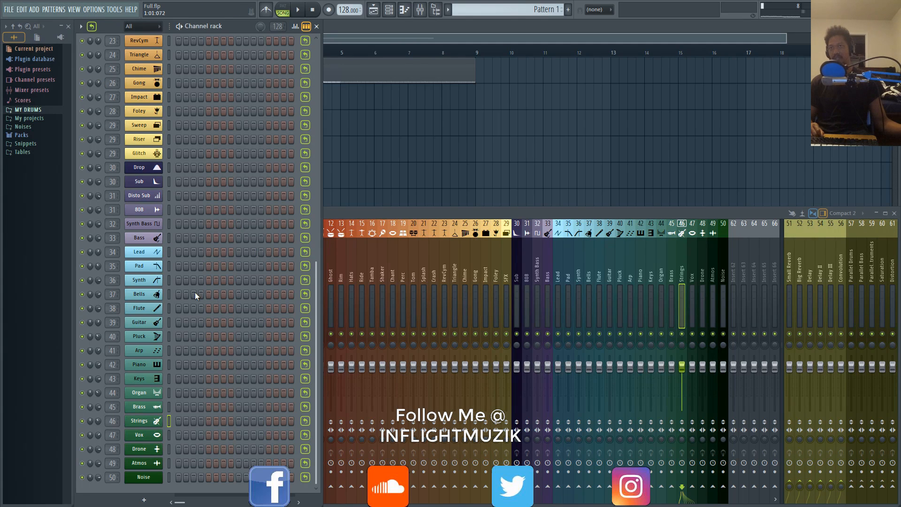
mouse_move(206, 153)
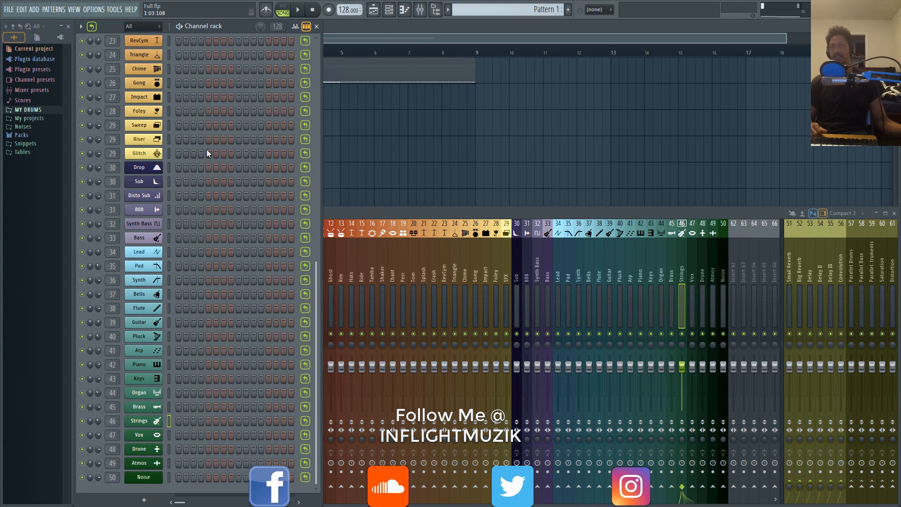
mouse_move(48, 379)
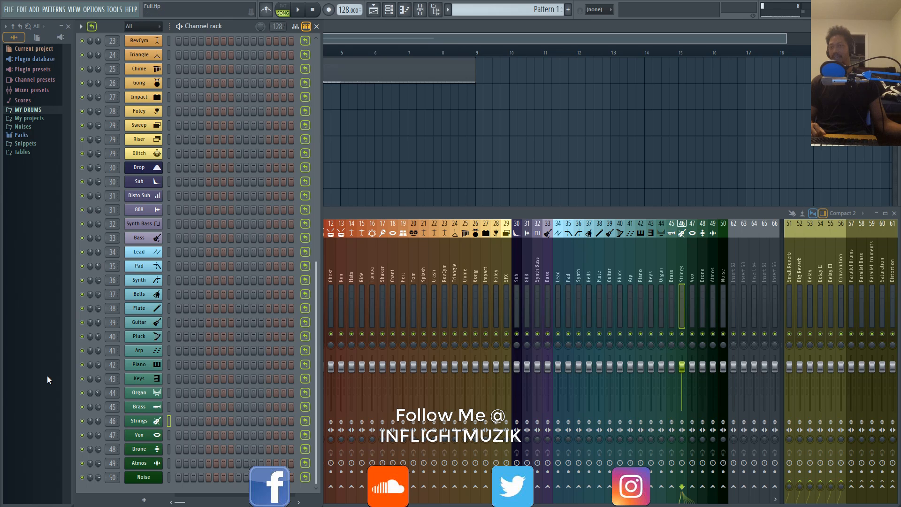